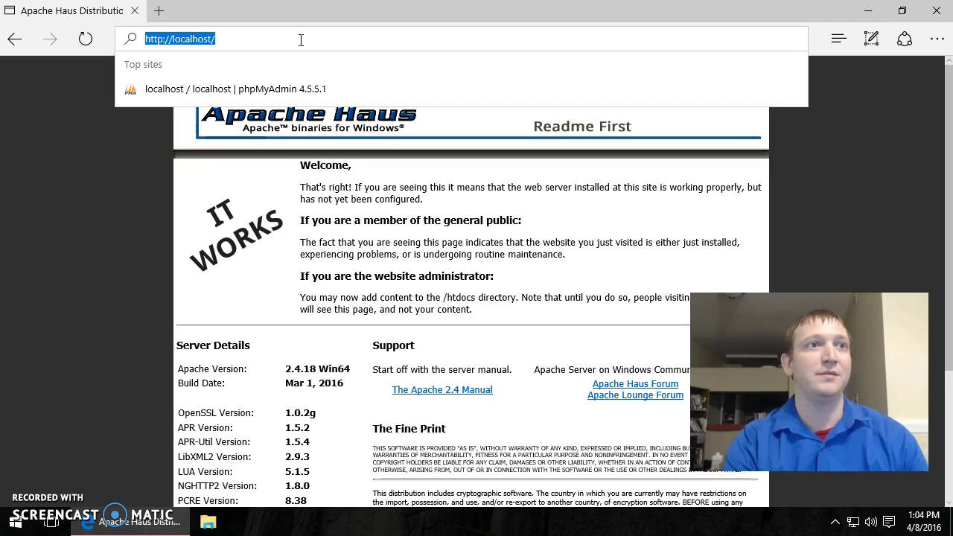
Search Bing for joomla and reach the Joomla 3.5.1 download page on joomla.org
{"action": "type", "text": "j"}
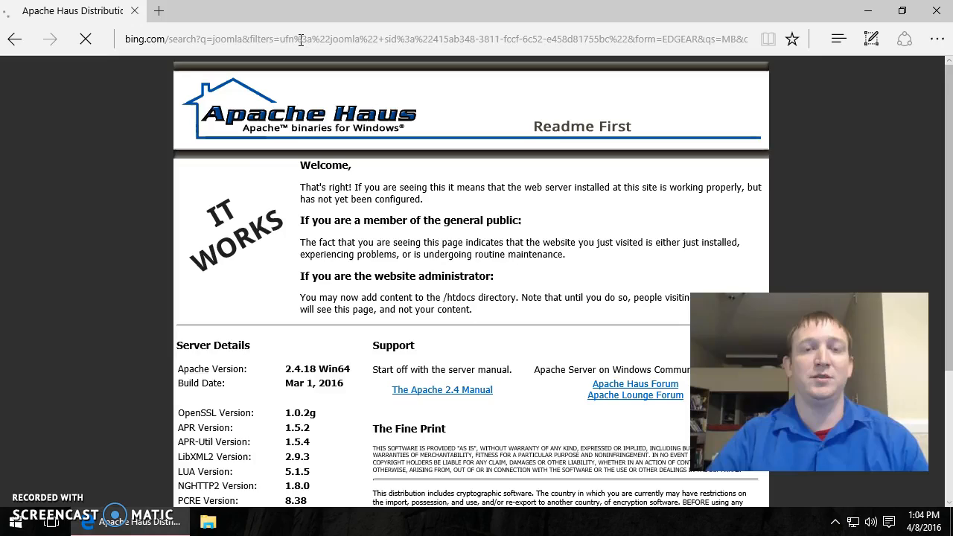
{"action": "left_click", "coordinate": [15, 38]}
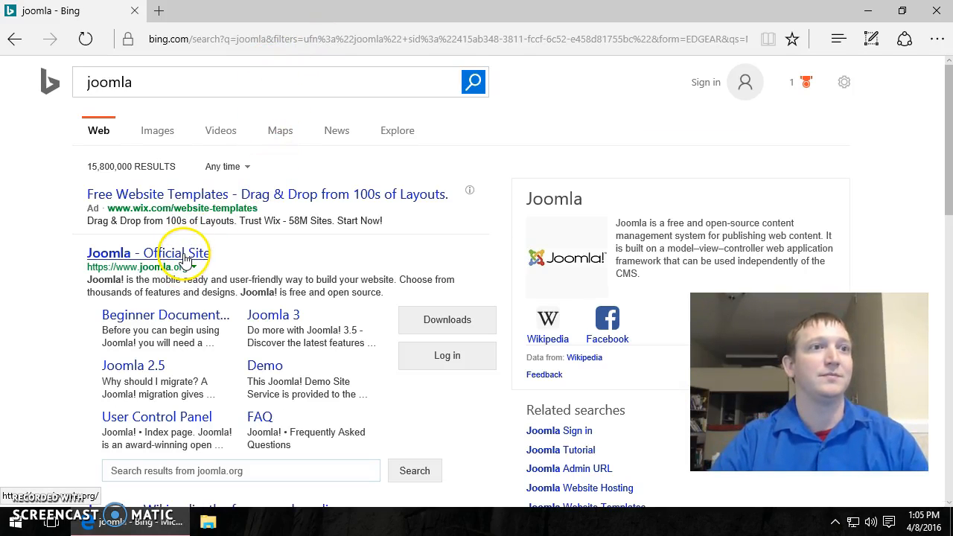
{"action": "left_click", "coordinate": [148, 252]}
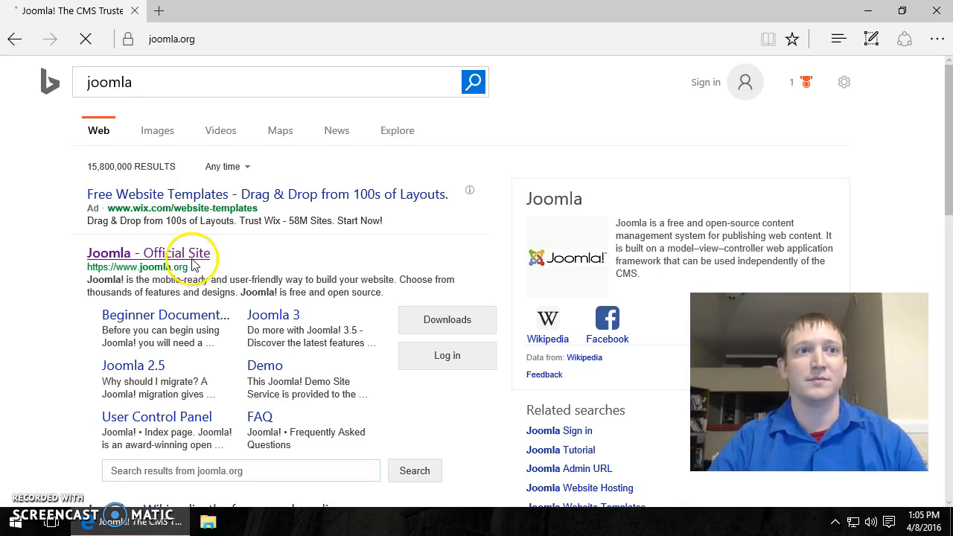
{"action": "left_click", "coordinate": [138, 252]}
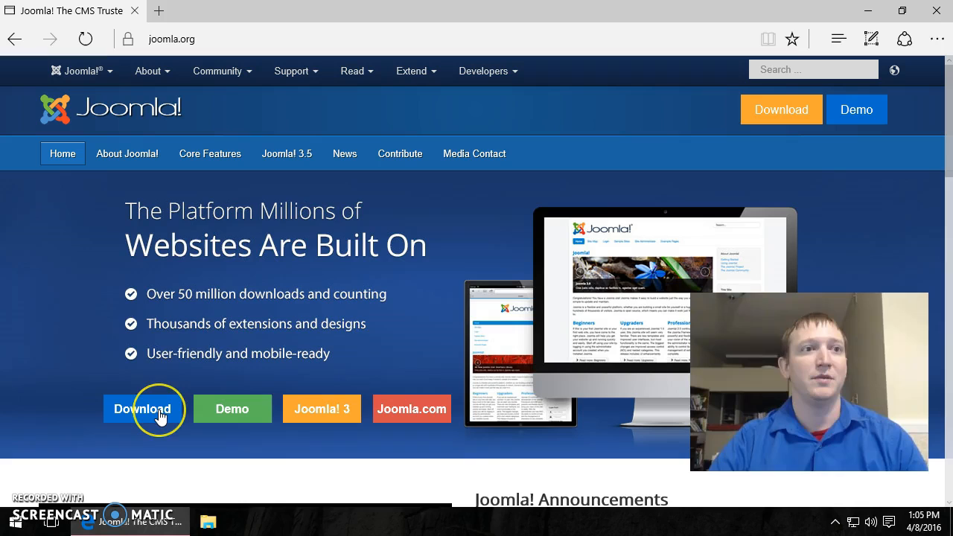
{"action": "left_click", "coordinate": [143, 408]}
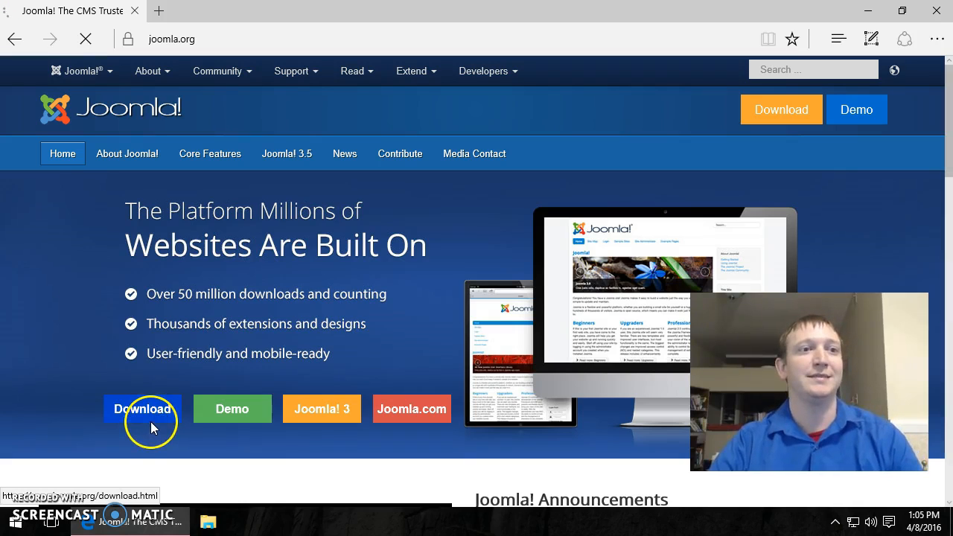
{"action": "left_click", "coordinate": [142, 408]}
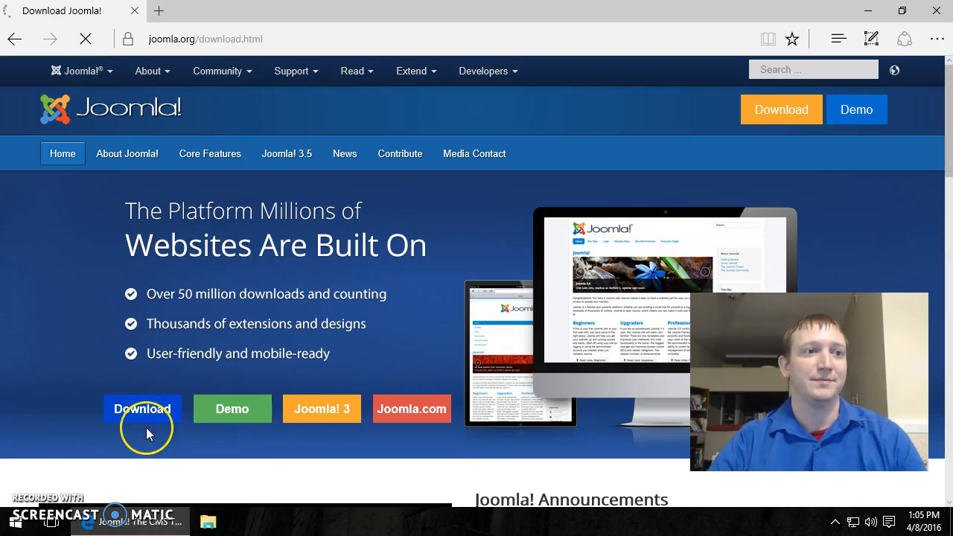
{"action": "left_click", "coordinate": [142, 408]}
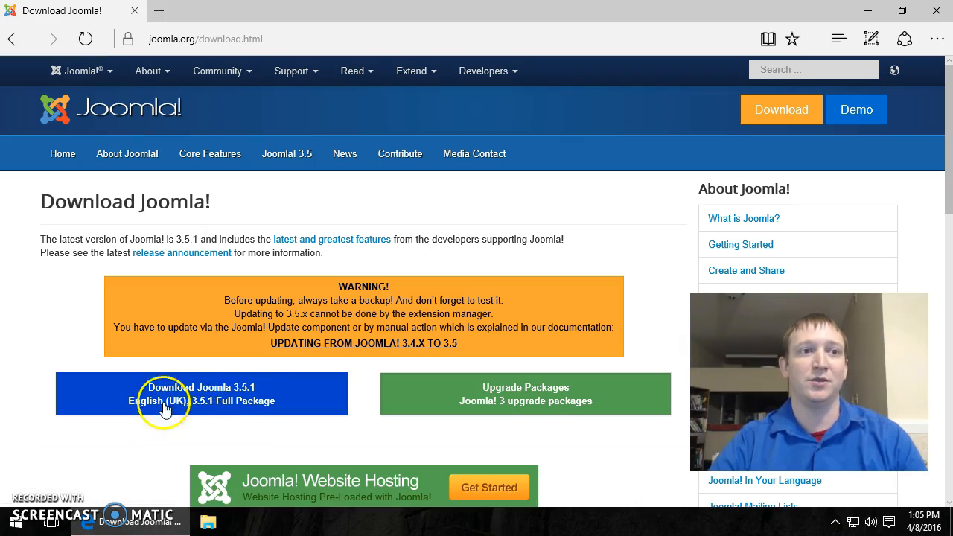
Start the Joomla 3.5.1 Full Package download, view downloads, and bring htdocs forward
{"action": "left_click", "coordinate": [201, 394]}
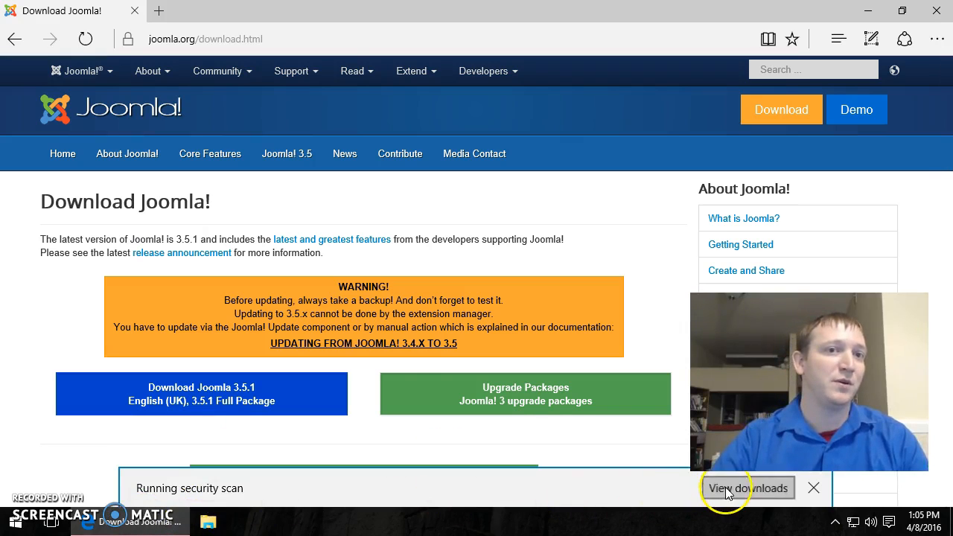
{"action": "left_click", "coordinate": [748, 487]}
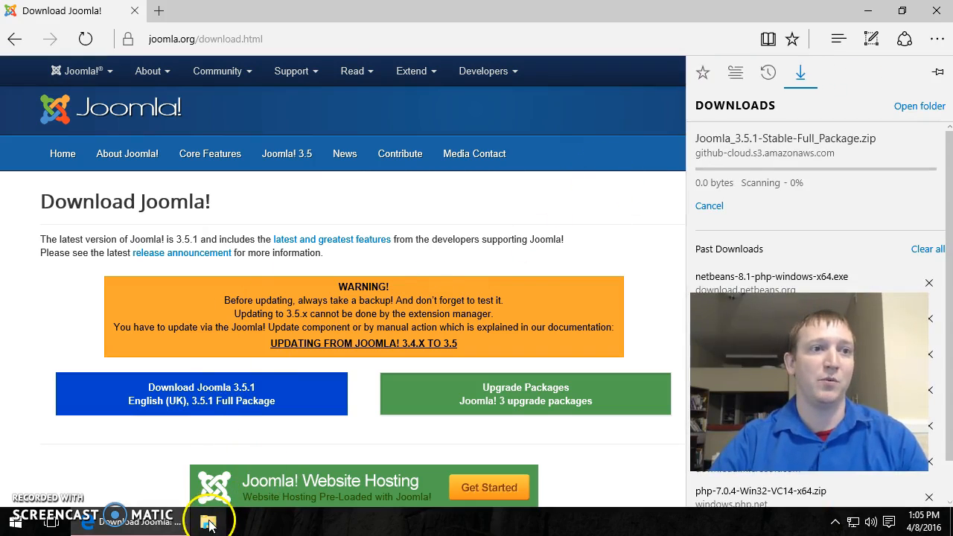
{"action": "mouse_move", "coordinate": [408, 289]}
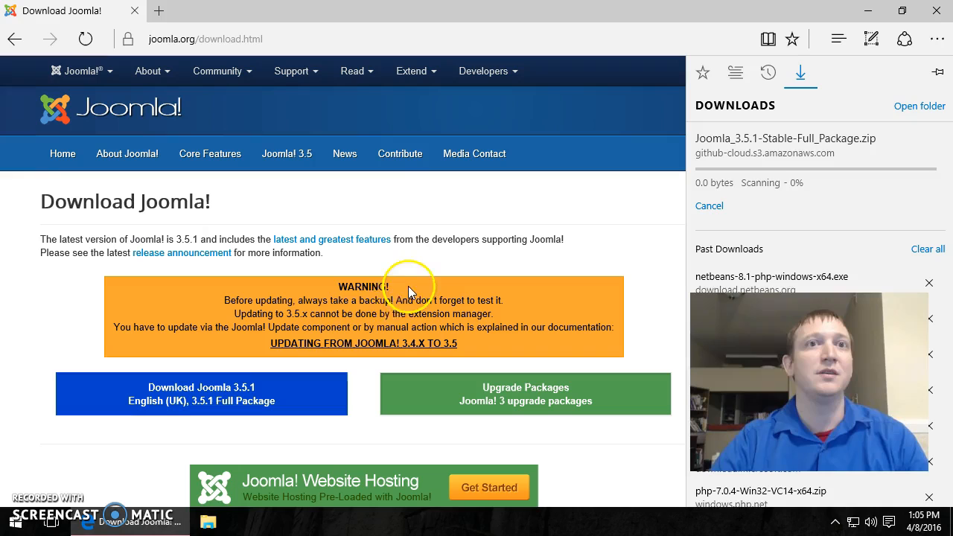
{"action": "mouse_move", "coordinate": [286, 529]}
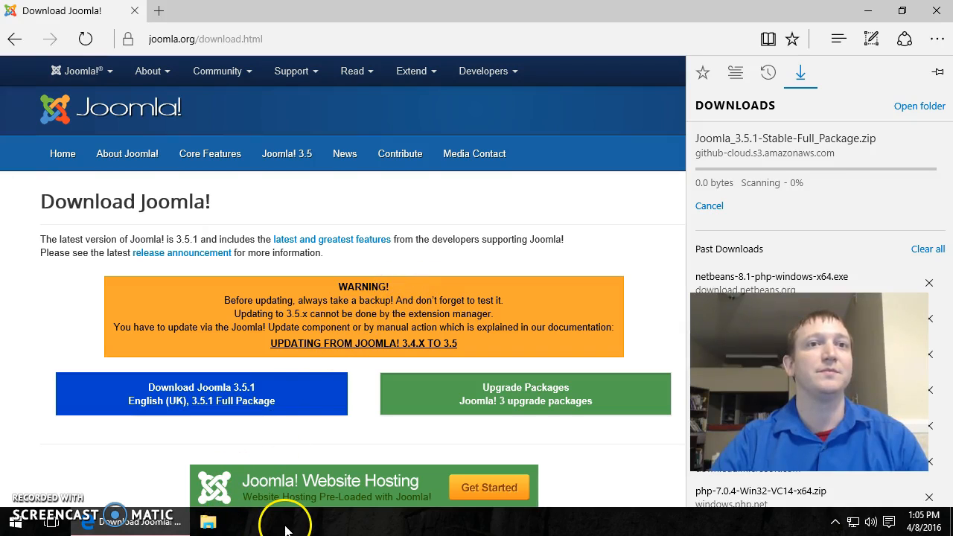
{"action": "left_click", "coordinate": [208, 521]}
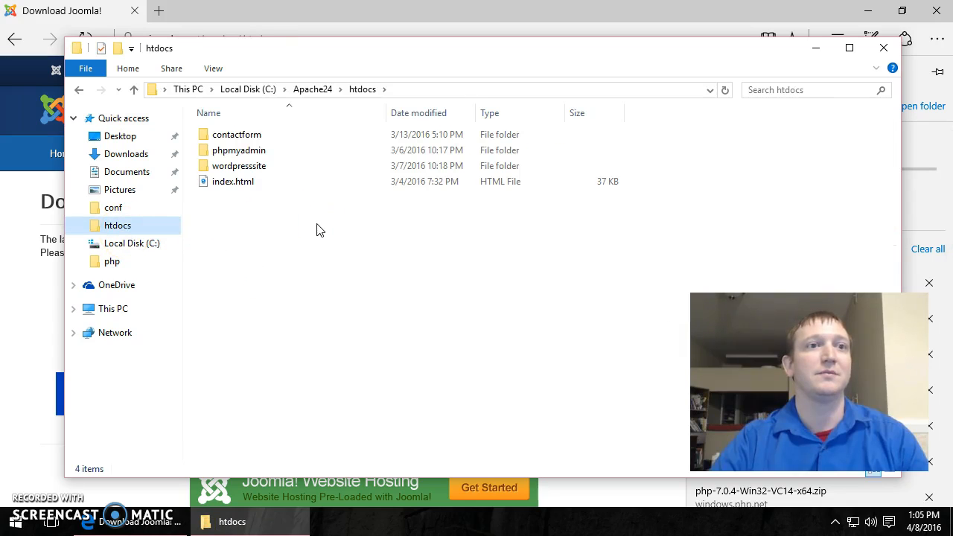
{"action": "mouse_move", "coordinate": [297, 365]}
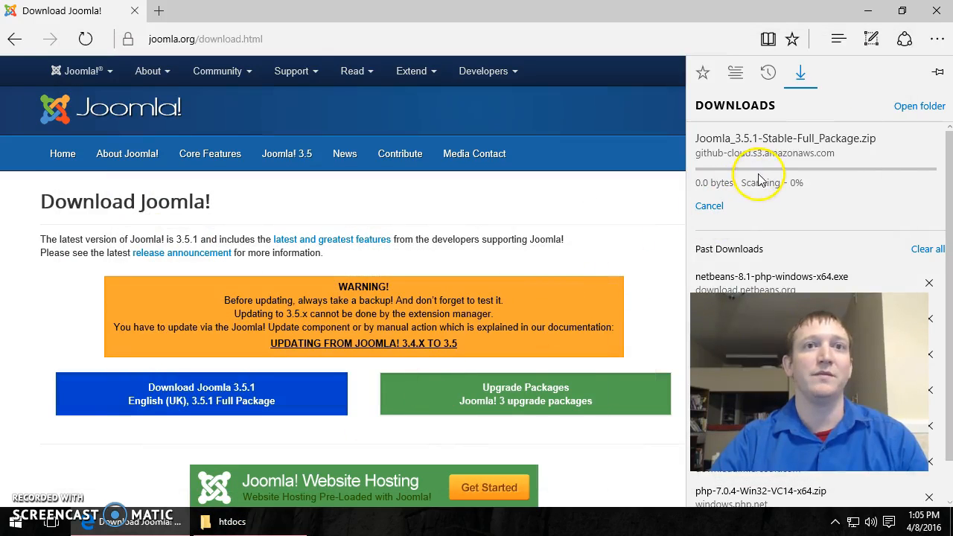
{"action": "mouse_move", "coordinate": [923, 119]}
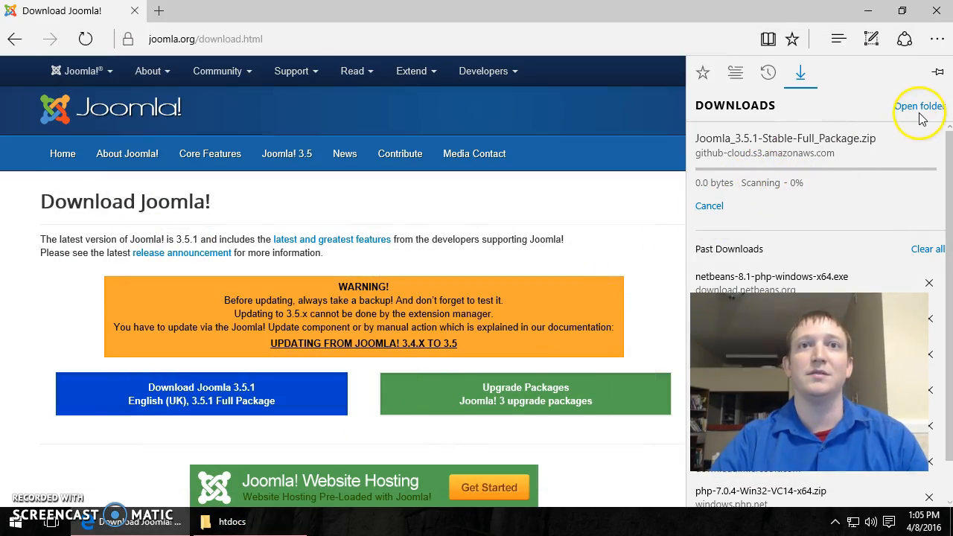
Open the downloaded Joomla 3.5.1 zip and select all 23 items to copy
{"action": "left_click", "coordinate": [918, 106]}
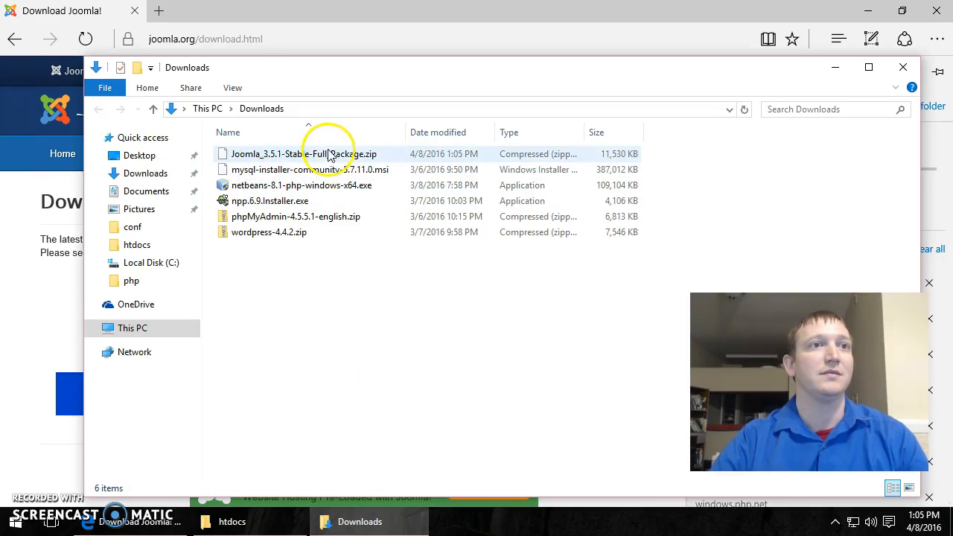
{"action": "left_click", "coordinate": [303, 153]}
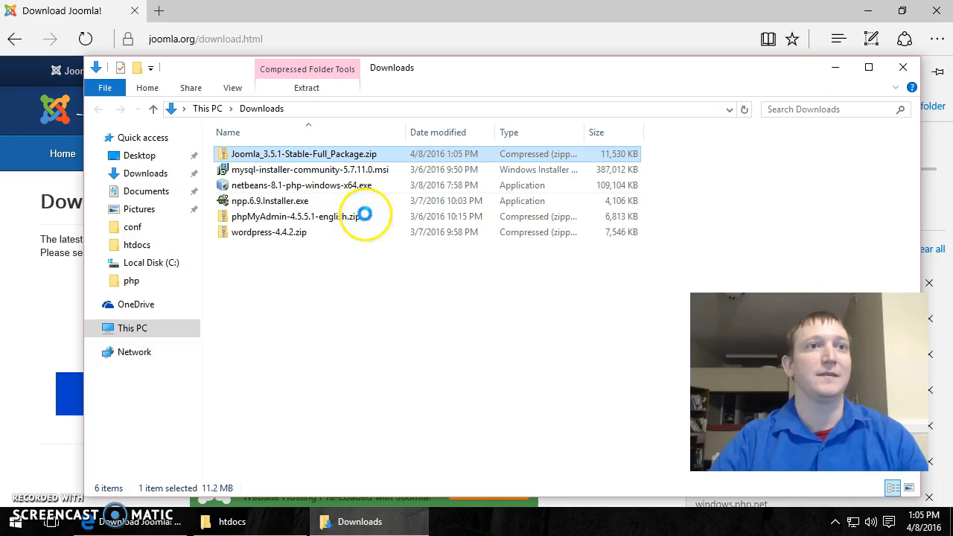
{"action": "double_click", "coordinate": [303, 153]}
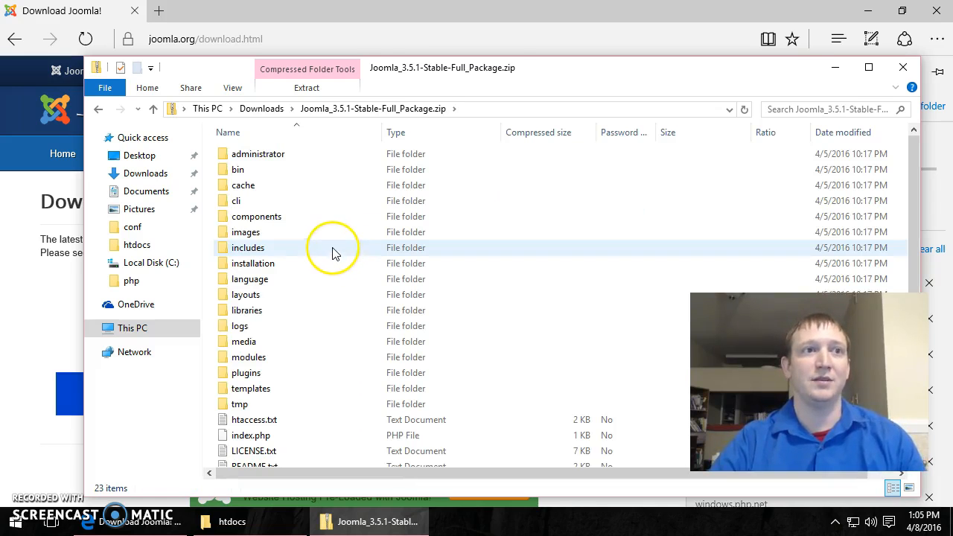
{"action": "left_click", "coordinate": [257, 153]}
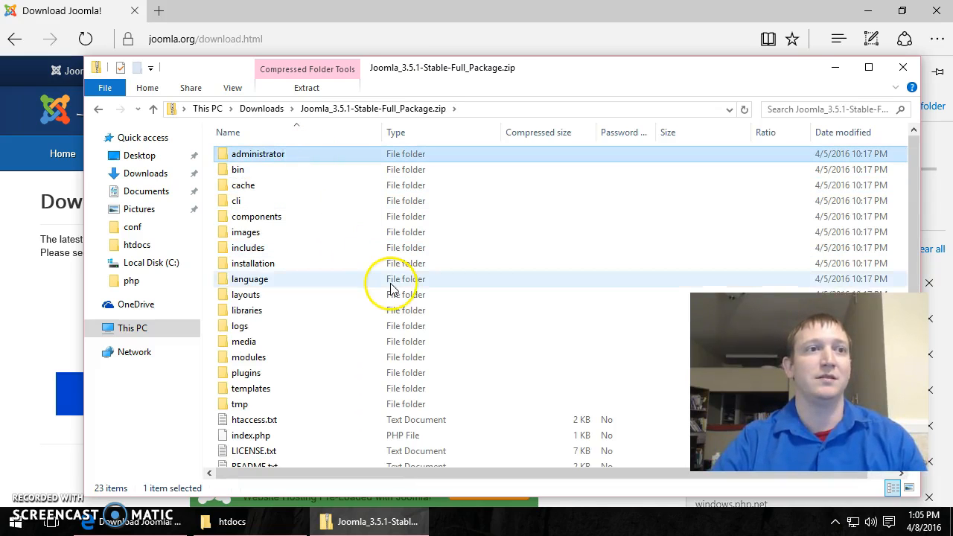
{"action": "key", "text": "ctrl+a"}
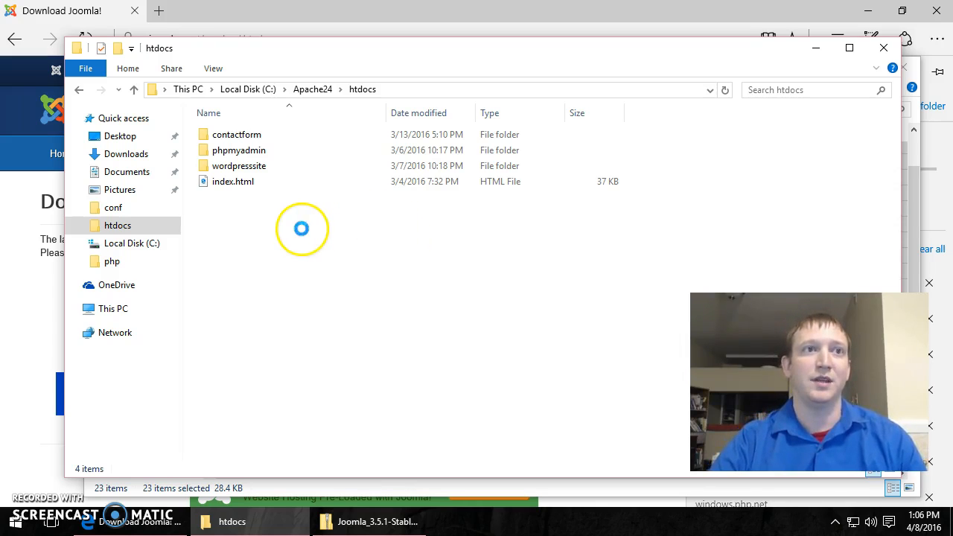
Create a new folder named joomla inside htdocs and open it
{"action": "right_click", "coordinate": [301, 229]}
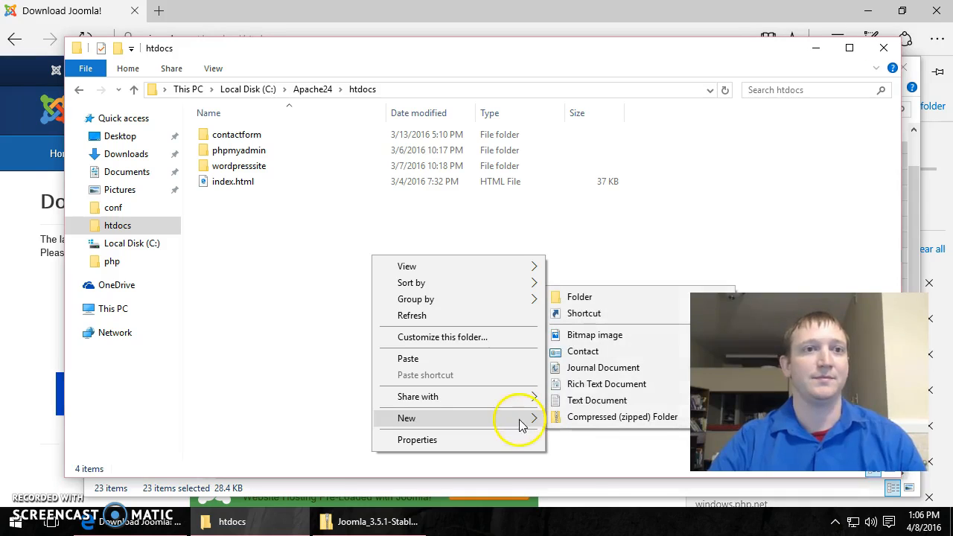
{"action": "left_click", "coordinate": [599, 301]}
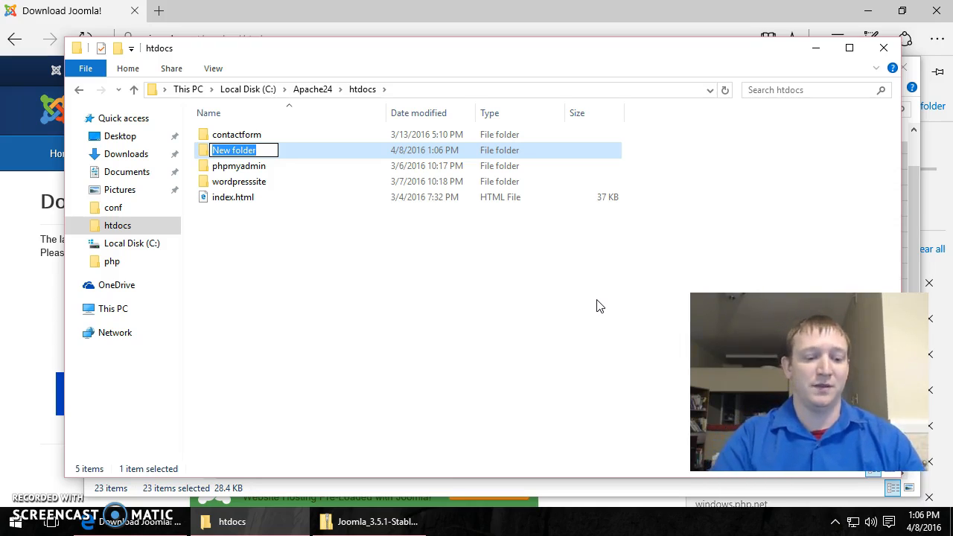
{"action": "type", "text": "joomla"}
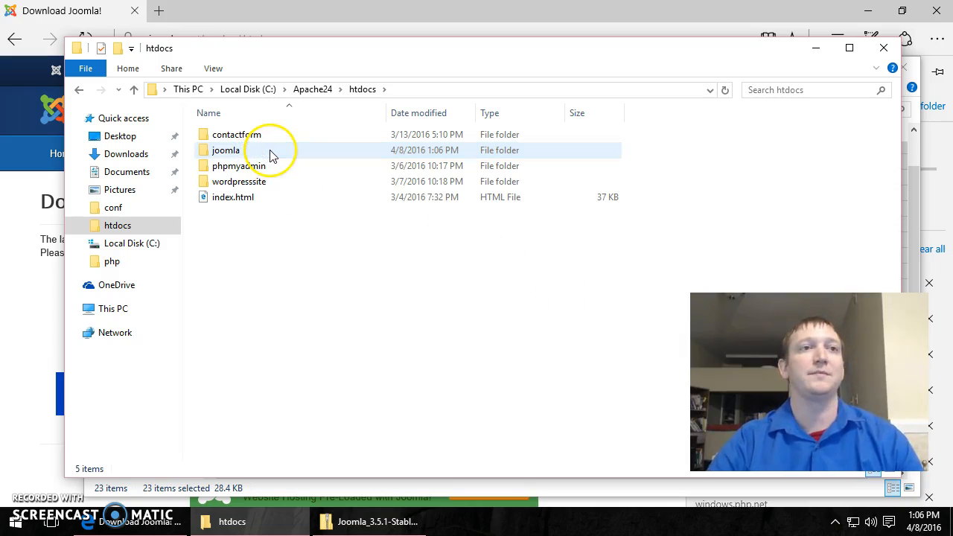
{"action": "double_click", "coordinate": [224, 150]}
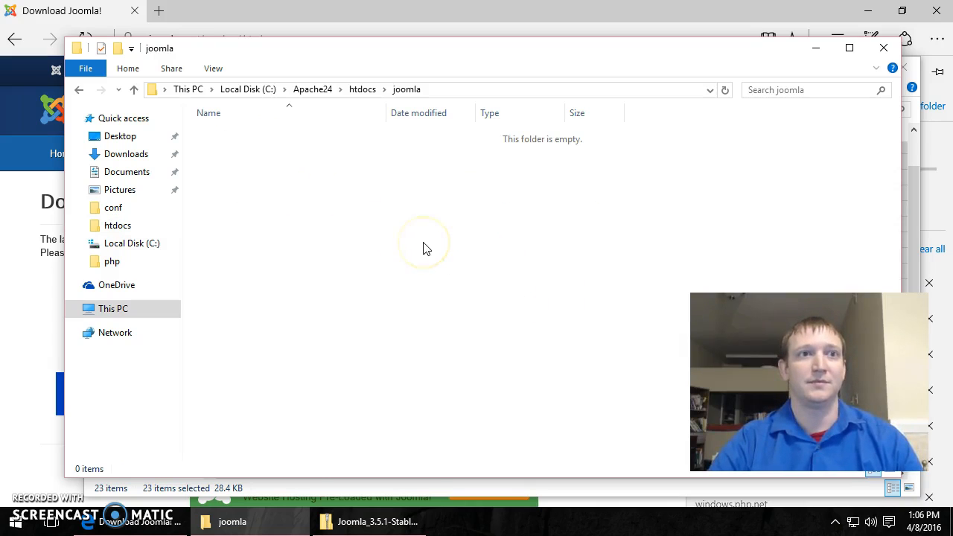
{"action": "mouse_move", "coordinate": [479, 341]}
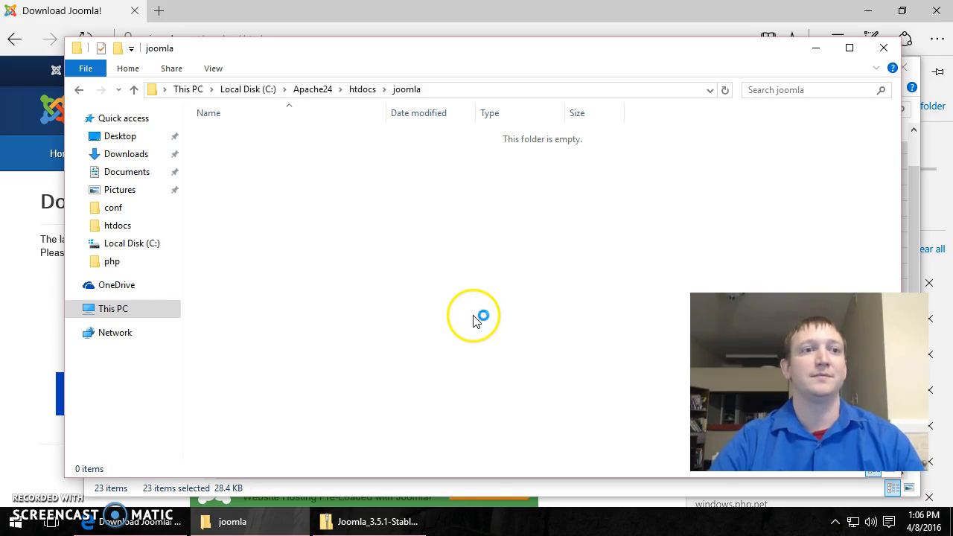
{"action": "mouse_move", "coordinate": [473, 320]}
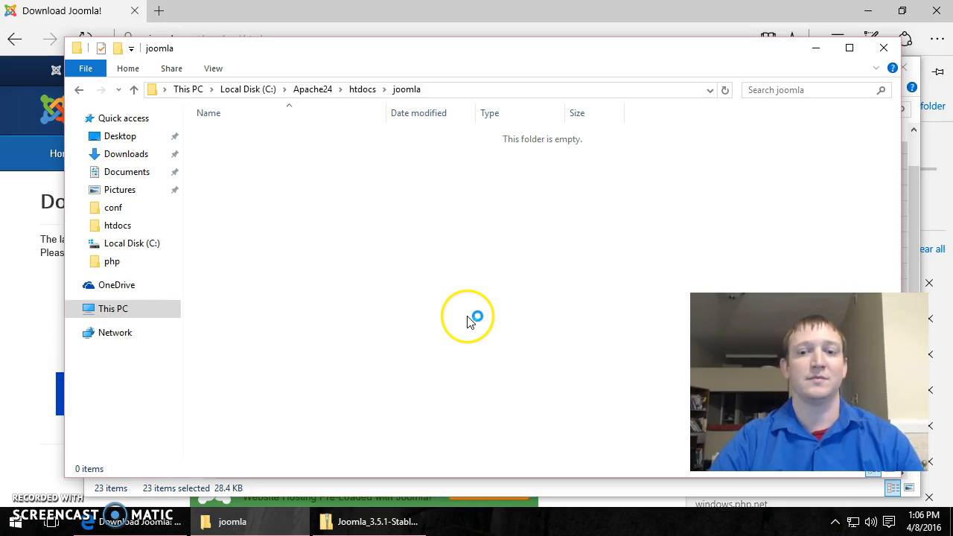
{"action": "mouse_move", "coordinate": [418, 321]}
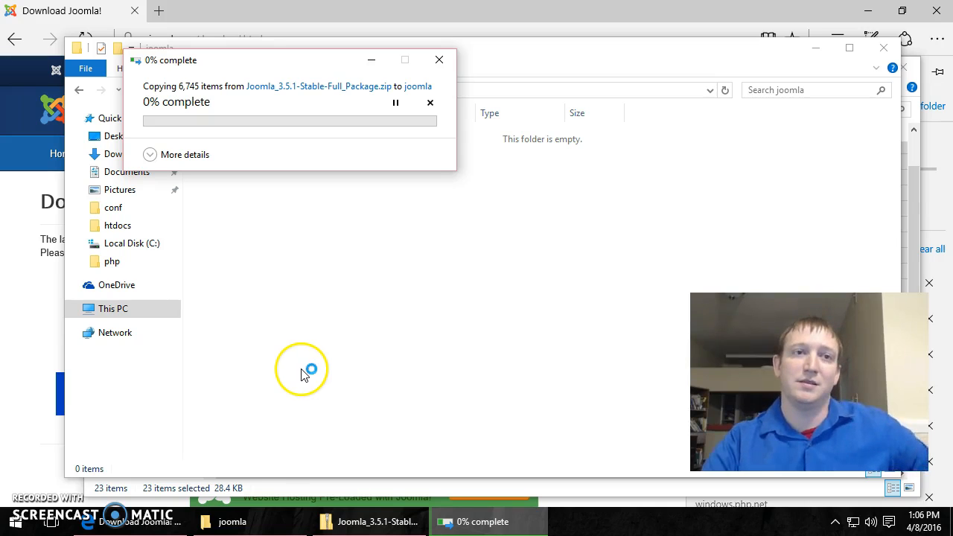
{"action": "mouse_move", "coordinate": [276, 404]}
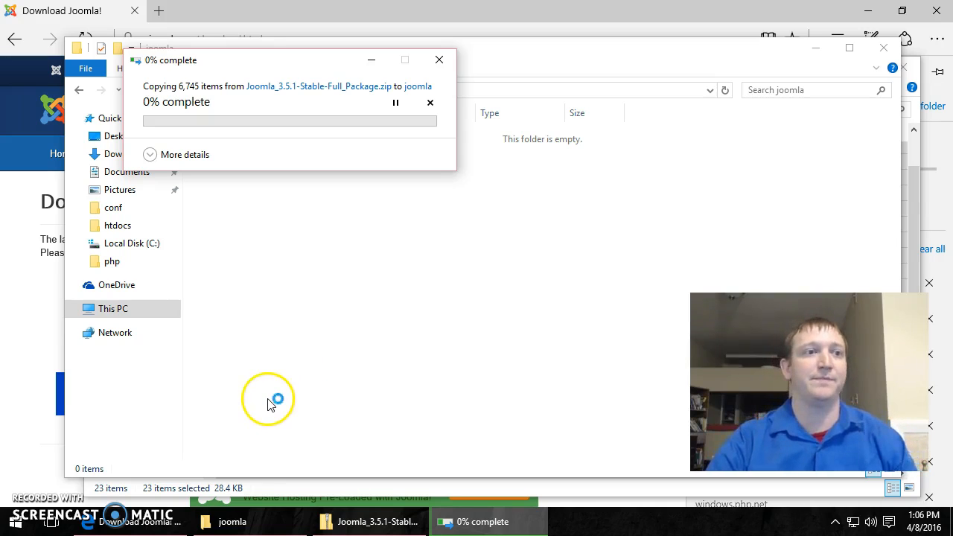
{"action": "mouse_move", "coordinate": [140, 521]}
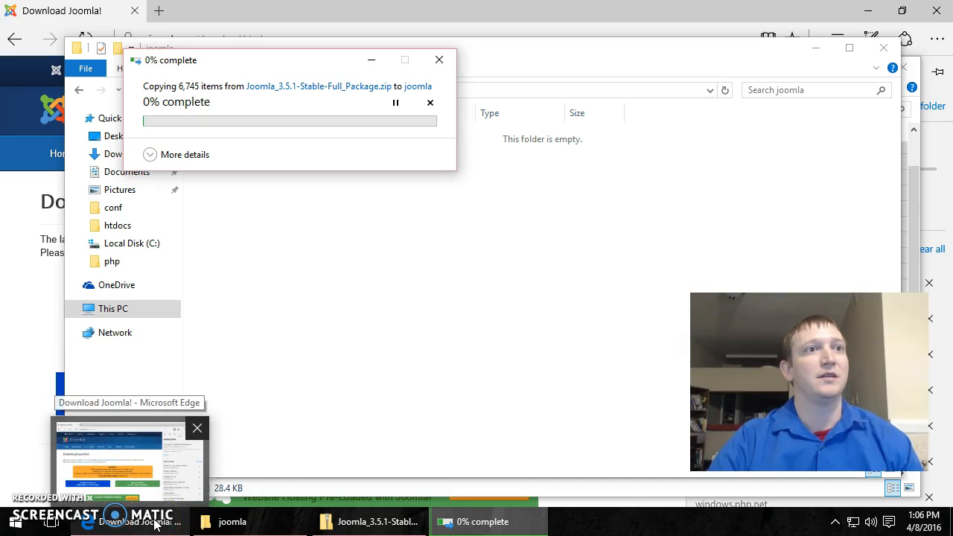
Paste the 6,745 Joomla package items into the joomla folder and show copy details
{"action": "left_click", "coordinate": [185, 154]}
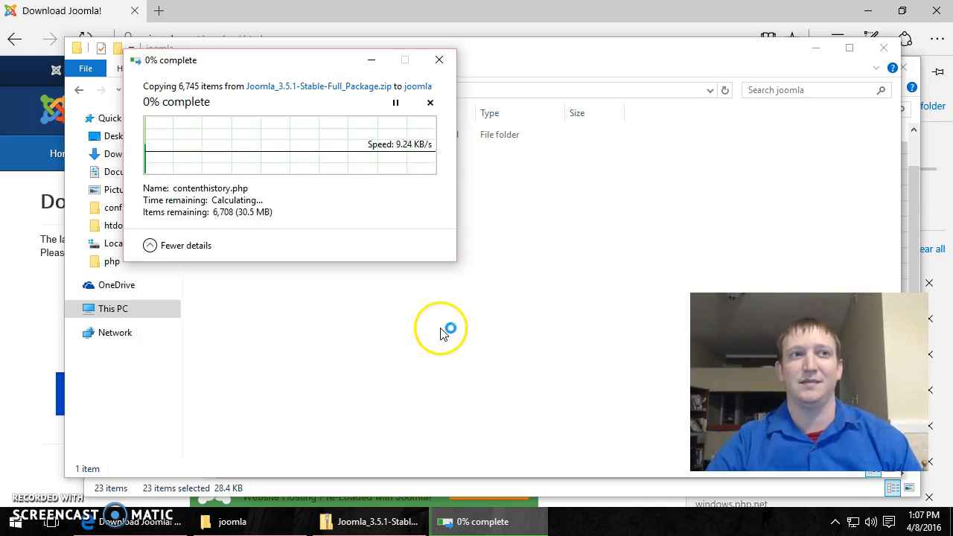
{"action": "mouse_move", "coordinate": [316, 67]}
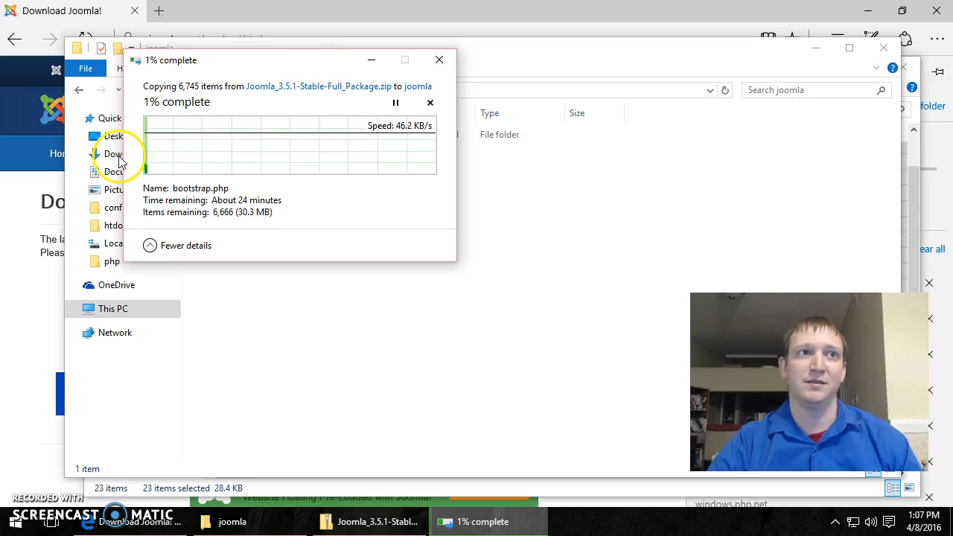
{"action": "mouse_move", "coordinate": [305, 134]}
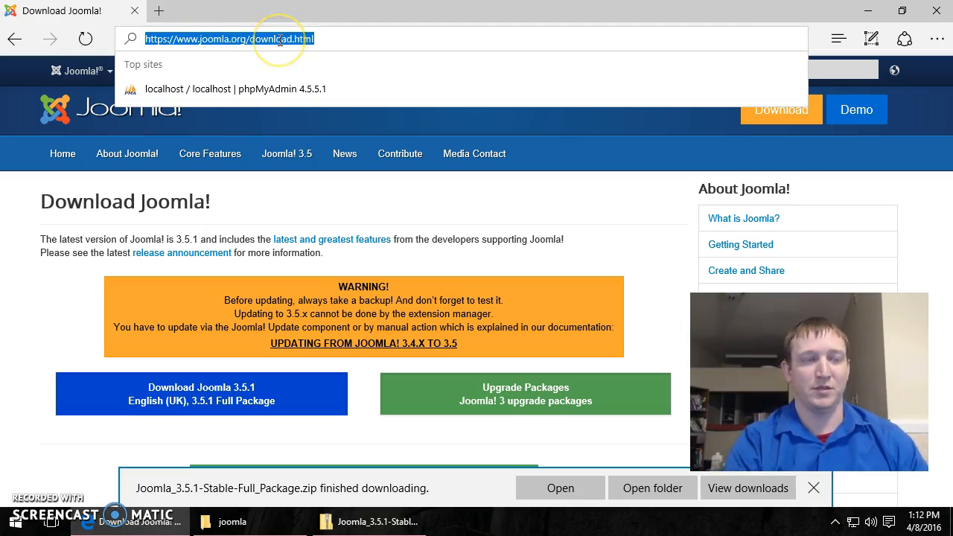
Load localhost/joomla in Edge to start the Joomla web installer
{"action": "type", "text": "localhost/joomla"}
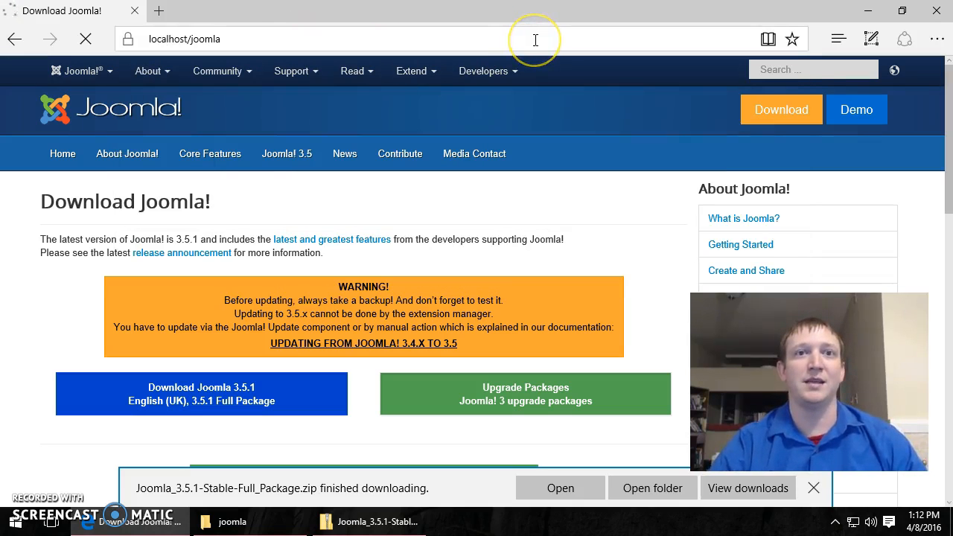
{"action": "mouse_move", "coordinate": [495, 58]}
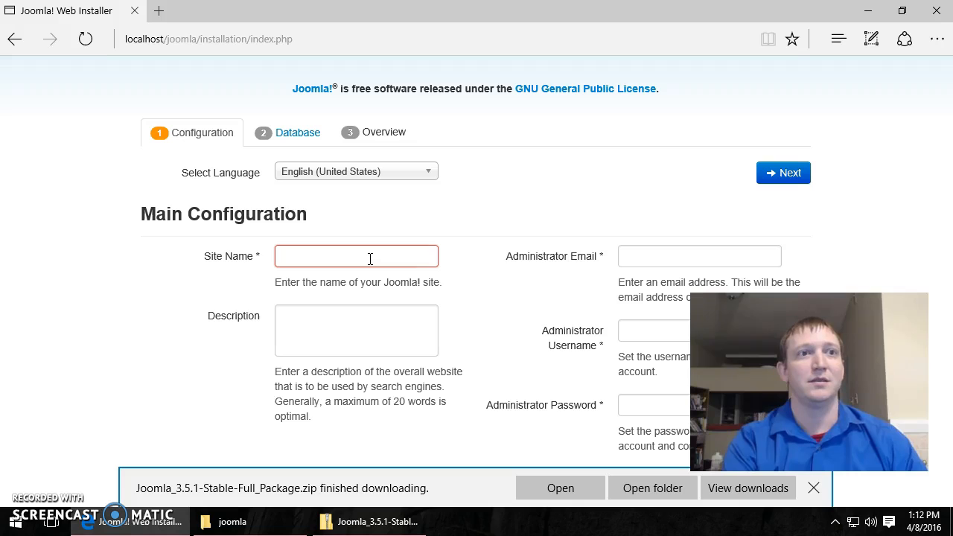
Enter site name 'Our Site Name', an administrator email, username admin and matching passwords
{"action": "type", "text": "Our Site Name"}
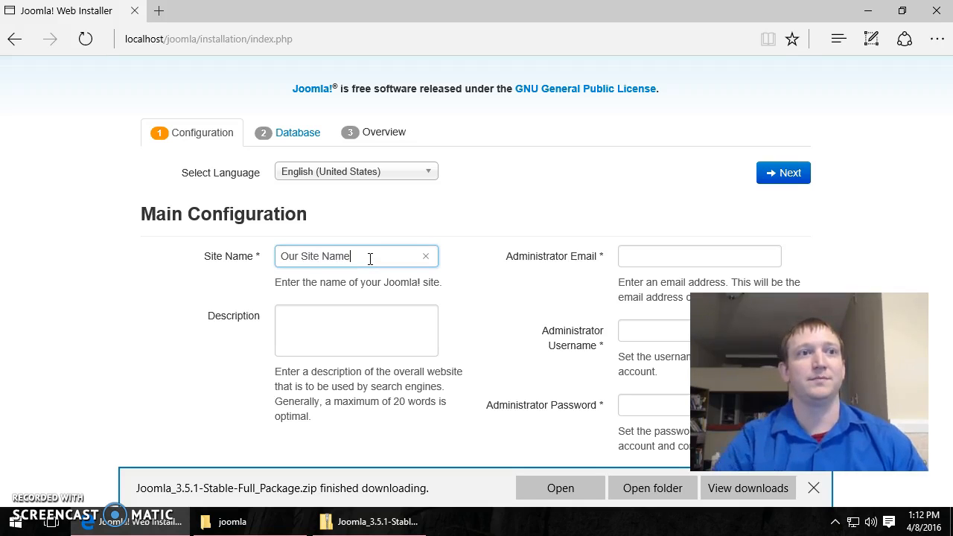
{"action": "scroll", "scroll_direction": "down", "scroll_amount": 3}
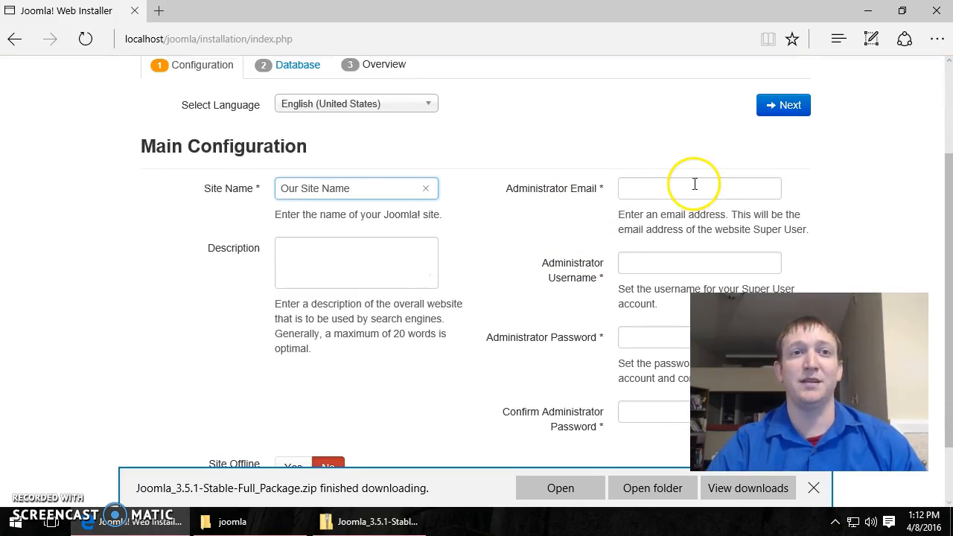
{"action": "left_click", "coordinate": [698, 188]}
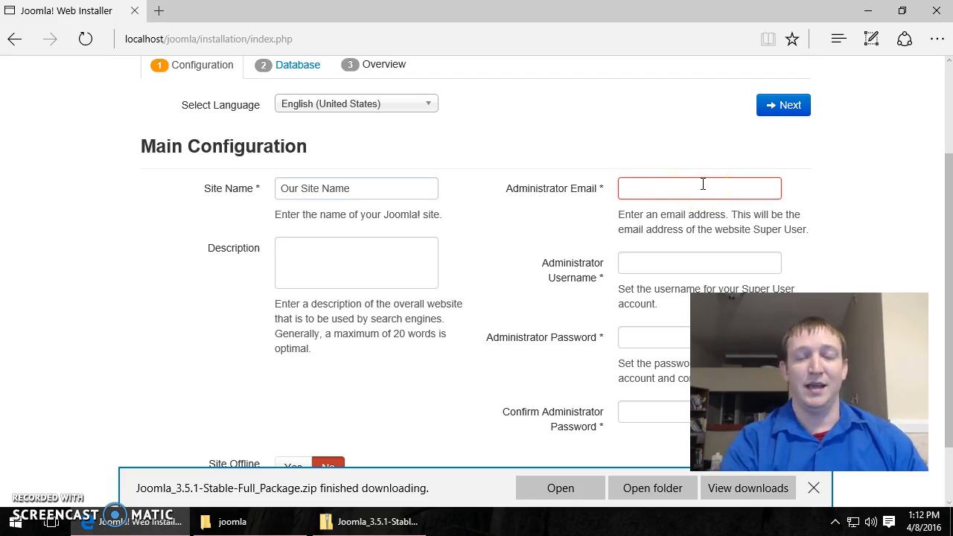
{"action": "type", "text": "info"}
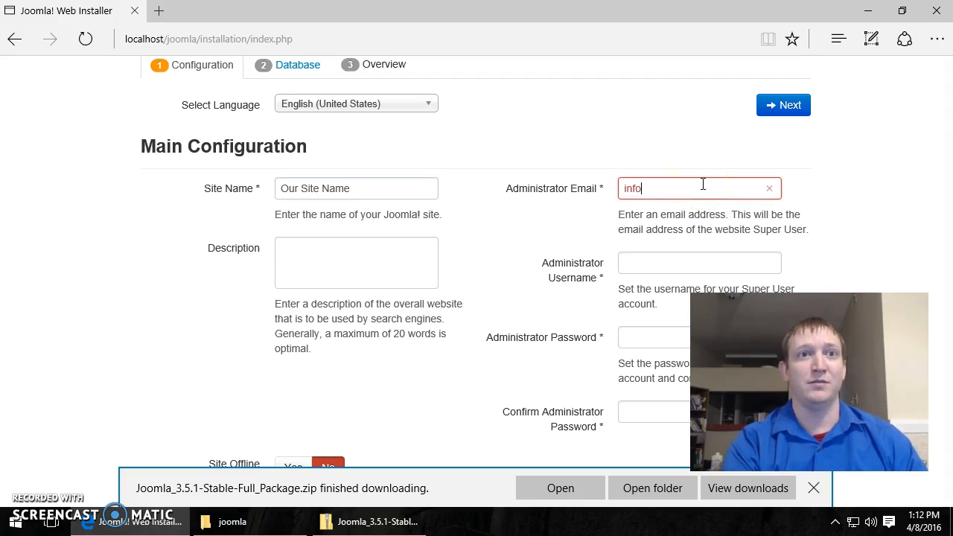
{"action": "type", "text": "@joomla"}
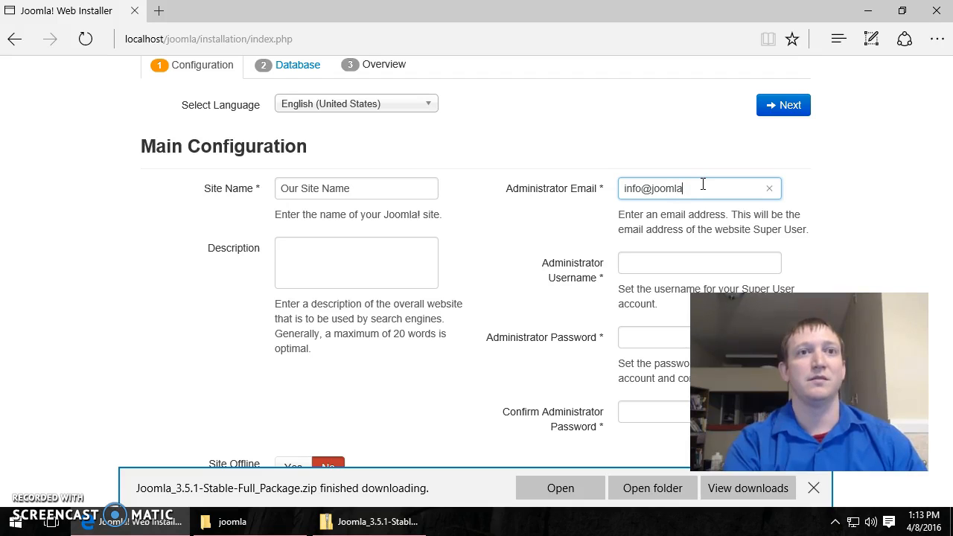
{"action": "type", "text": "something"}
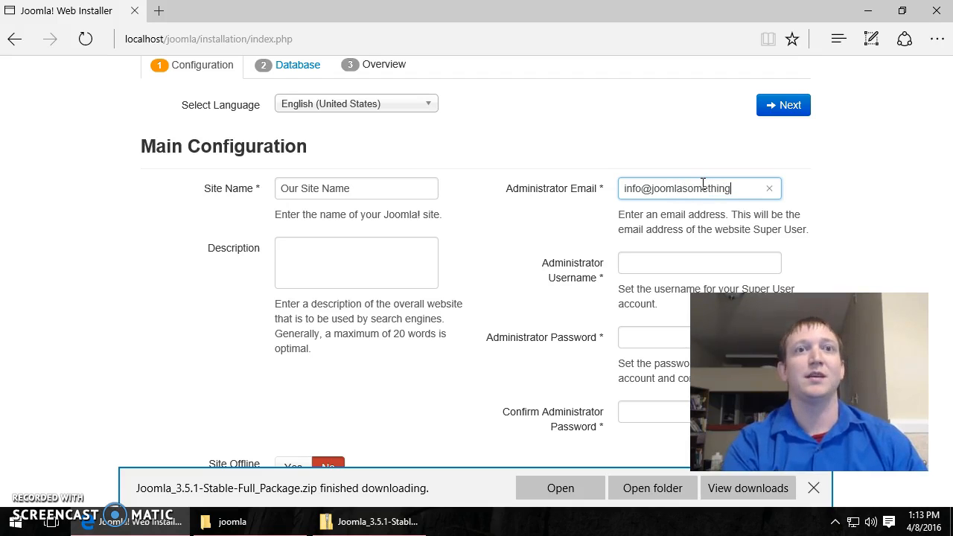
{"action": "type", "text": ".c"}
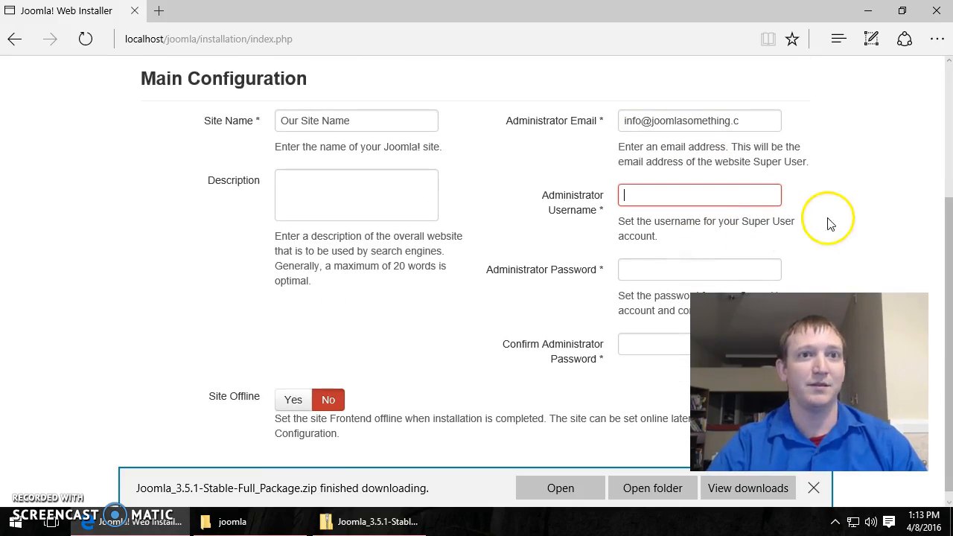
{"action": "type", "text": "admin"}
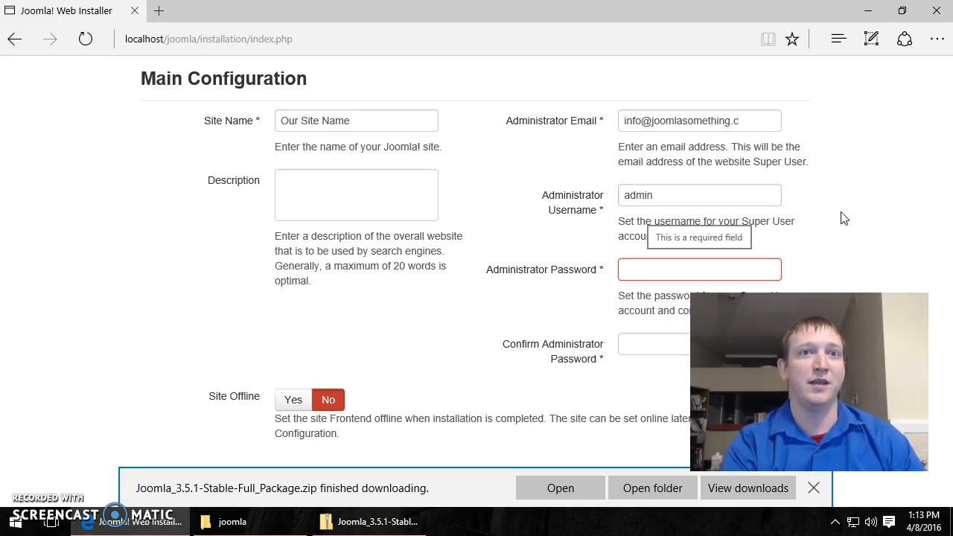
{"action": "left_click", "coordinate": [699, 269]}
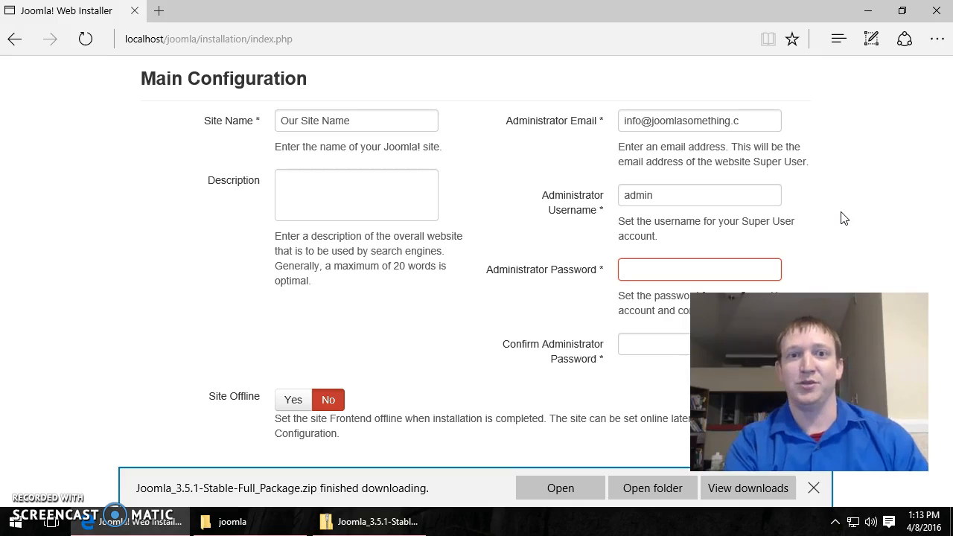
{"action": "left_click", "coordinate": [699, 270]}
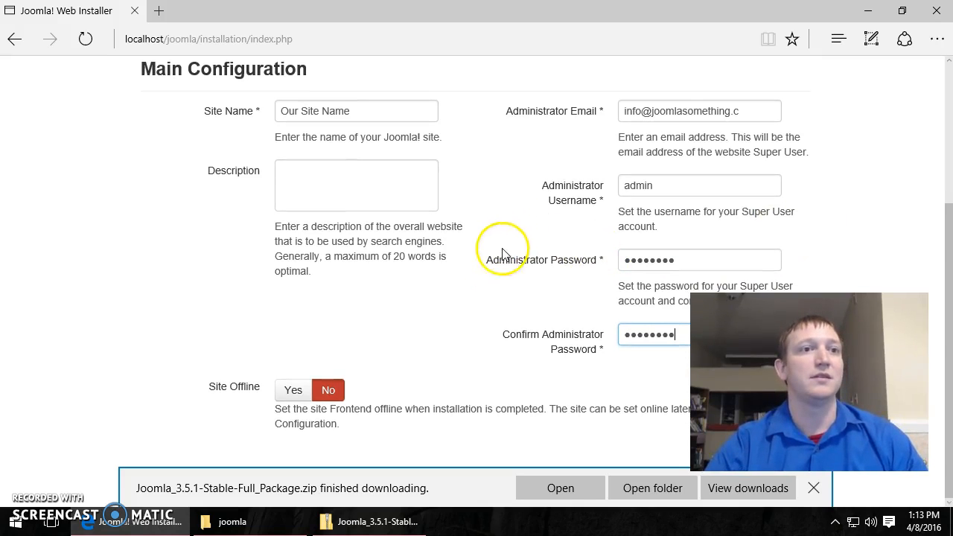
{"action": "mouse_move", "coordinate": [250, 385]}
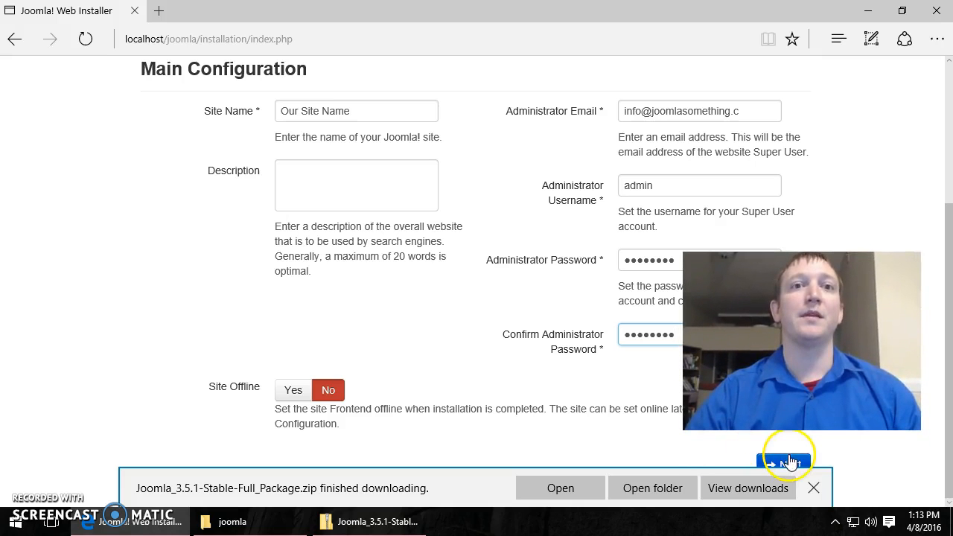
On Database Configuration, enter username root and a password, keeping host localhost
{"action": "left_click", "coordinate": [785, 457]}
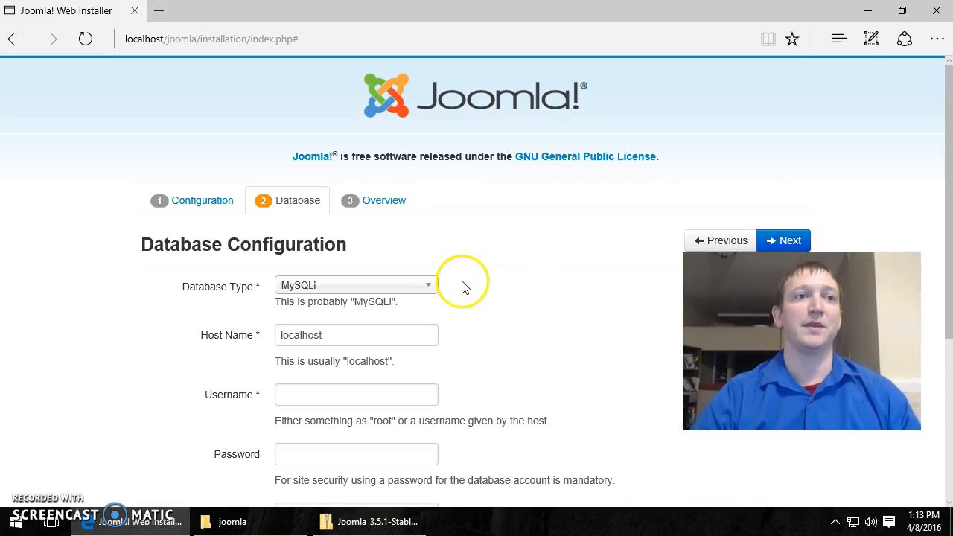
{"action": "scroll", "scroll_direction": "down", "scroll_amount": 3}
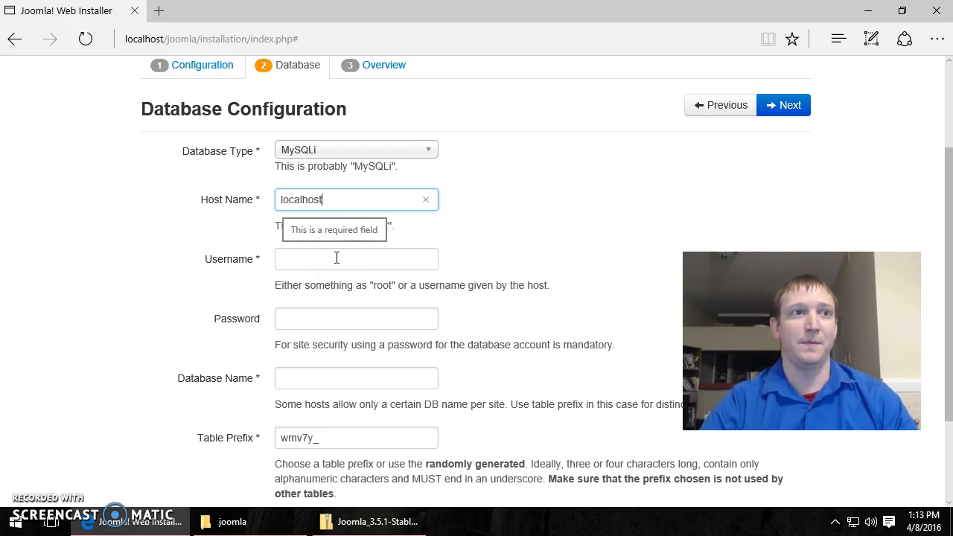
{"action": "left_click", "coordinate": [356, 258]}
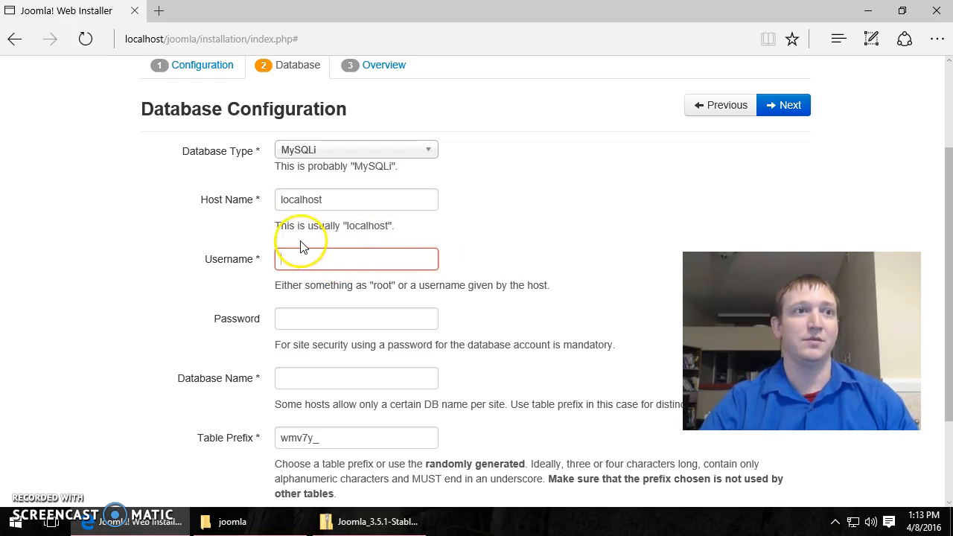
{"action": "type", "text": "roo"}
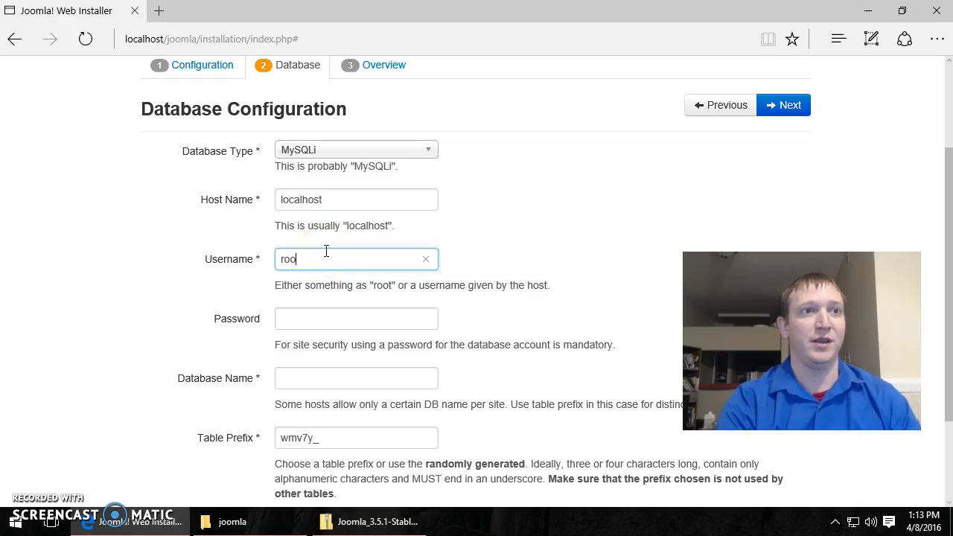
{"action": "left_click", "coordinate": [356, 319]}
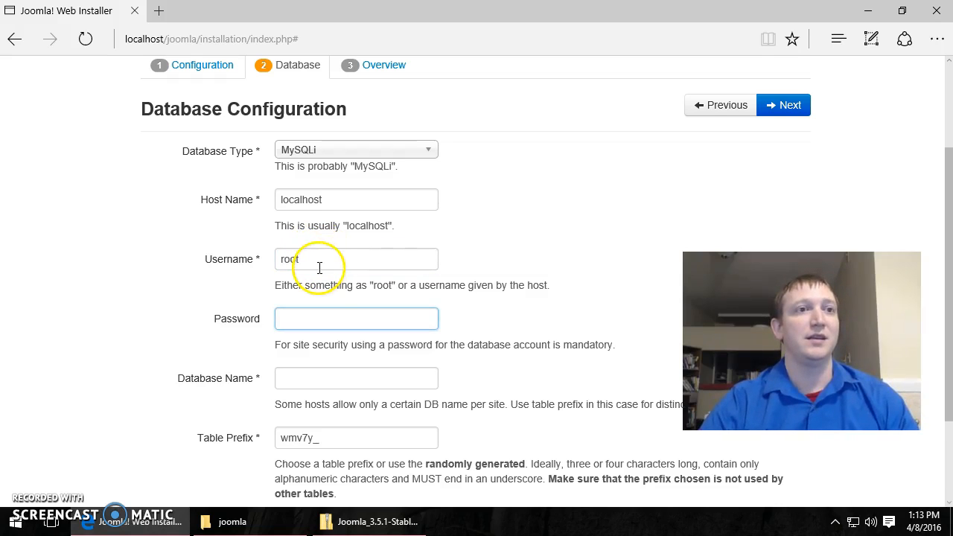
{"action": "left_click", "coordinate": [355, 319]}
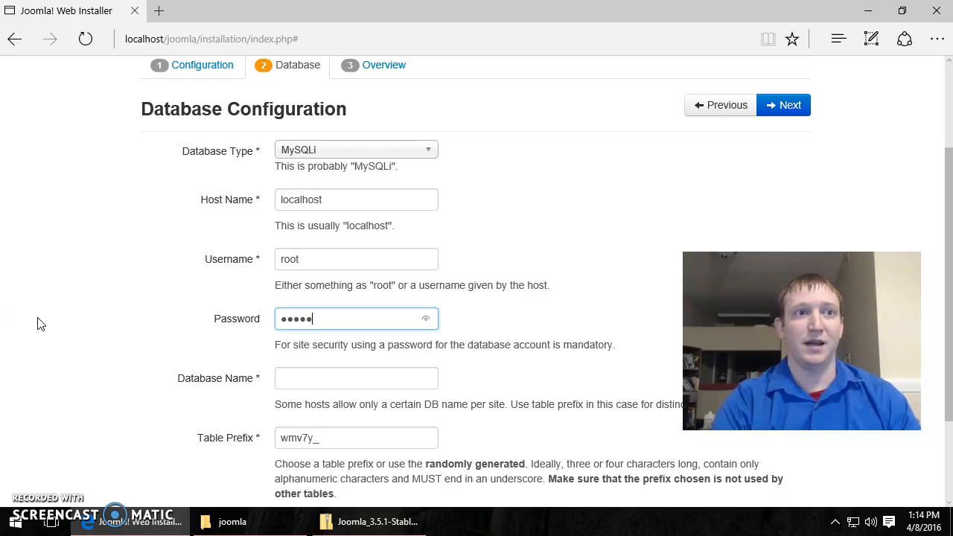
{"action": "left_click", "coordinate": [356, 378]}
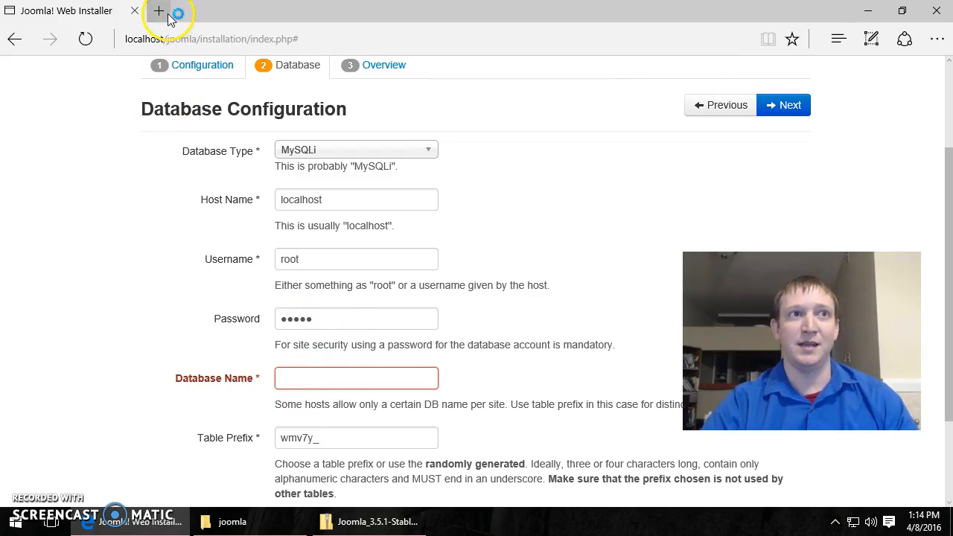
Open localhost/phpmyadmin in a new tab and log in as root, declining password saving
{"action": "left_click", "coordinate": [158, 11]}
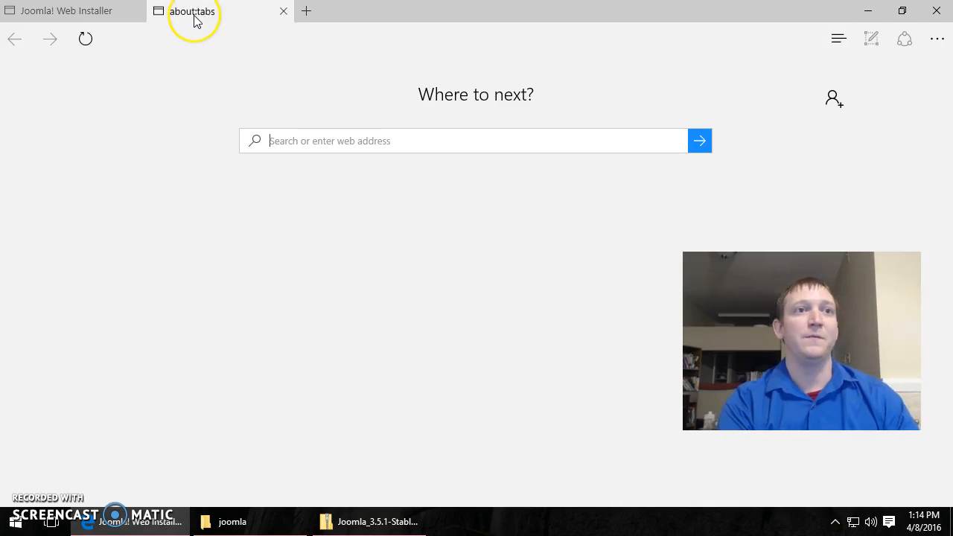
{"action": "type", "text": "localhost/phpmyadmin"}
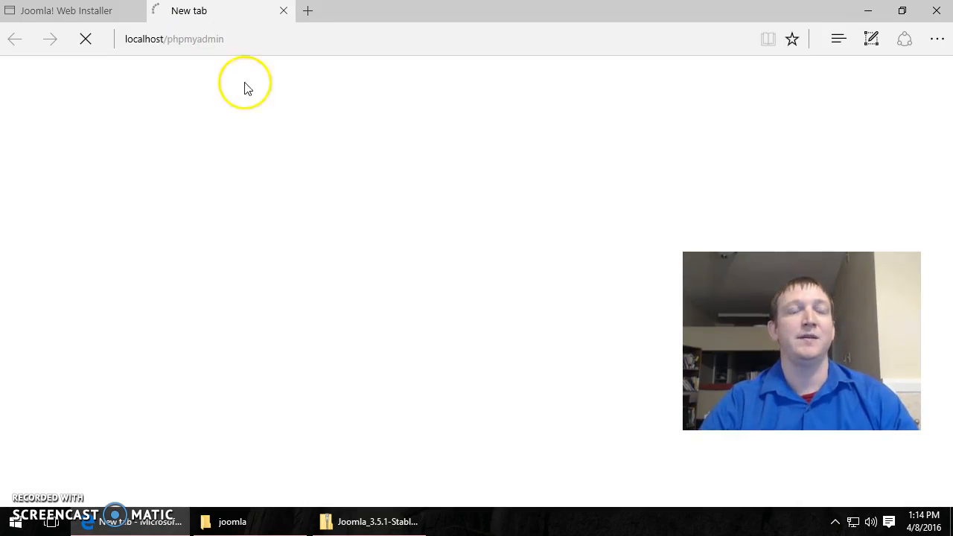
{"action": "mouse_move", "coordinate": [265, 164]}
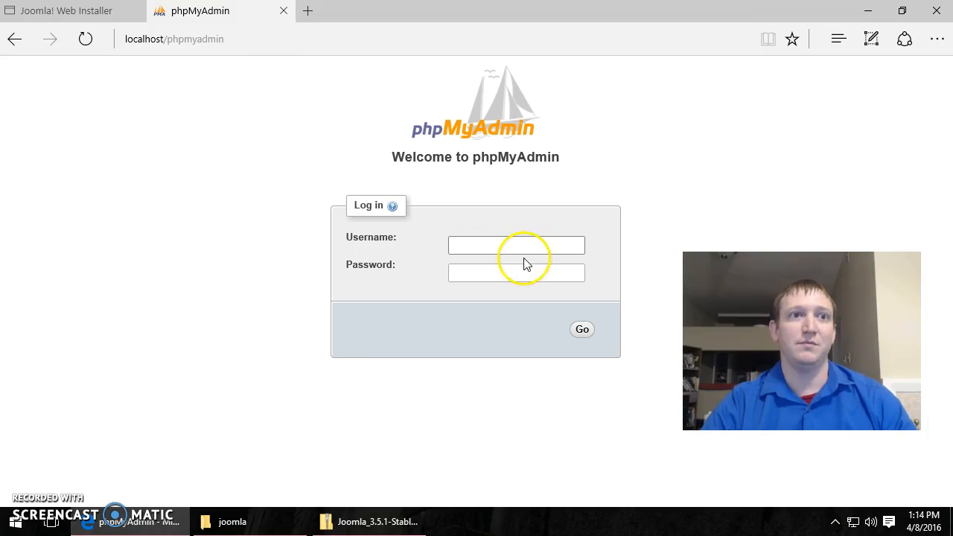
{"action": "type", "text": "root"}
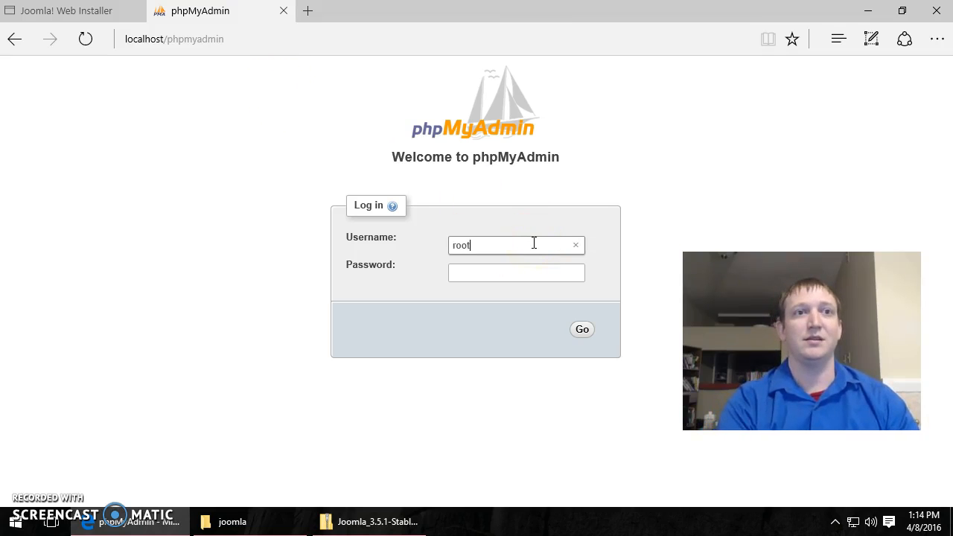
{"action": "type", "text": "root"}
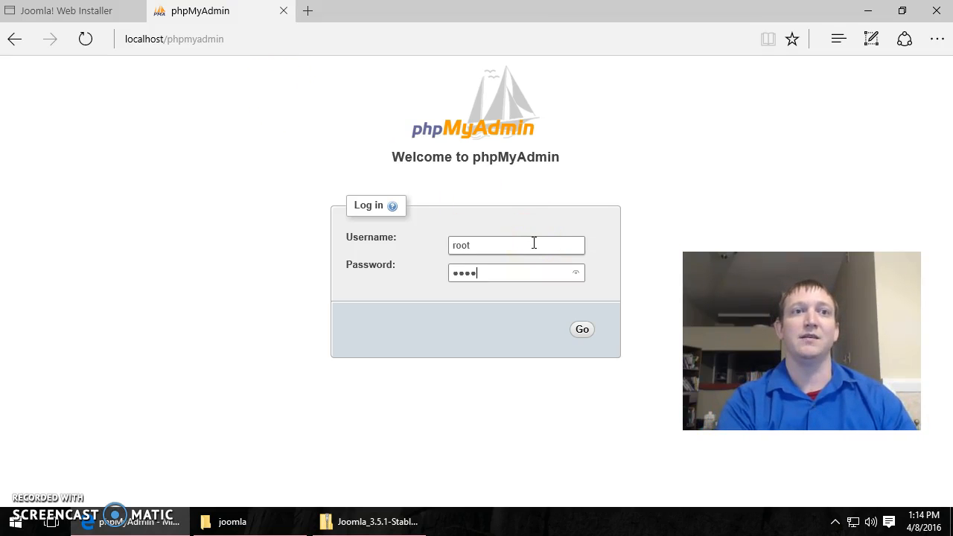
{"action": "left_click", "coordinate": [581, 329]}
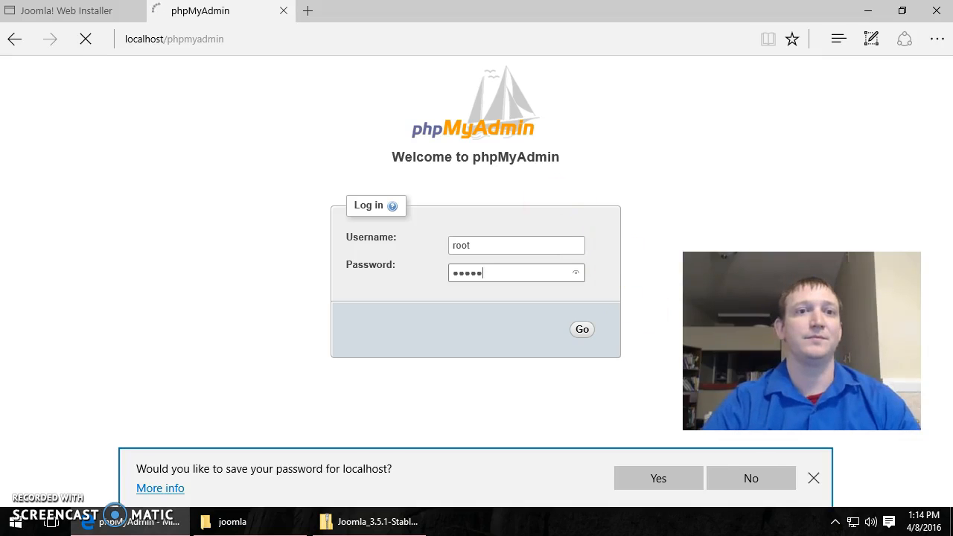
{"action": "left_click", "coordinate": [581, 329]}
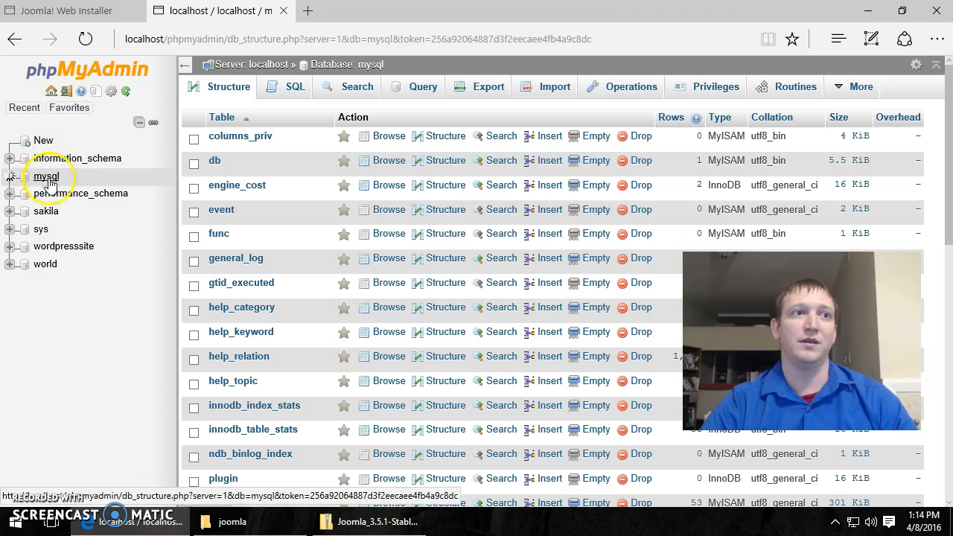
From the Databases list, create a new database named joomla
{"action": "left_click", "coordinate": [222, 117]}
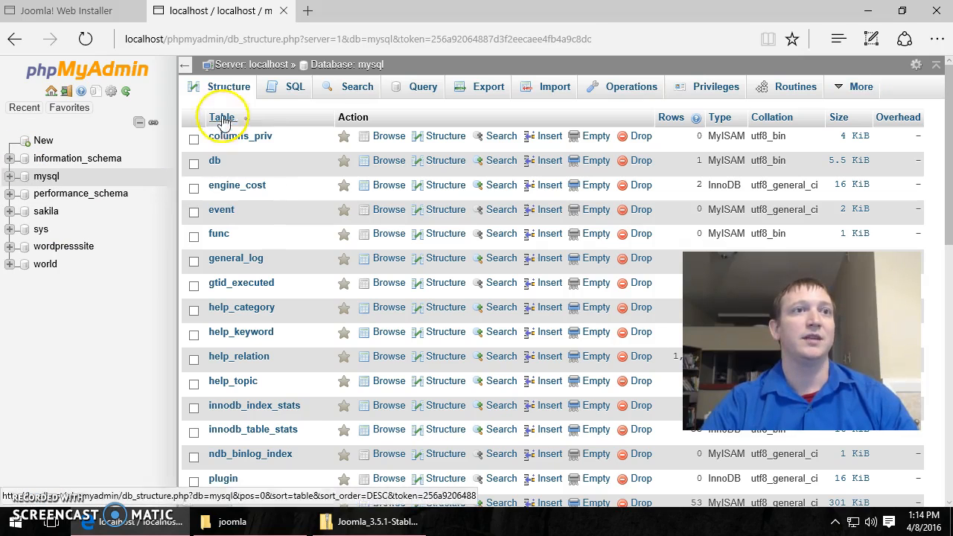
{"action": "left_click", "coordinate": [266, 64]}
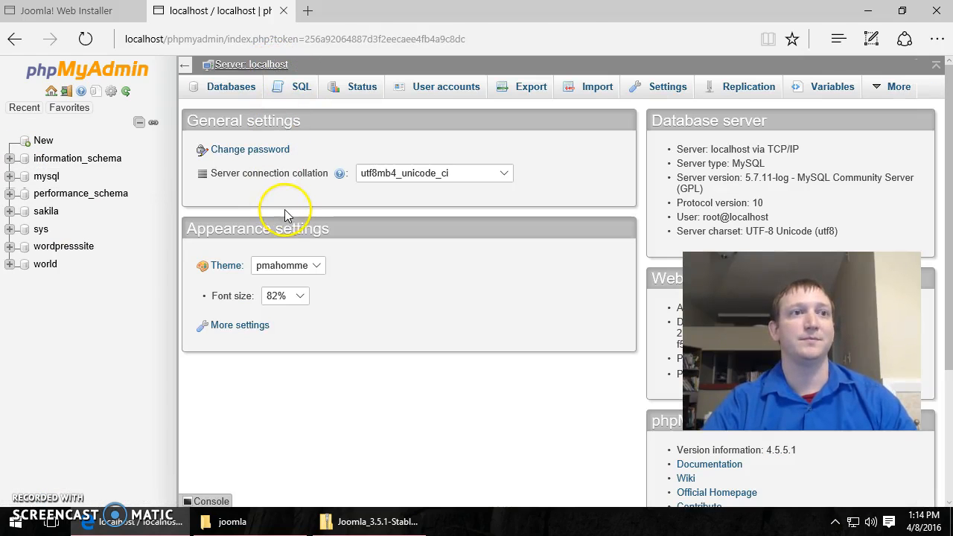
{"action": "left_click", "coordinate": [231, 87]}
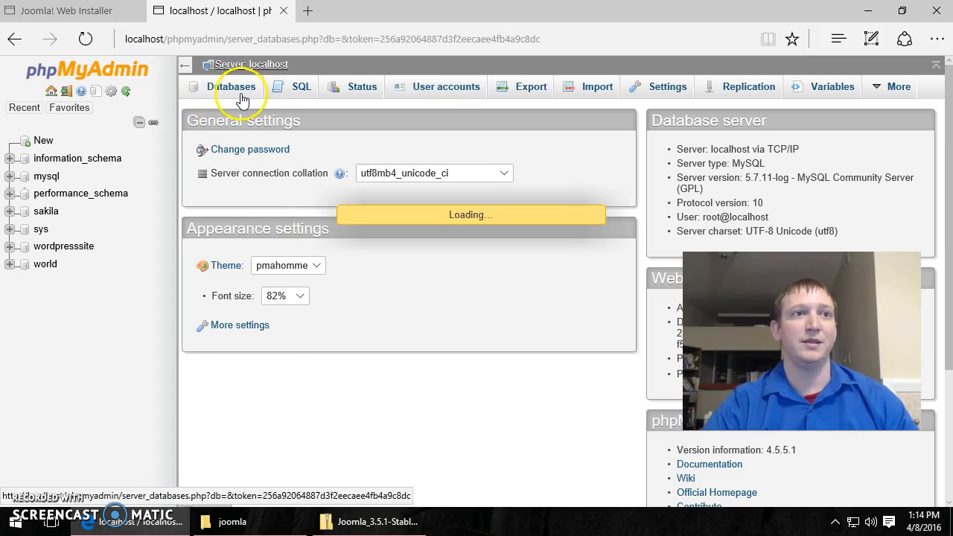
{"action": "left_click", "coordinate": [233, 86]}
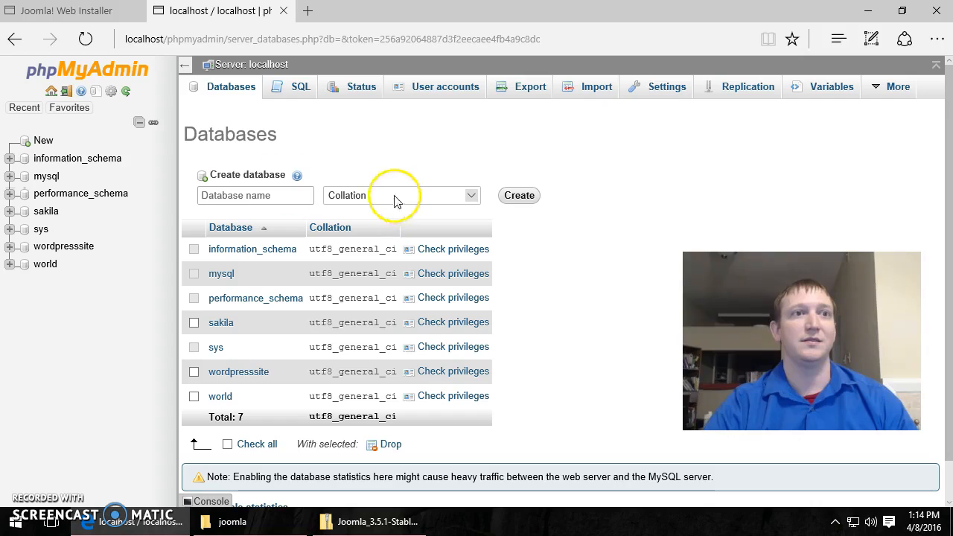
{"action": "left_click", "coordinate": [255, 195]}
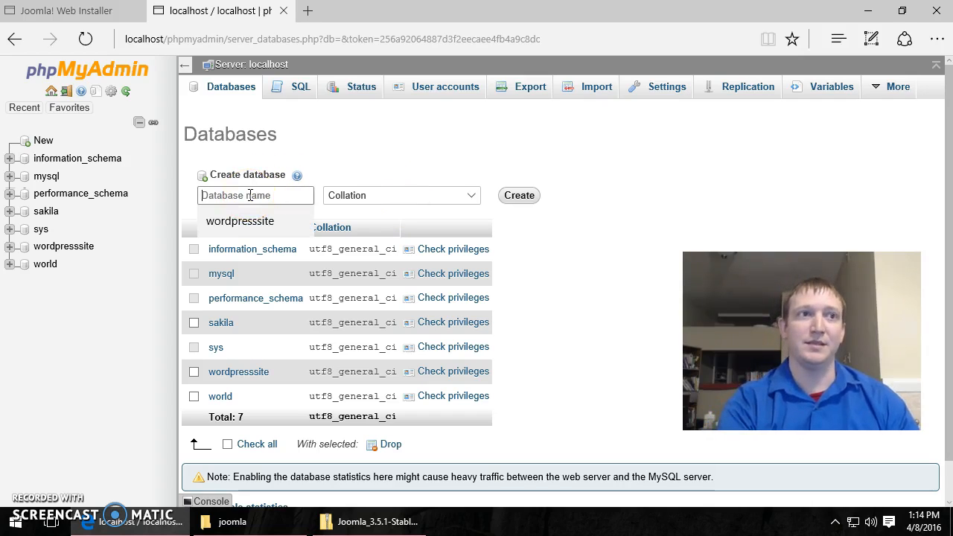
{"action": "type", "text": "joomla"}
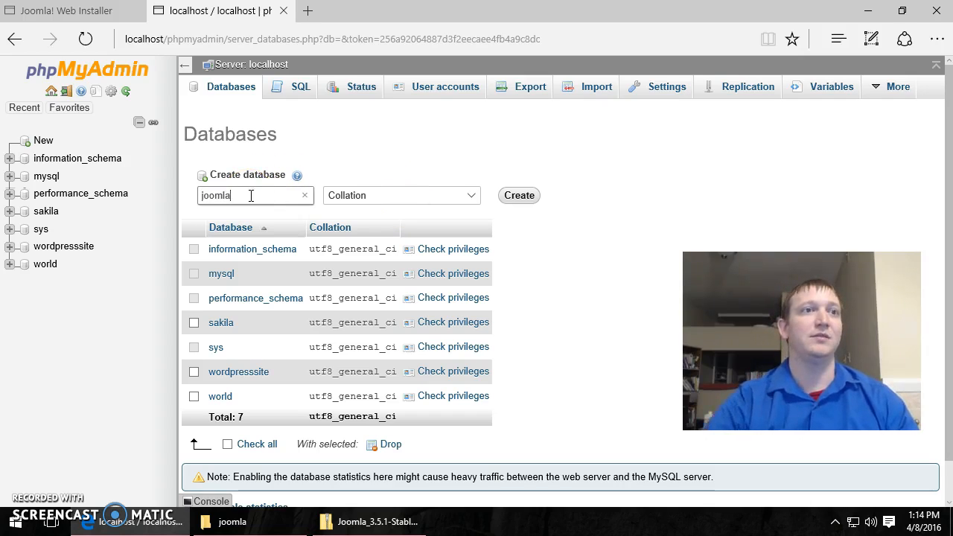
{"action": "left_click", "coordinate": [518, 195]}
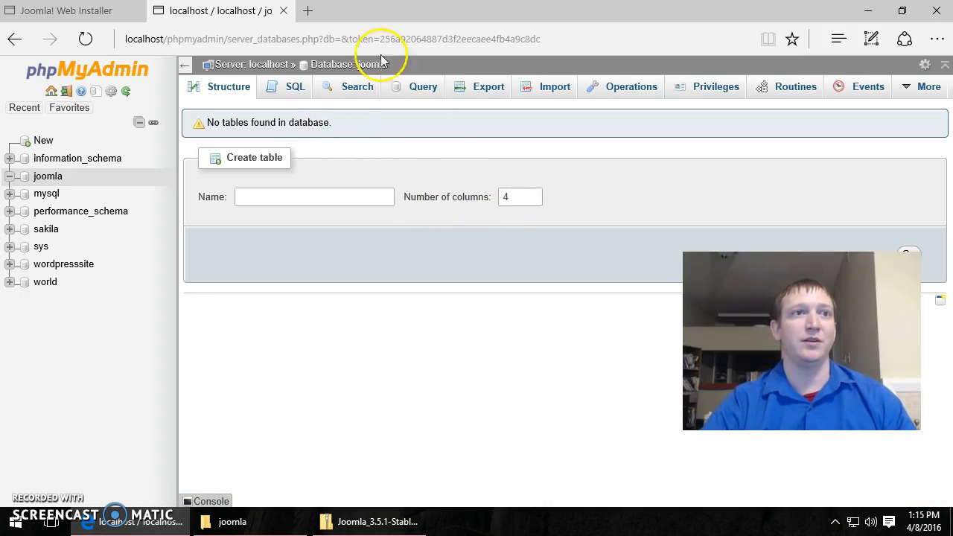
Enter 'joomla' as the database name, keeping table prefix wmv7y_ and the Backup option
{"action": "left_click", "coordinate": [67, 10]}
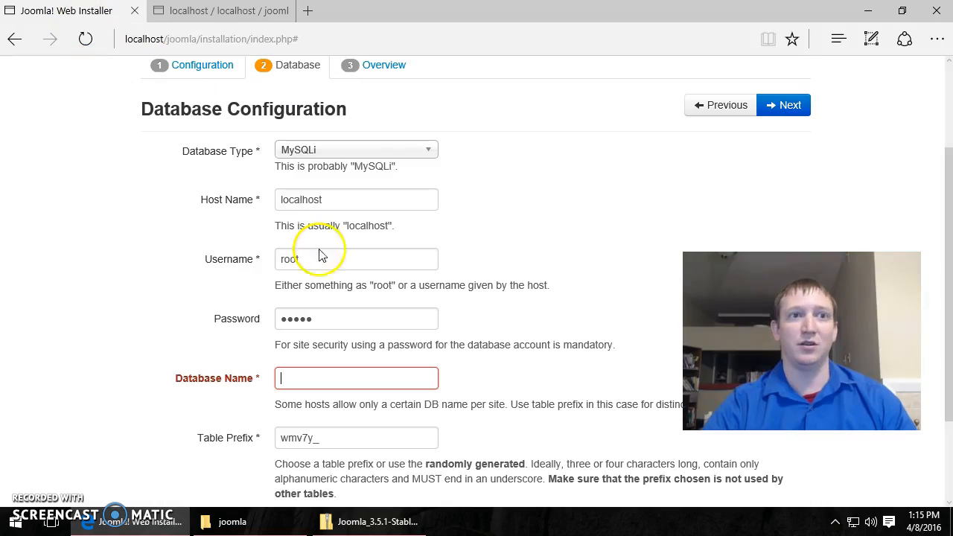
{"action": "scroll", "scroll_direction": "down", "scroll_amount": 3}
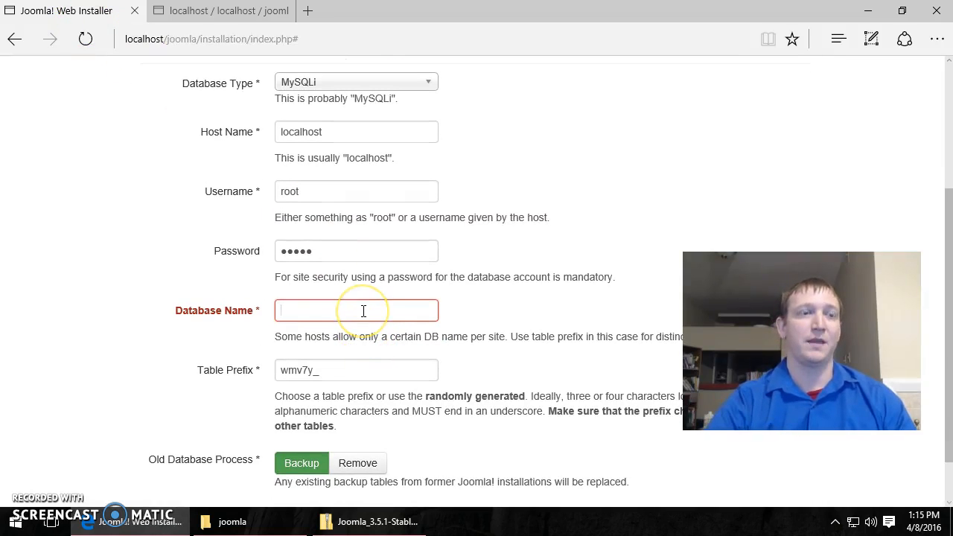
{"action": "type", "text": "joomla"}
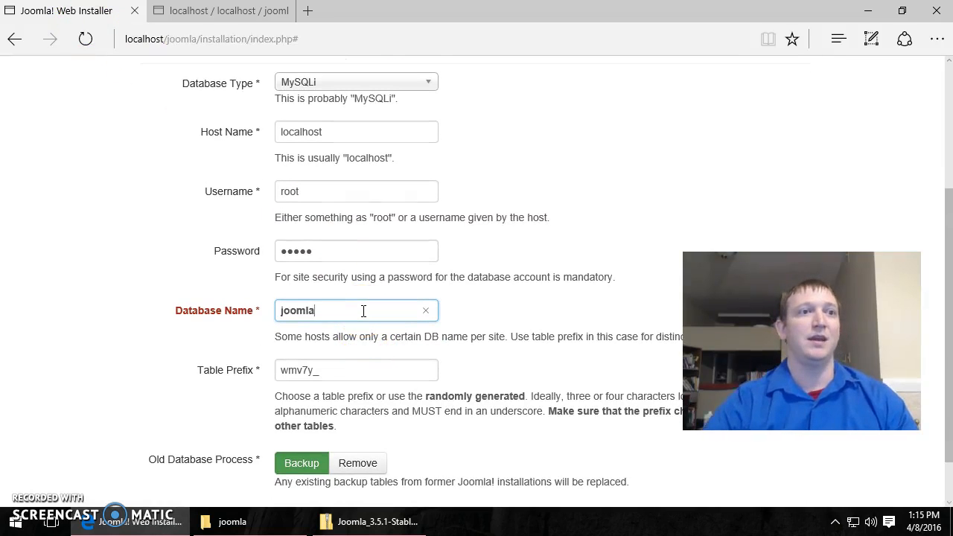
{"action": "scroll", "scroll_direction": "down", "scroll_amount": 3}
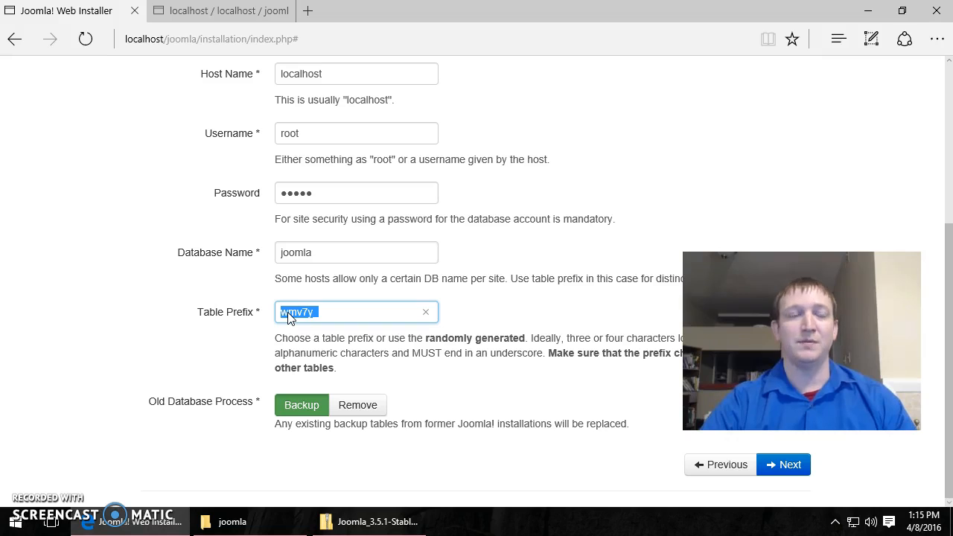
{"action": "mouse_move", "coordinate": [330, 319]}
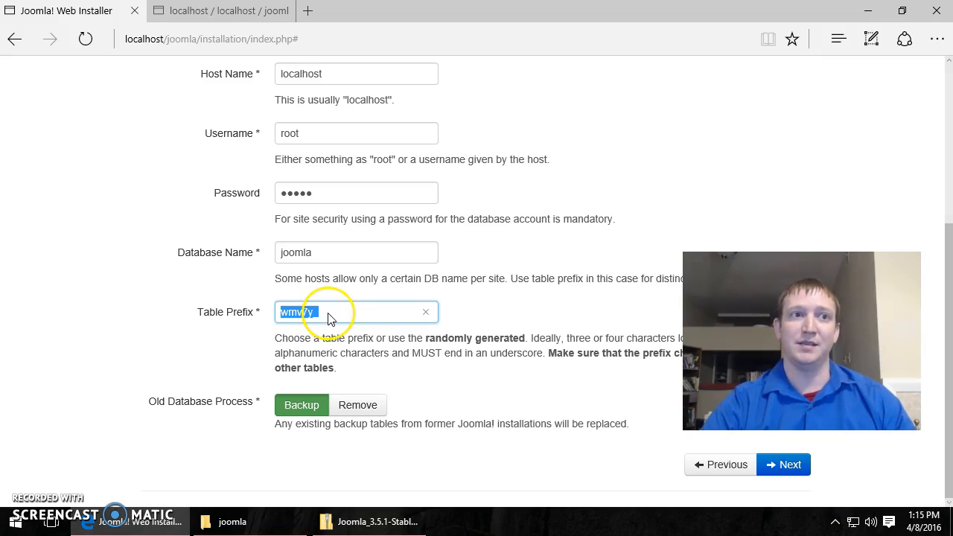
{"action": "mouse_move", "coordinate": [452, 252]}
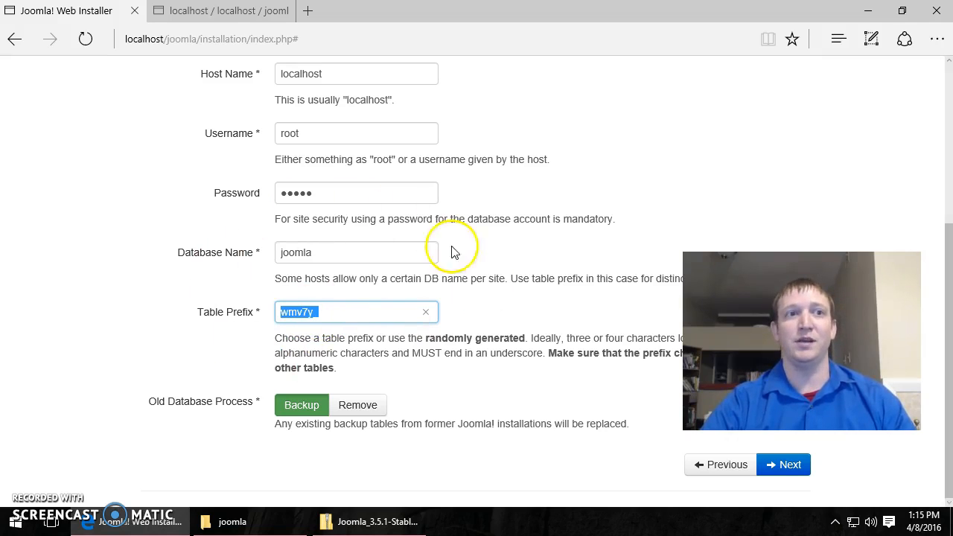
{"action": "mouse_move", "coordinate": [296, 388]}
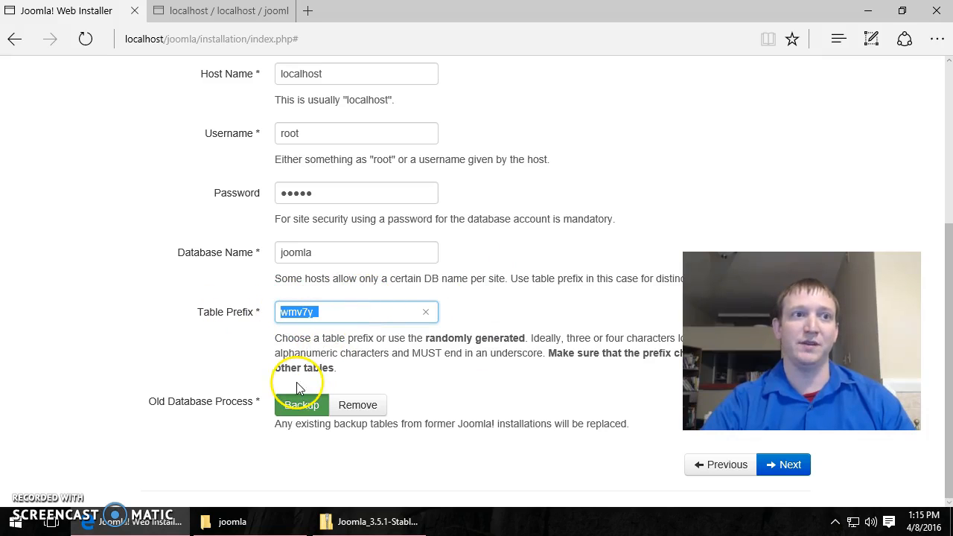
{"action": "mouse_move", "coordinate": [219, 409]}
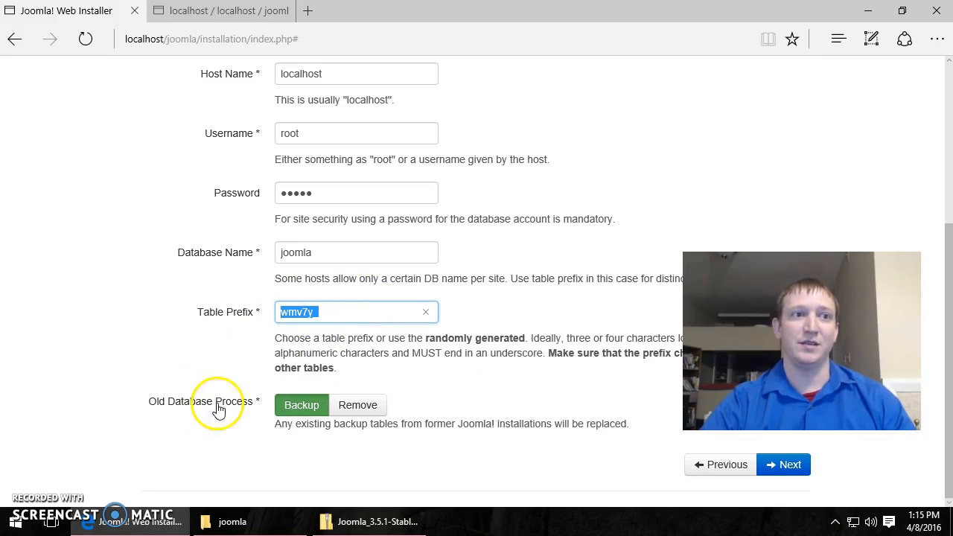
{"action": "mouse_move", "coordinate": [791, 463]}
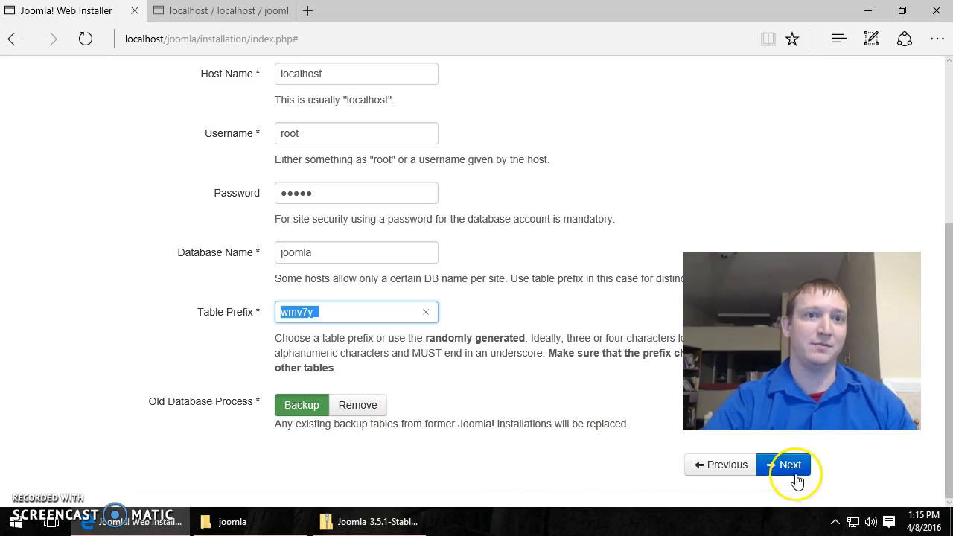
Advance the installer to the Overview step with its sample data choices
{"action": "left_click", "coordinate": [790, 463]}
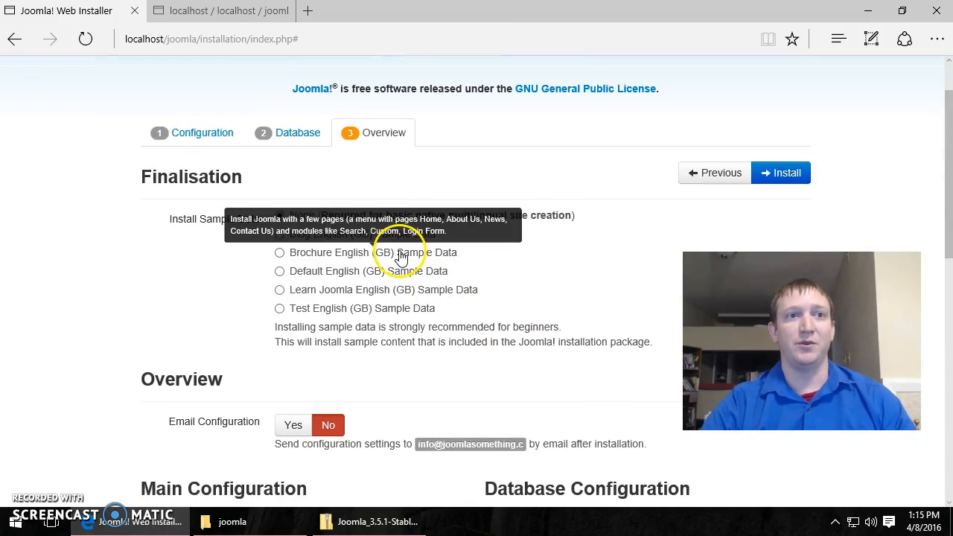
{"action": "mouse_move", "coordinate": [439, 257]}
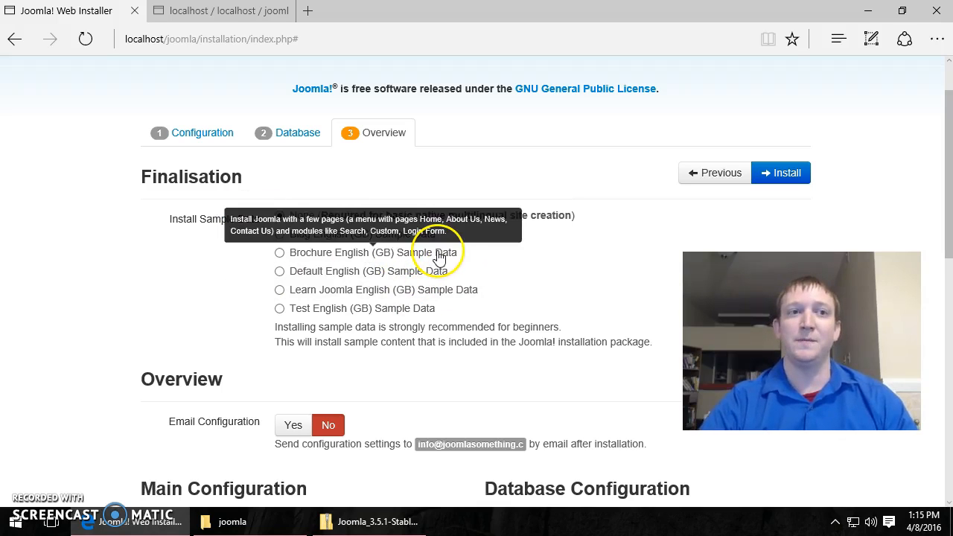
{"action": "mouse_move", "coordinate": [311, 244]}
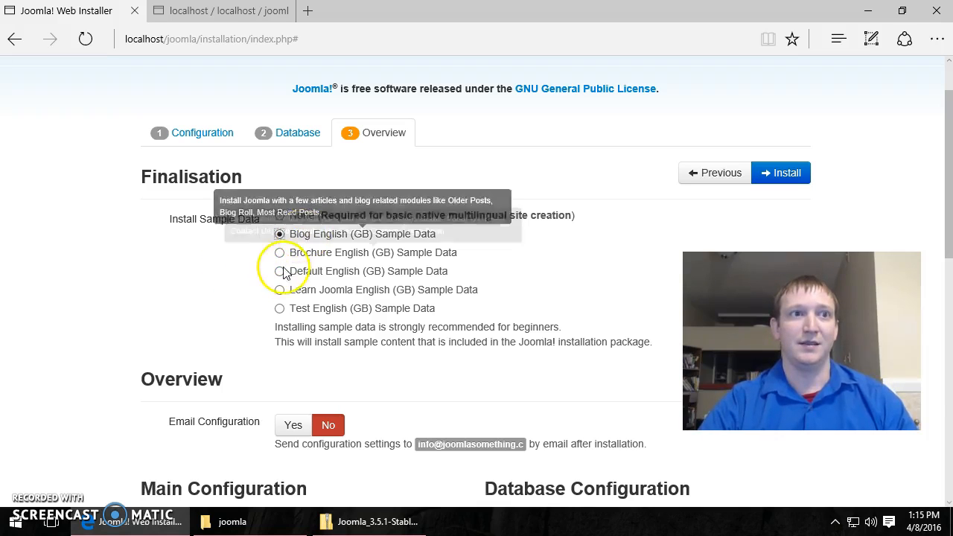
{"action": "mouse_move", "coordinate": [337, 257]}
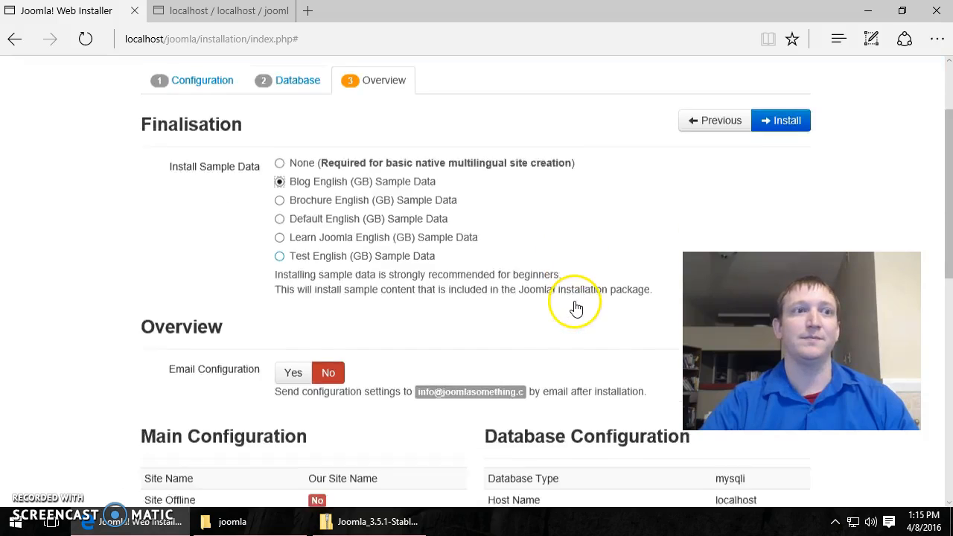
{"action": "scroll", "scroll_direction": "down", "scroll_amount": 3}
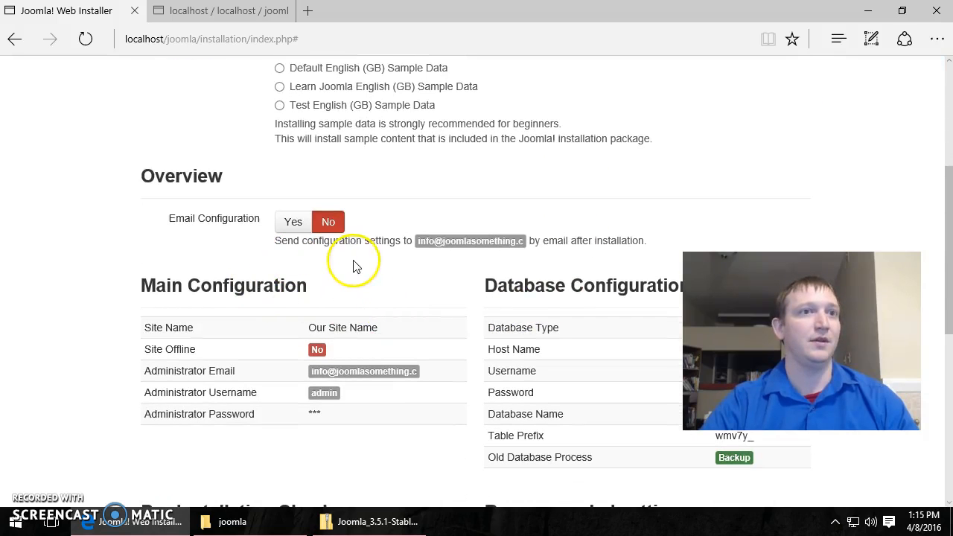
{"action": "mouse_move", "coordinate": [622, 259]}
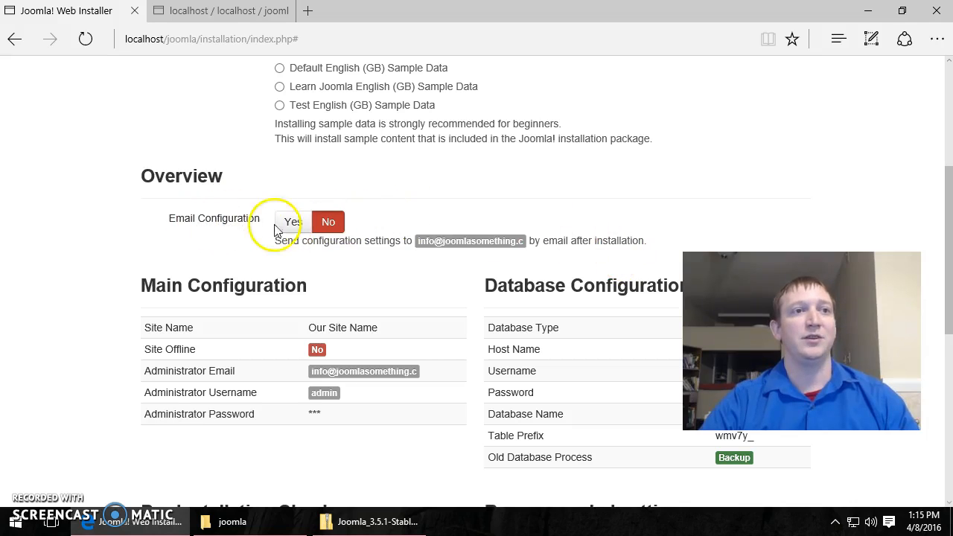
{"action": "scroll", "scroll_direction": "down", "scroll_amount": 3}
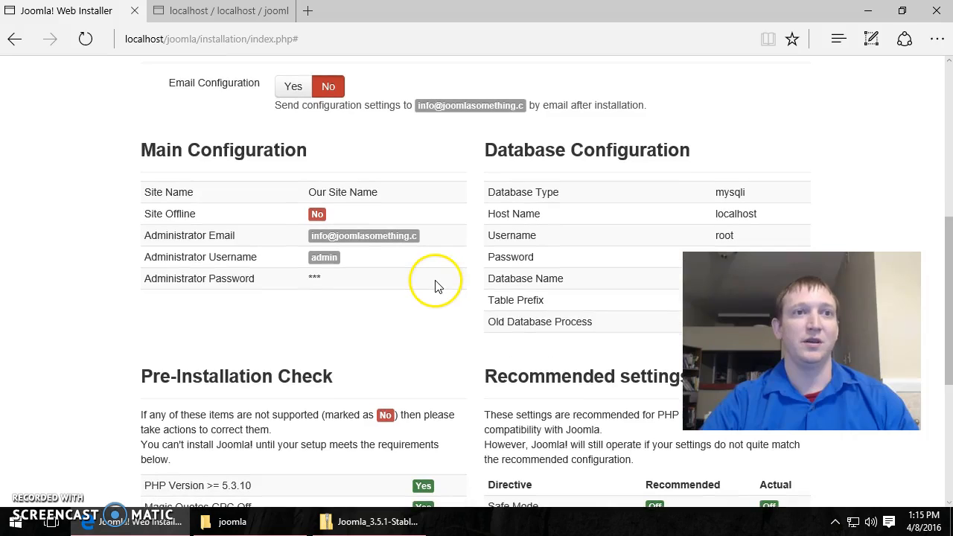
{"action": "scroll", "scroll_direction": "down", "scroll_amount": 3}
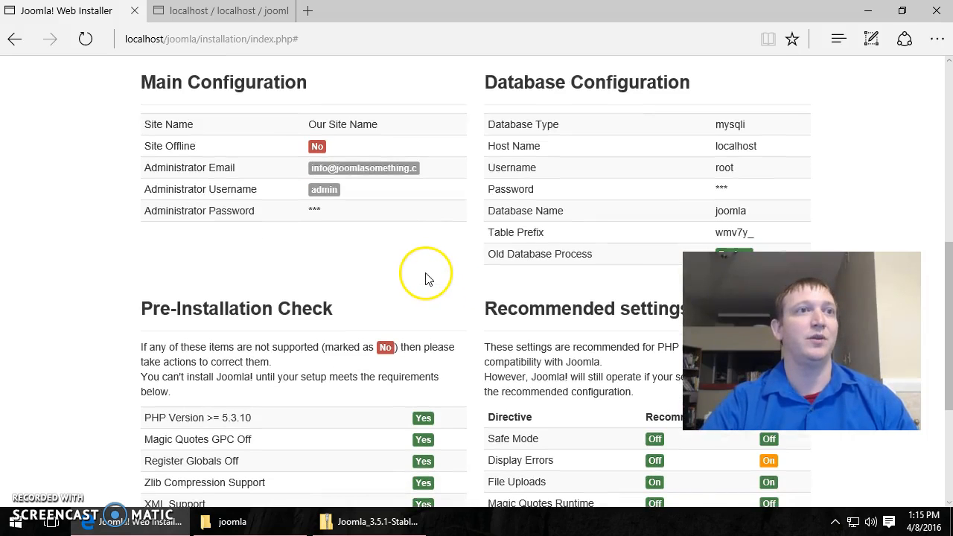
{"action": "scroll", "scroll_direction": "down", "scroll_amount": 3}
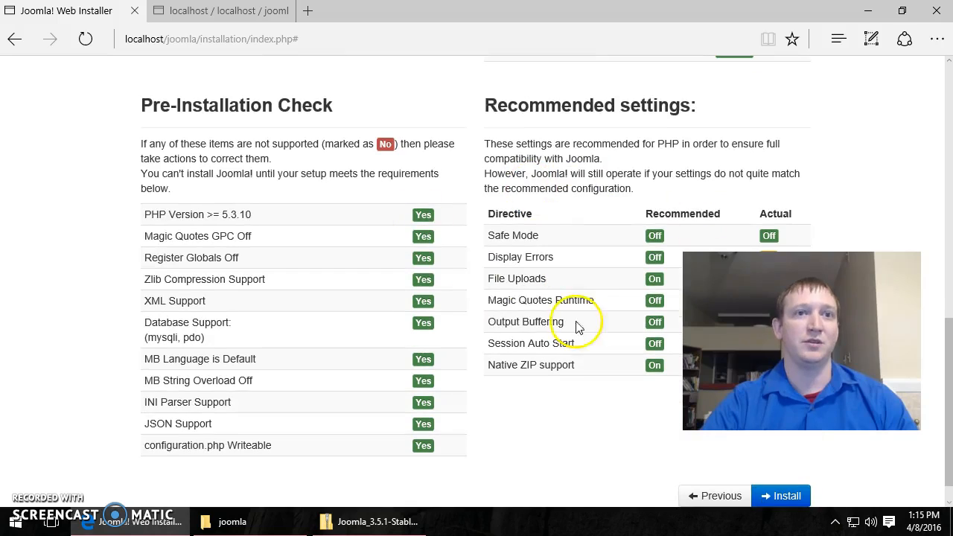
{"action": "scroll", "scroll_direction": "down", "scroll_amount": 3}
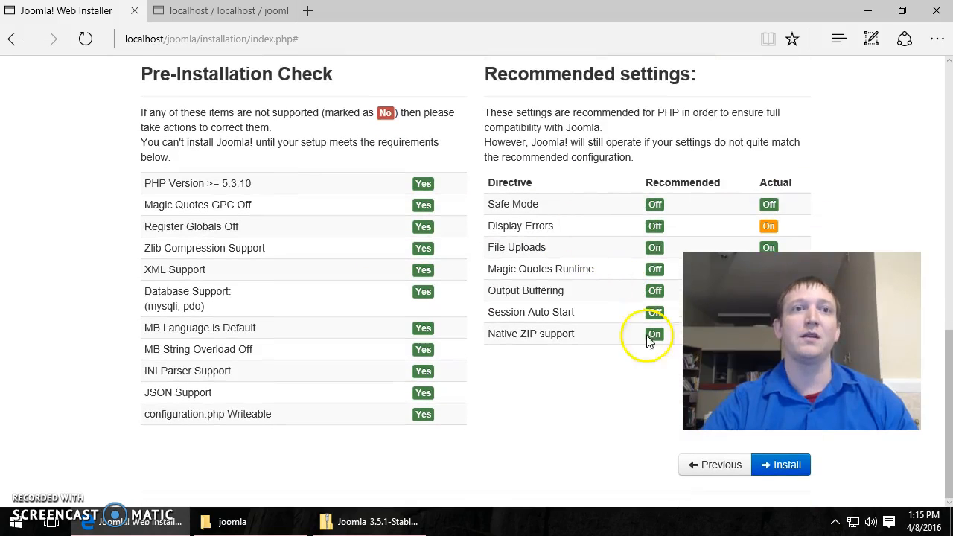
Start the Joomla installation and let the Installing progress screen run
{"action": "left_click", "coordinate": [780, 464]}
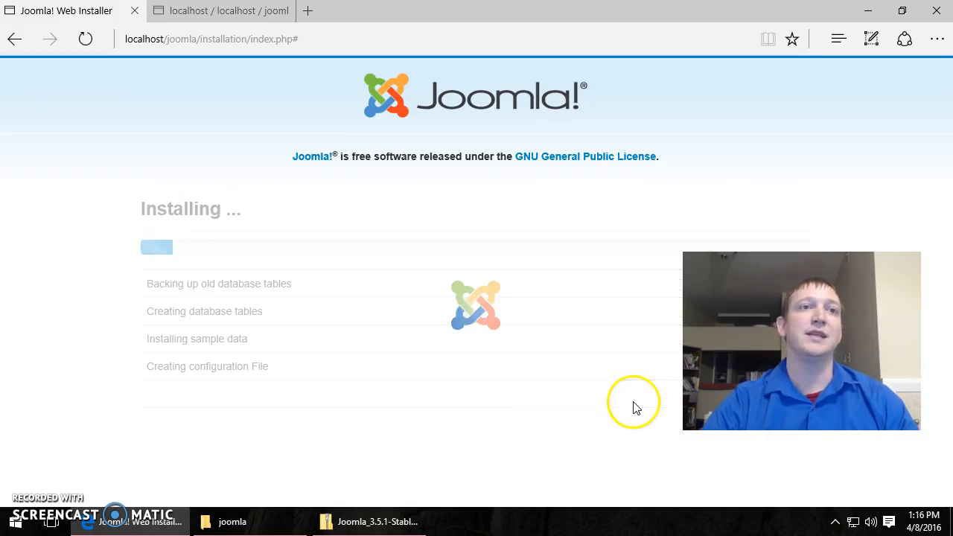
{"action": "mouse_move", "coordinate": [480, 333]}
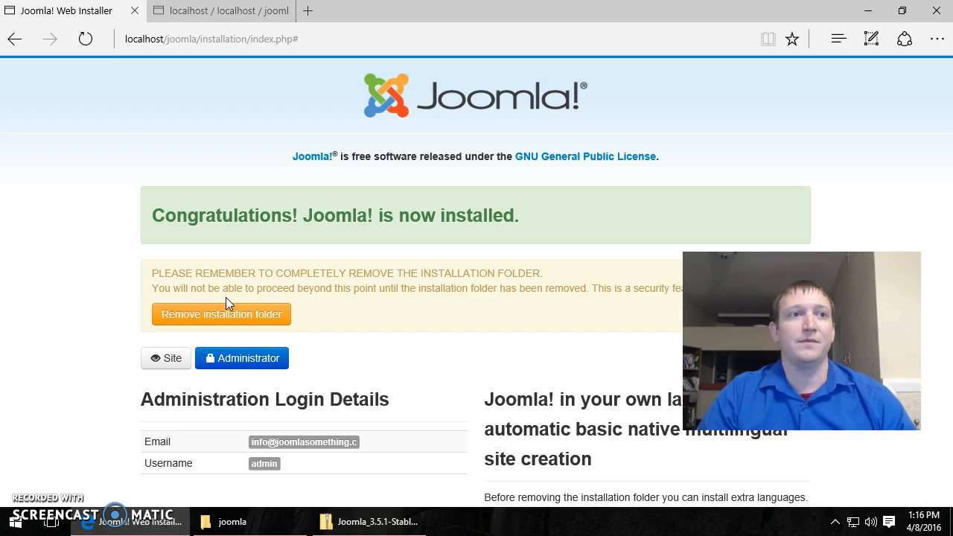
{"action": "scroll", "scroll_direction": "down", "scroll_amount": 3}
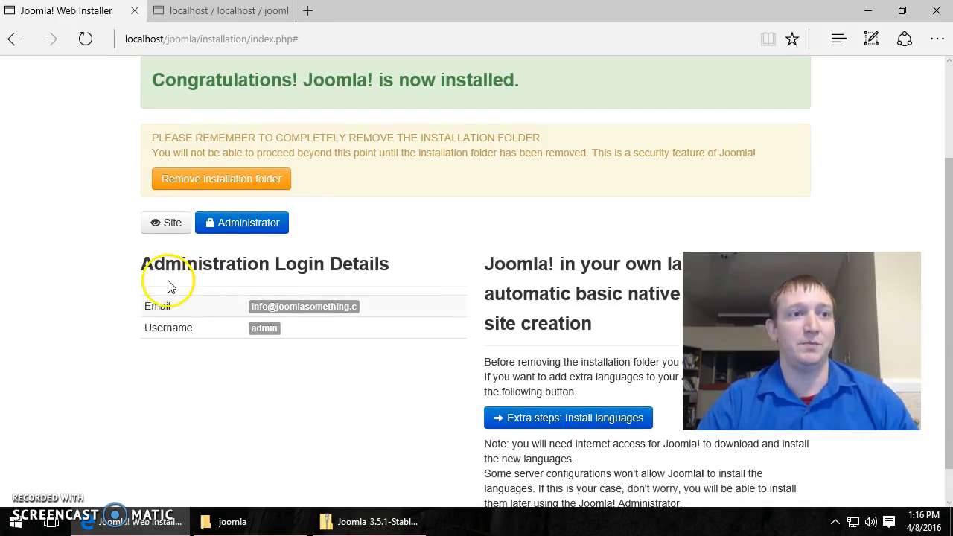
{"action": "mouse_move", "coordinate": [101, 323]}
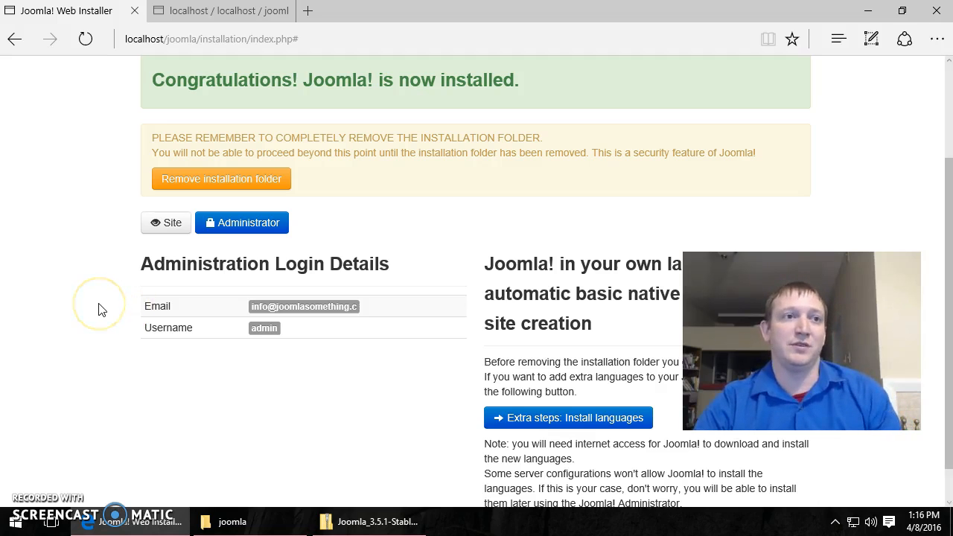
{"action": "mouse_move", "coordinate": [98, 305]}
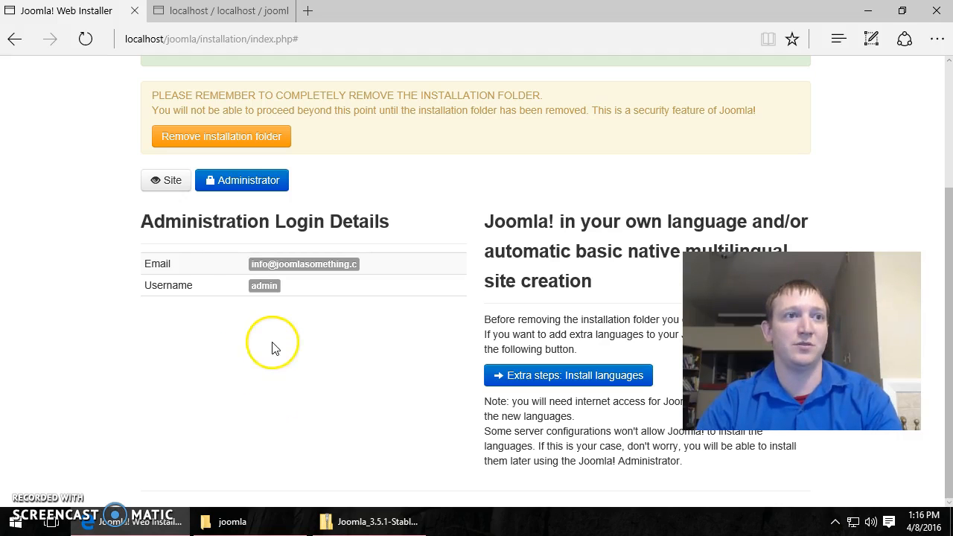
{"action": "mouse_move", "coordinate": [166, 142]}
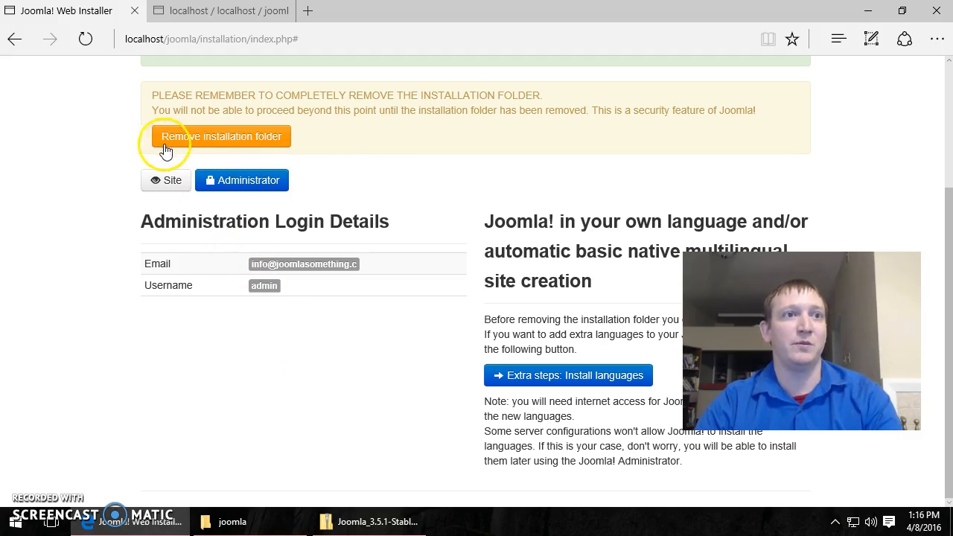
{"action": "scroll", "scroll_direction": "up", "scroll_amount": 3}
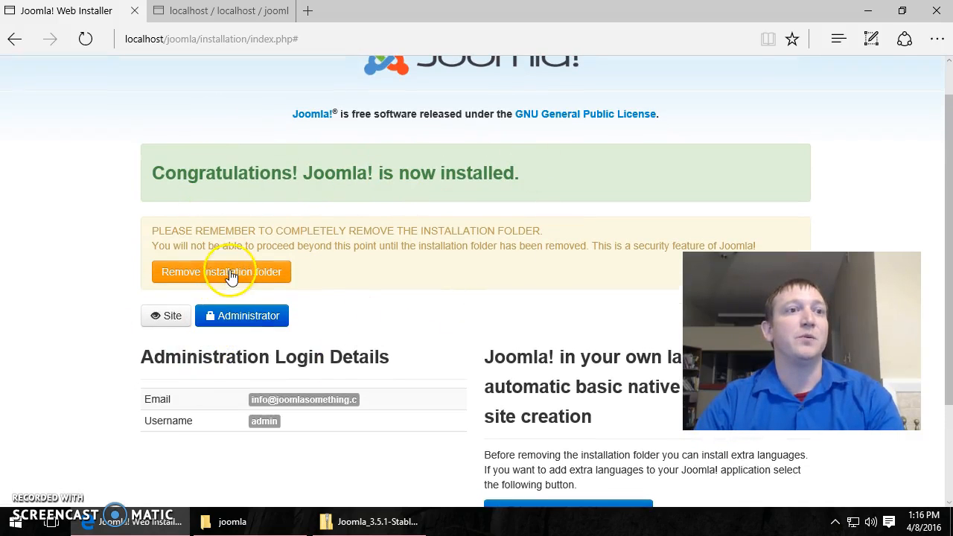
{"action": "left_click", "coordinate": [220, 271]}
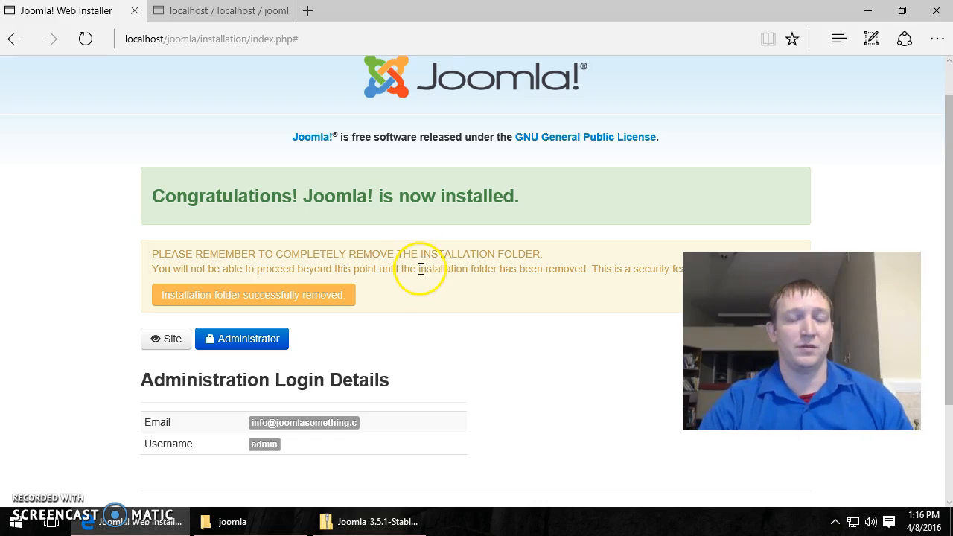
{"action": "mouse_move", "coordinate": [418, 280]}
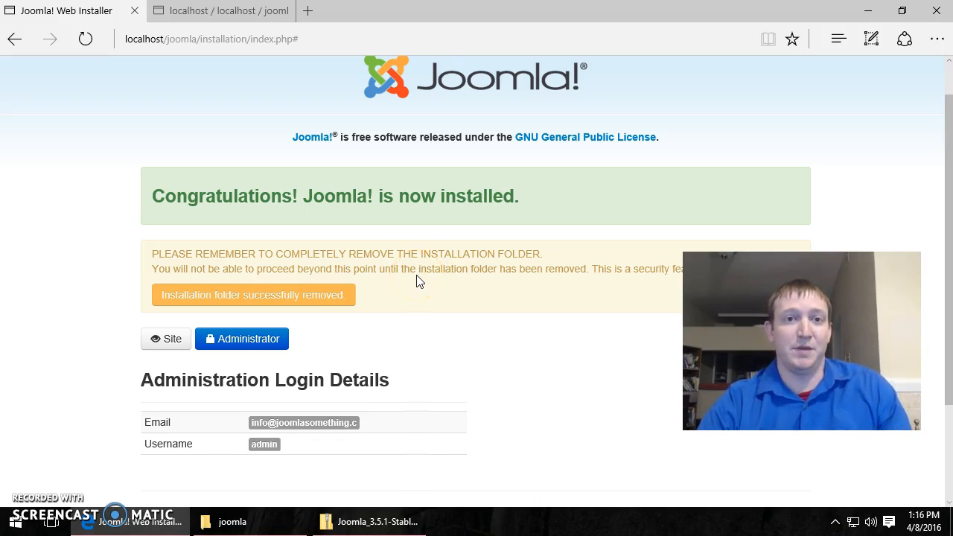
{"action": "mouse_move", "coordinate": [387, 314]}
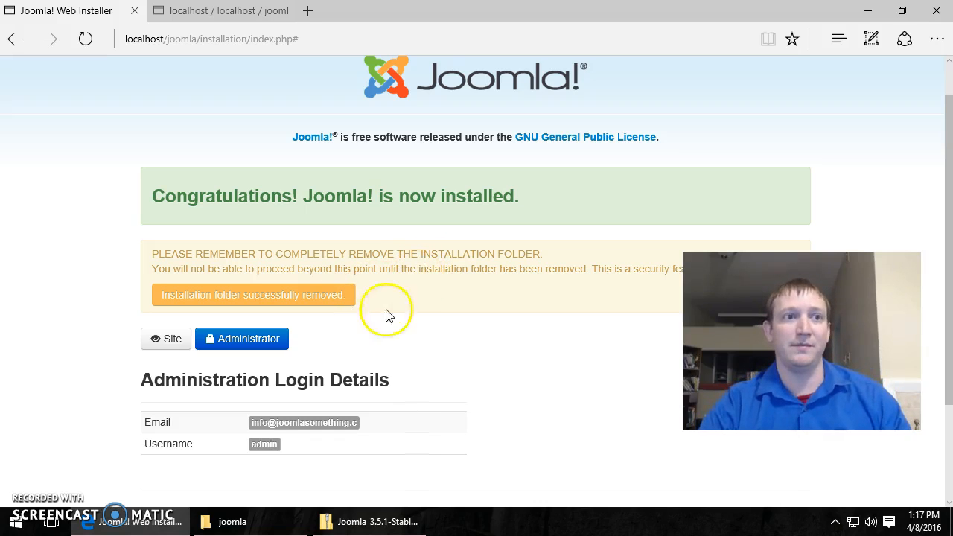
{"action": "left_click", "coordinate": [165, 339]}
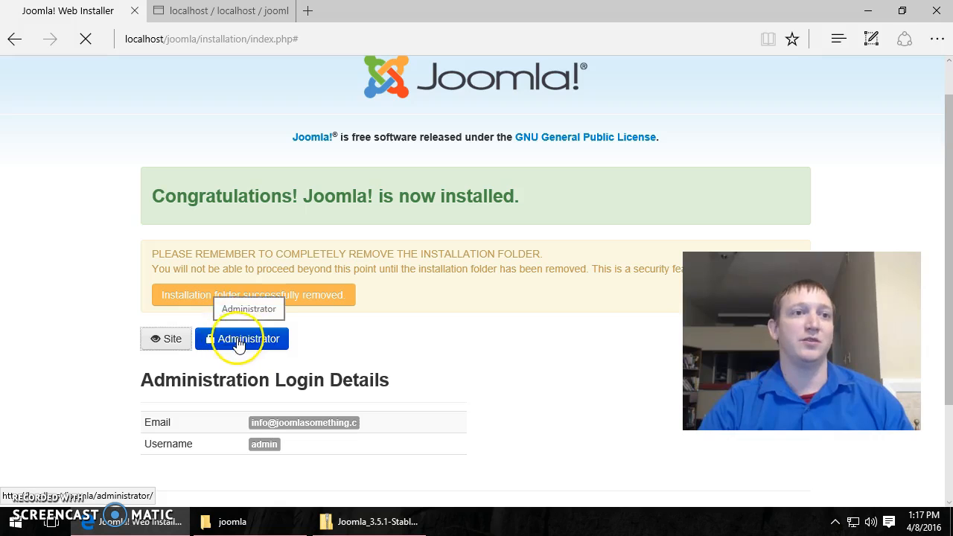
Browse the sample blog homepage, then load localhost/joomla/administrator
{"action": "left_click", "coordinate": [165, 338]}
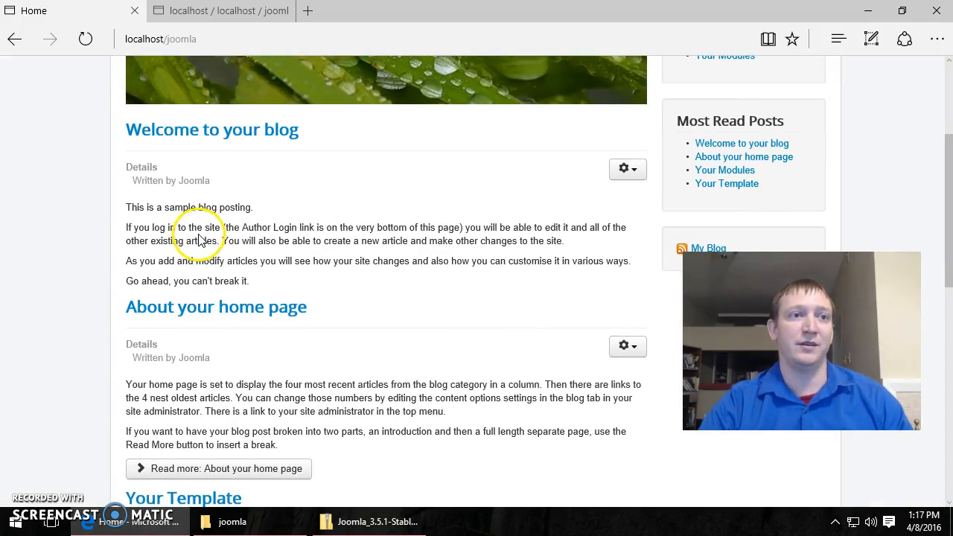
{"action": "scroll", "scroll_direction": "up", "scroll_amount": 3}
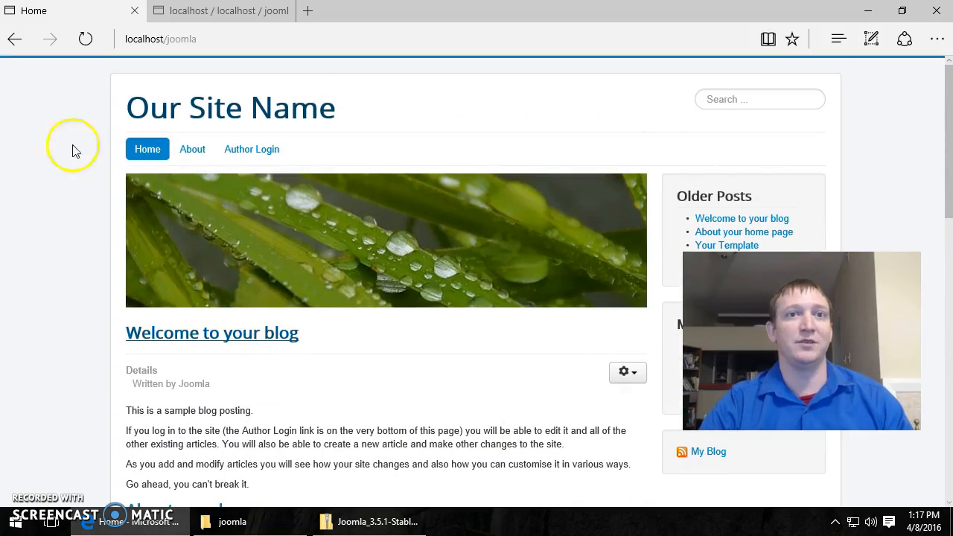
{"action": "mouse_move", "coordinate": [168, 178]}
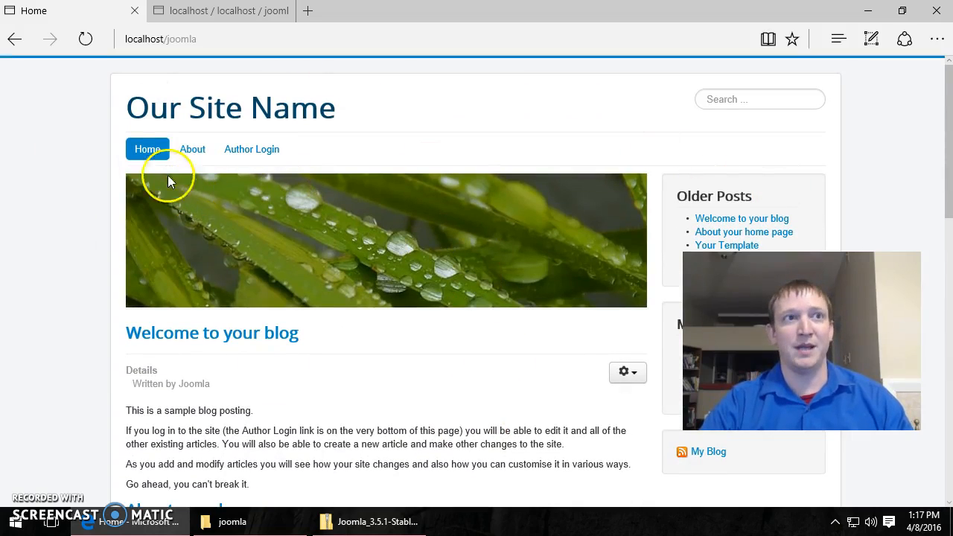
{"action": "left_click", "coordinate": [197, 39]}
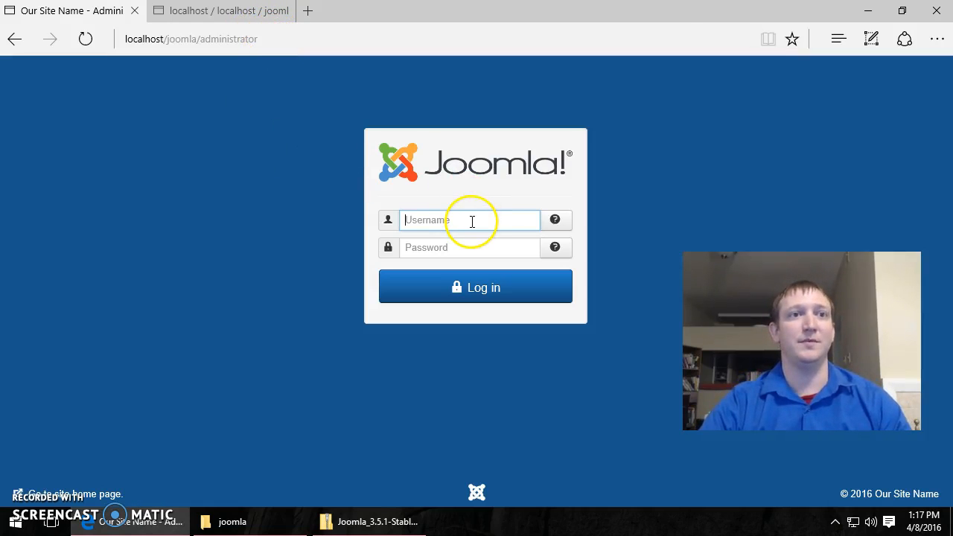
Log in as admin and decline Edge's save-password prompt
{"action": "type", "text": "admin"}
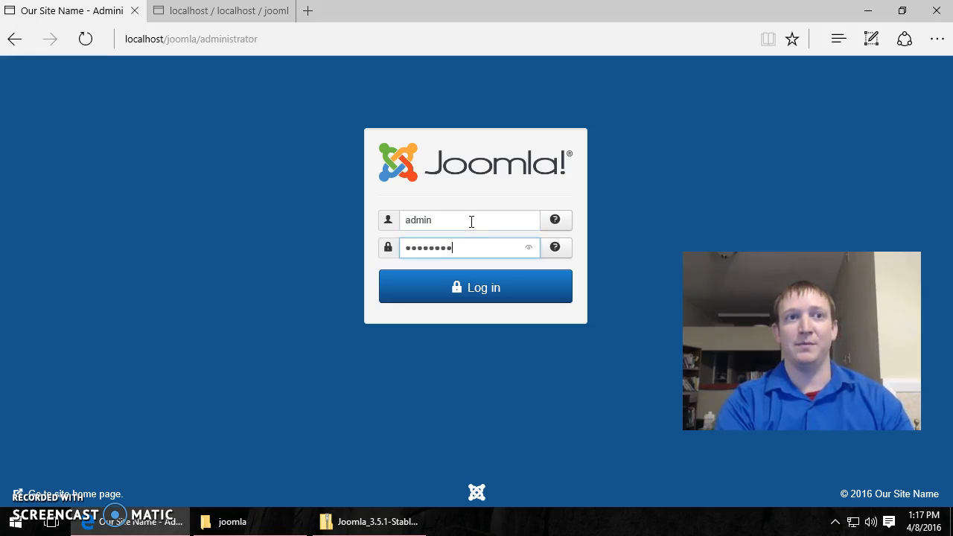
{"action": "left_click", "coordinate": [475, 286]}
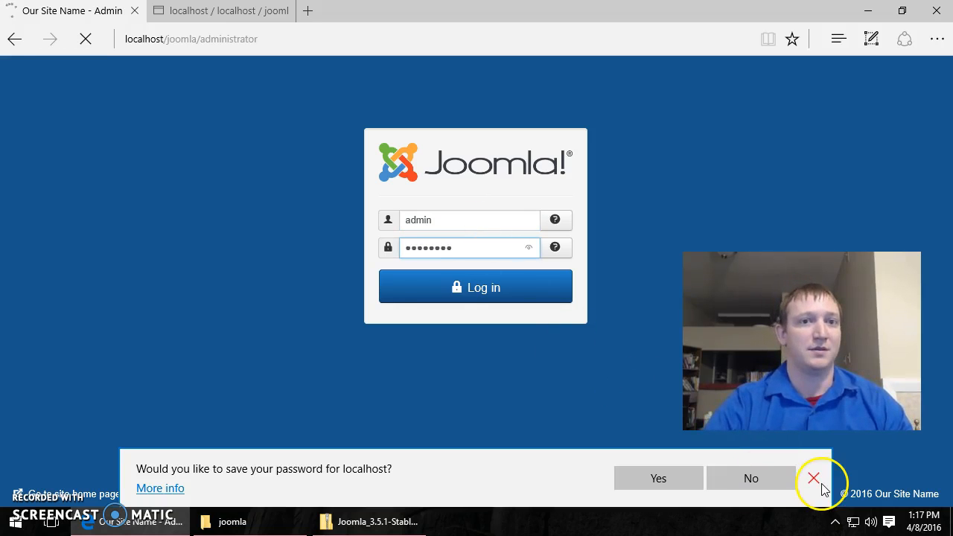
{"action": "left_click", "coordinate": [813, 477]}
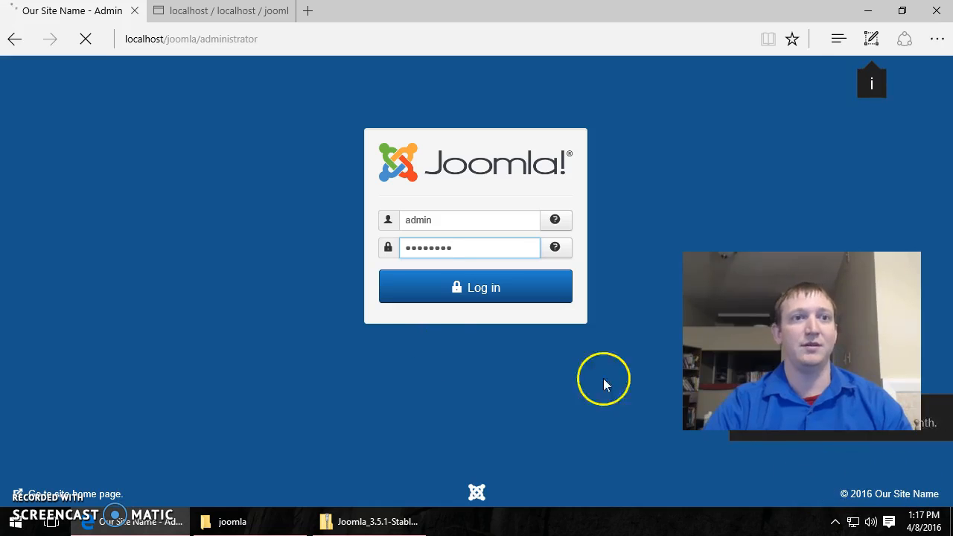
{"action": "left_click", "coordinate": [475, 286]}
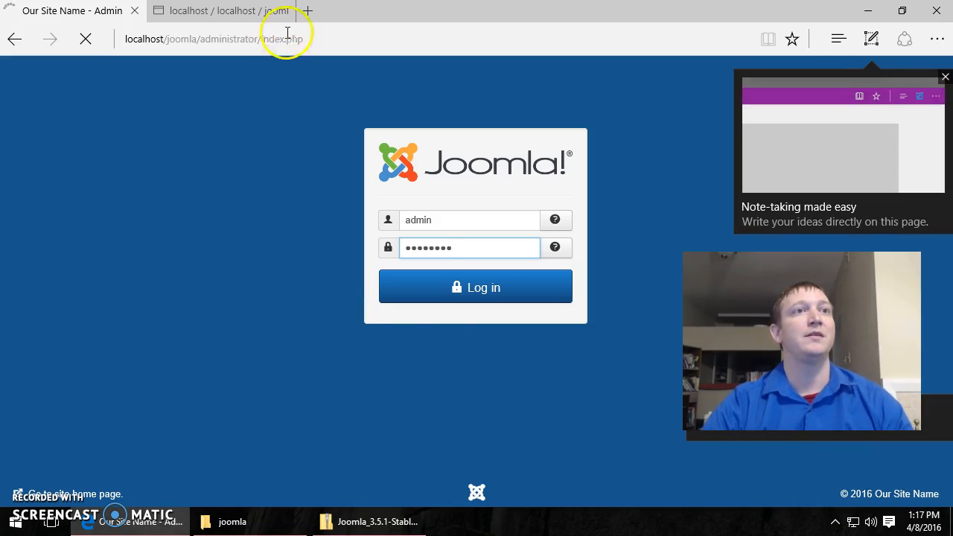
{"action": "left_click", "coordinate": [475, 286]}
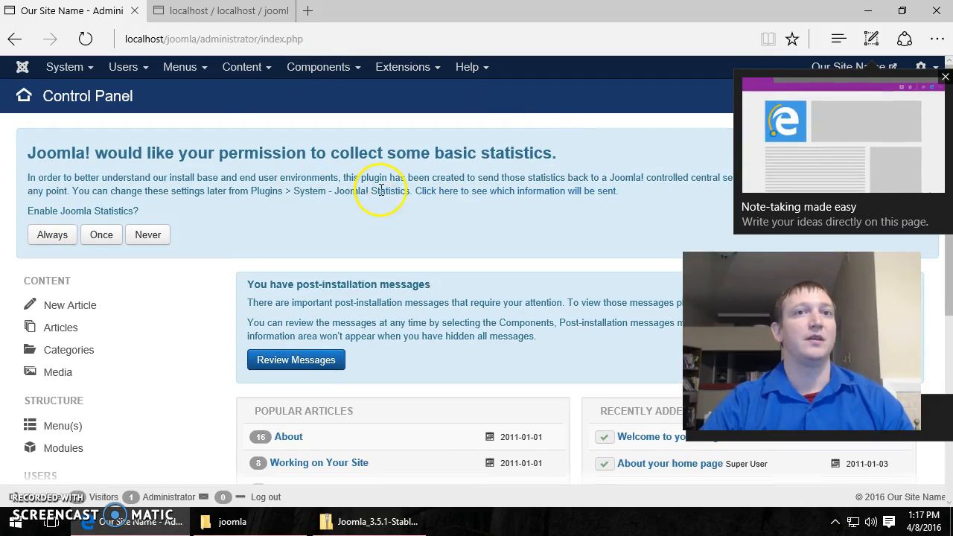
{"action": "mouse_move", "coordinate": [573, 177]}
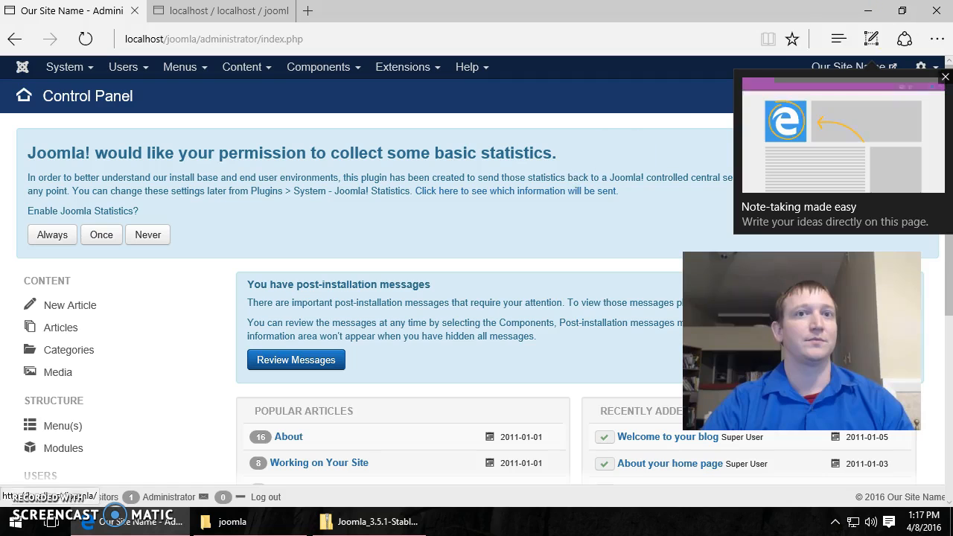
{"action": "left_click", "coordinate": [944, 77]}
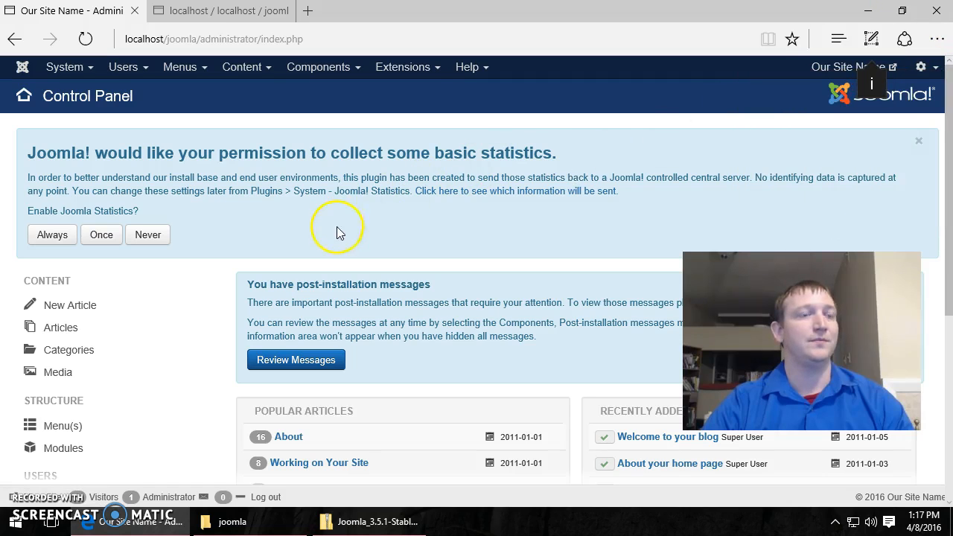
{"action": "mouse_move", "coordinate": [357, 234]}
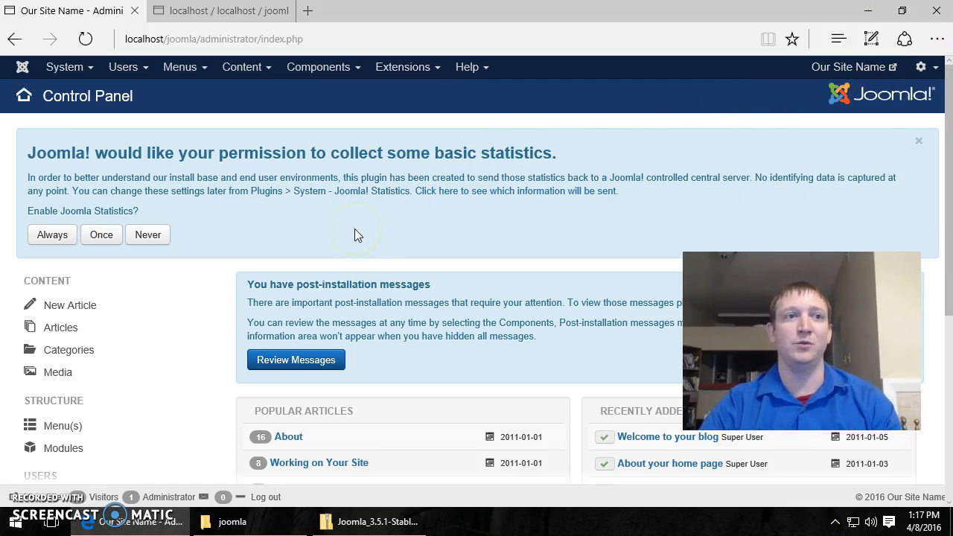
{"action": "mouse_move", "coordinate": [350, 290]}
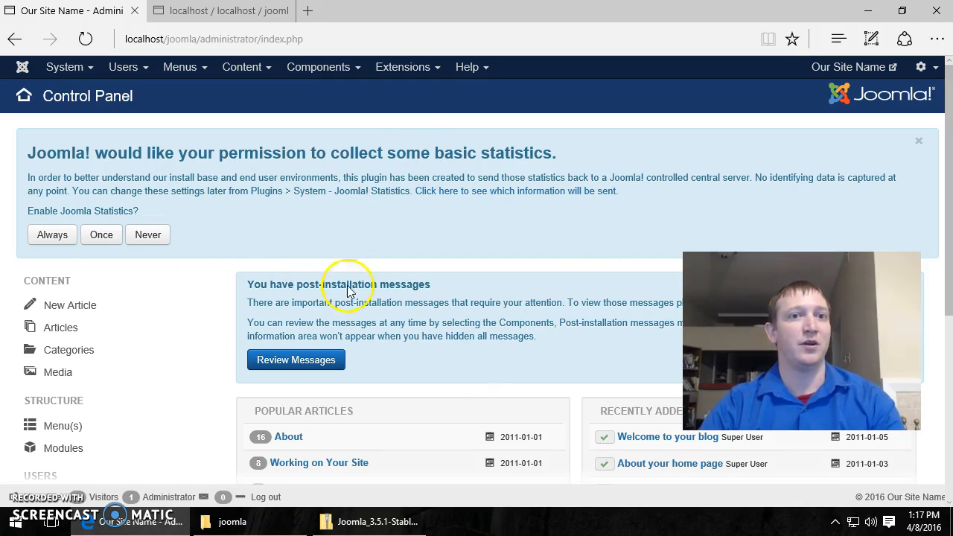
{"action": "mouse_move", "coordinate": [148, 234]}
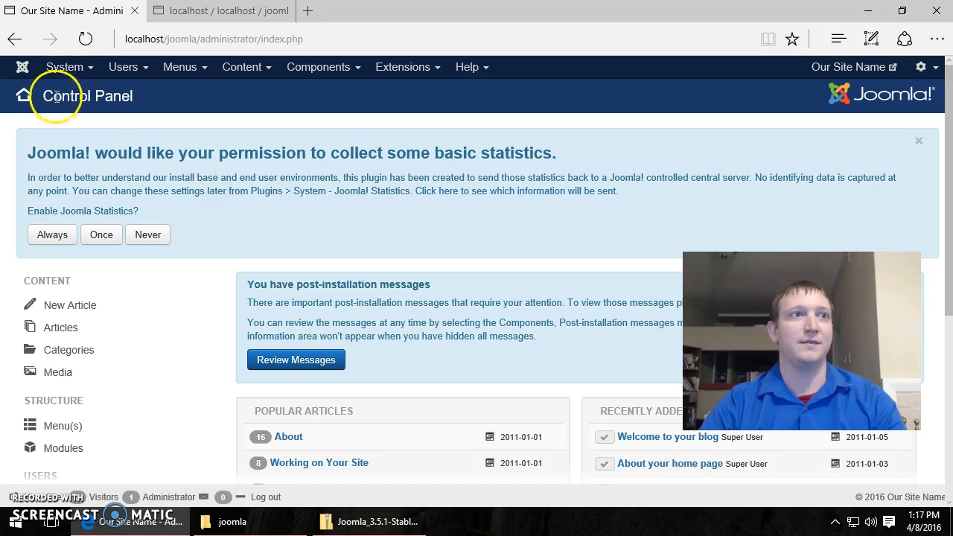
Switch Site Offline to Yes in Global Configuration and save
{"action": "left_click", "coordinate": [65, 67]}
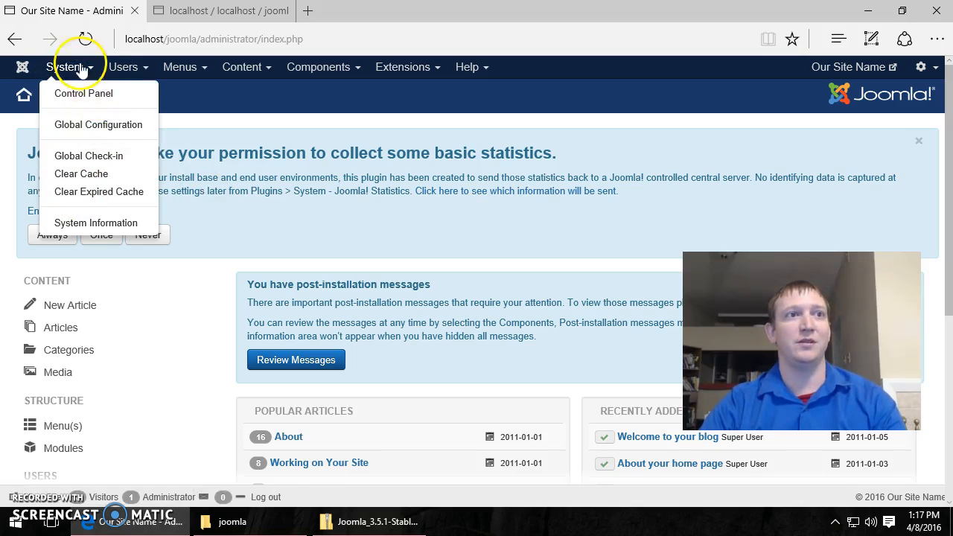
{"action": "mouse_move", "coordinate": [97, 124]}
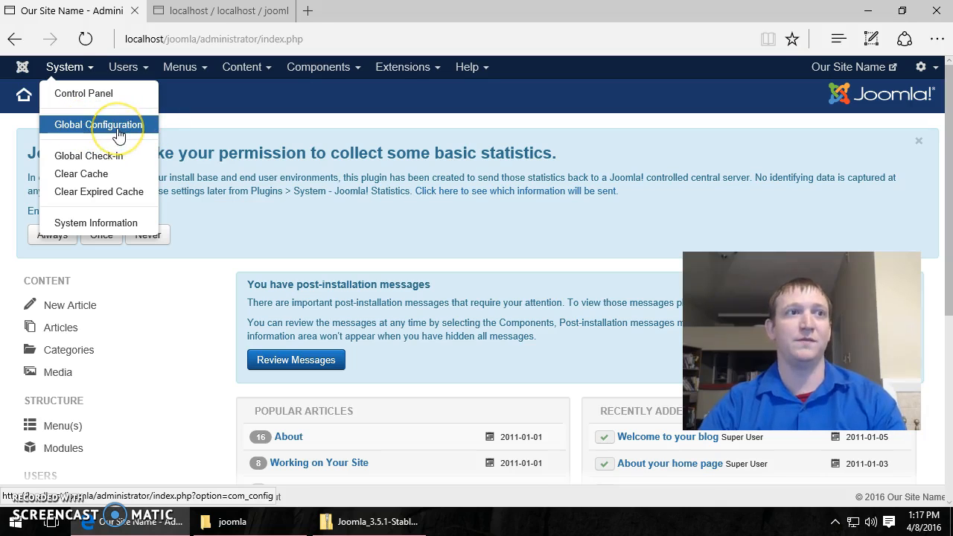
{"action": "left_click", "coordinate": [99, 124]}
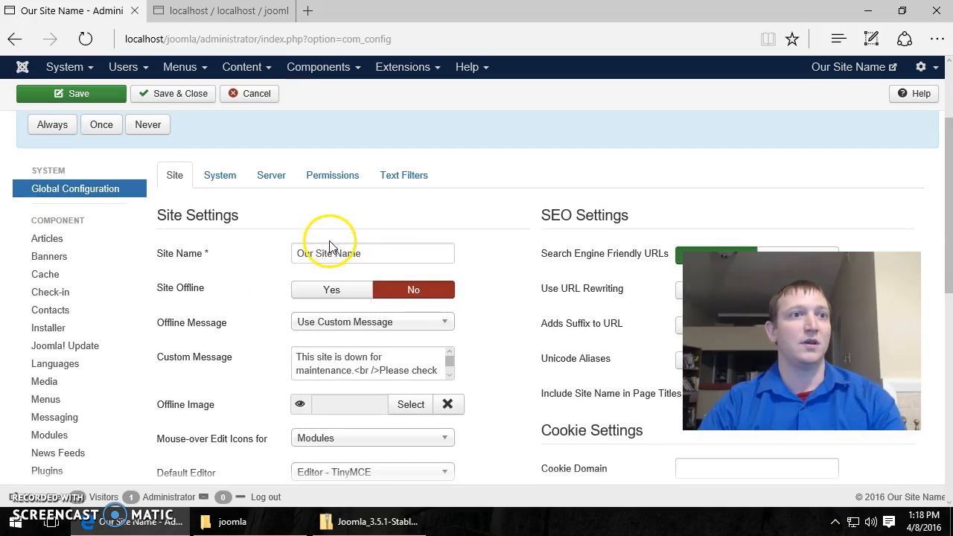
{"action": "scroll", "scroll_direction": "down", "scroll_amount": 3}
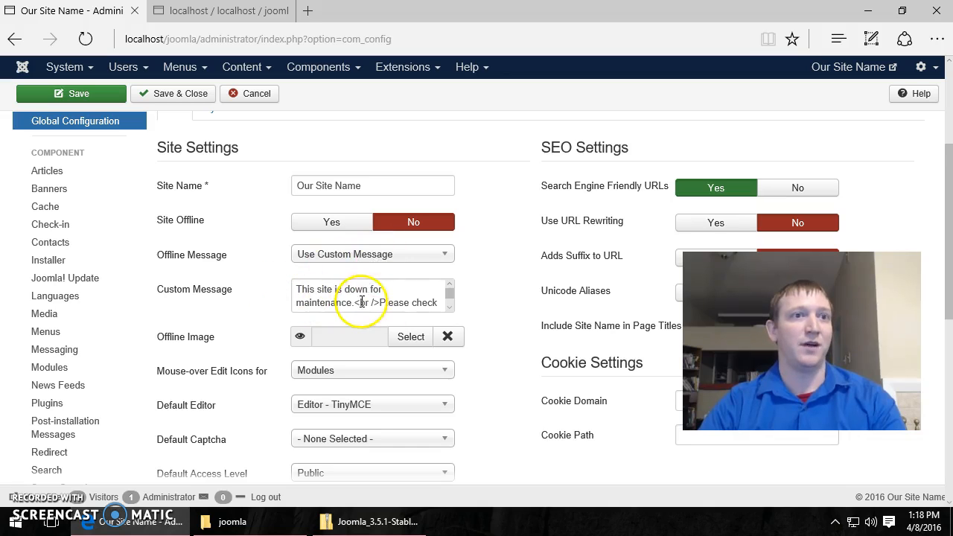
{"action": "mouse_move", "coordinate": [258, 99]}
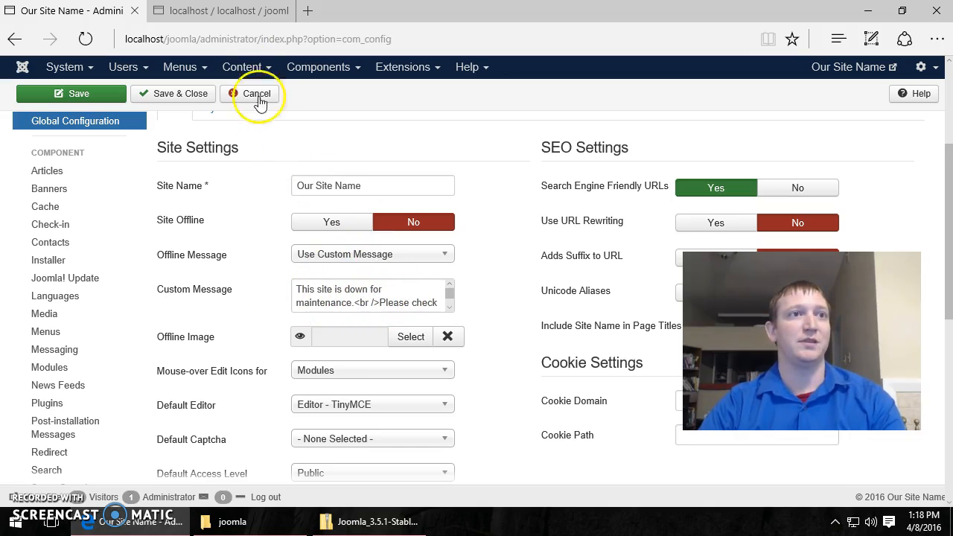
{"action": "scroll", "scroll_direction": "down", "scroll_amount": 3}
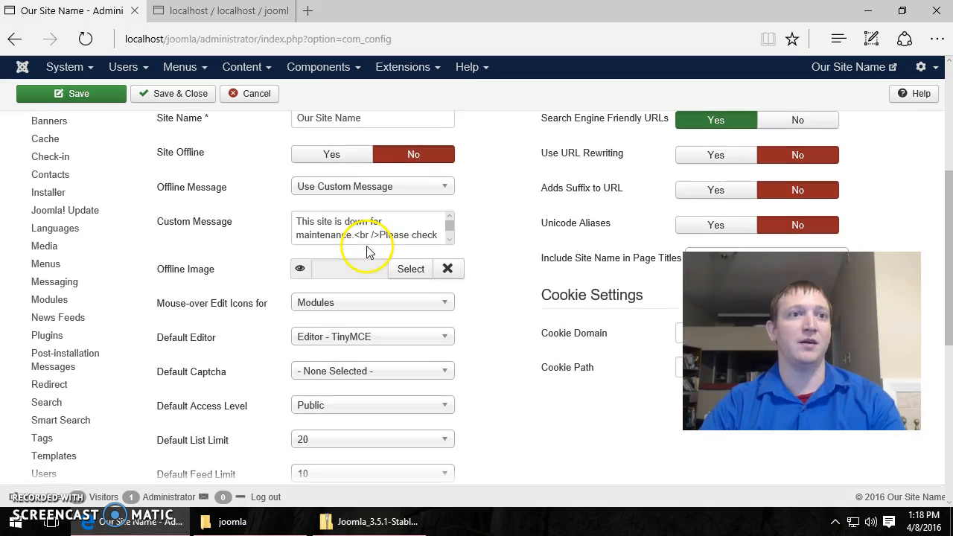
{"action": "mouse_move", "coordinate": [364, 175]}
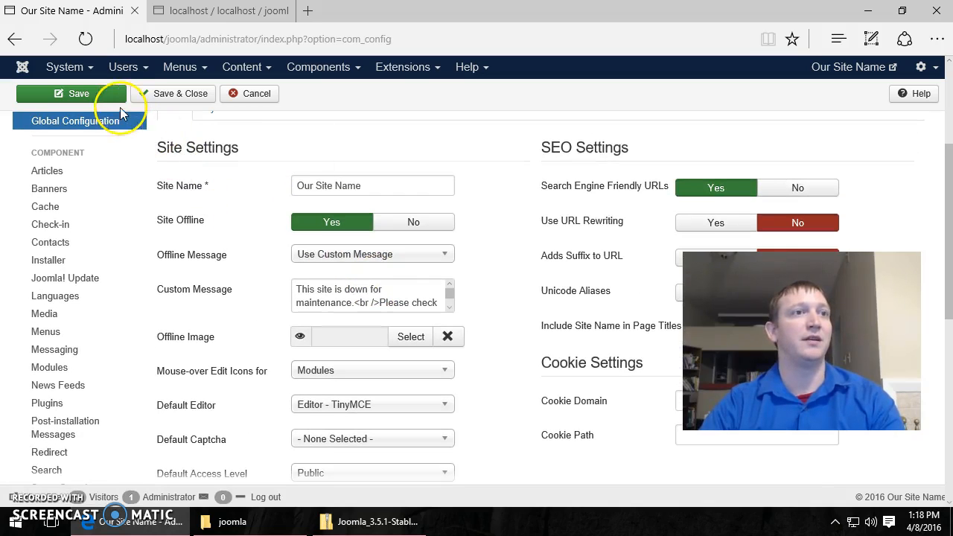
{"action": "left_click", "coordinate": [70, 93]}
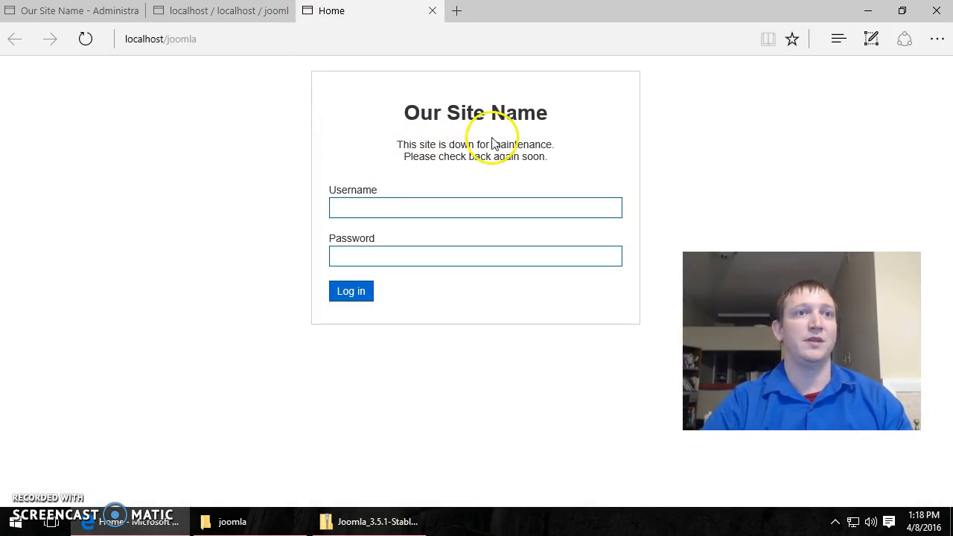
{"action": "mouse_move", "coordinate": [13, 31]}
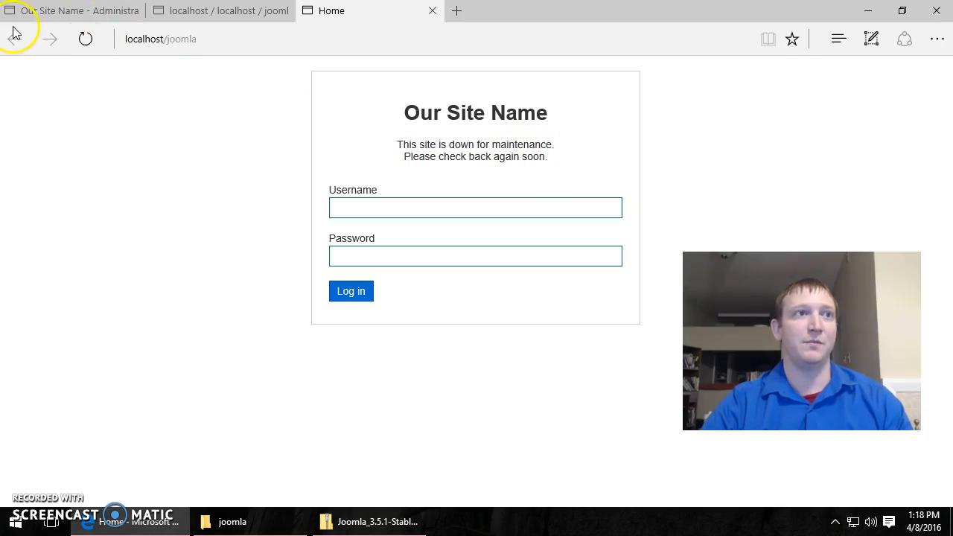
{"action": "mouse_move", "coordinate": [497, 220]}
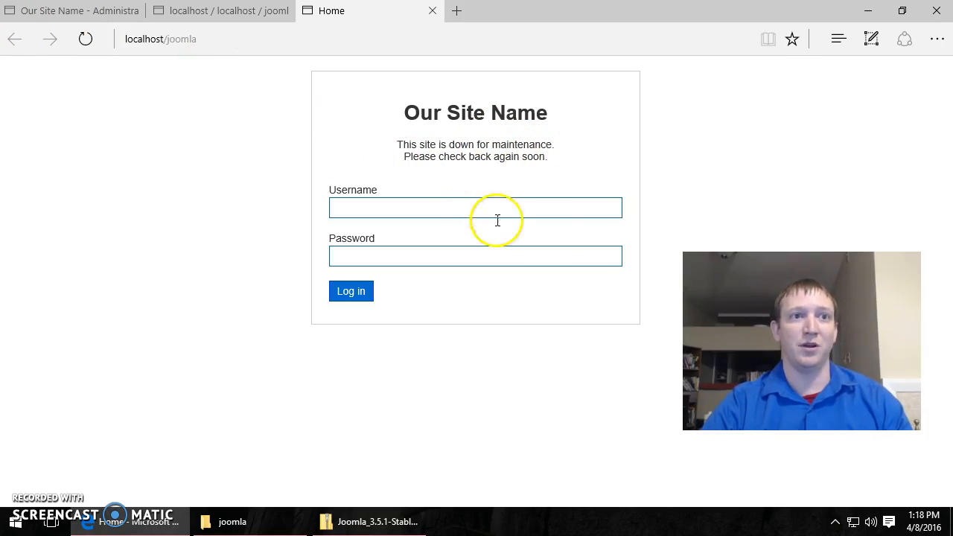
Return to the administrator tab showing the successful save confirmation
{"action": "left_click", "coordinate": [67, 10]}
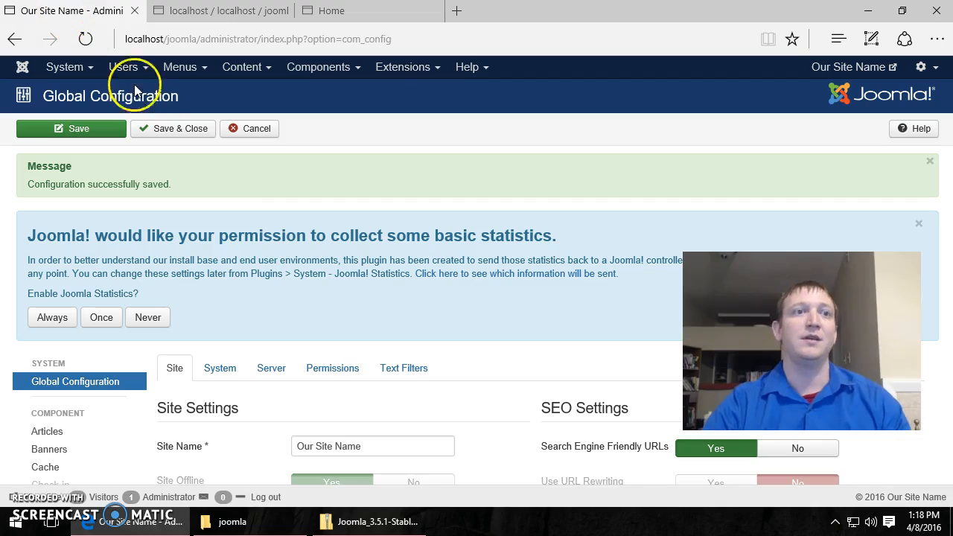
Scroll through the Site and System settings of Global Configuration
{"action": "scroll", "scroll_direction": "down", "scroll_amount": 3}
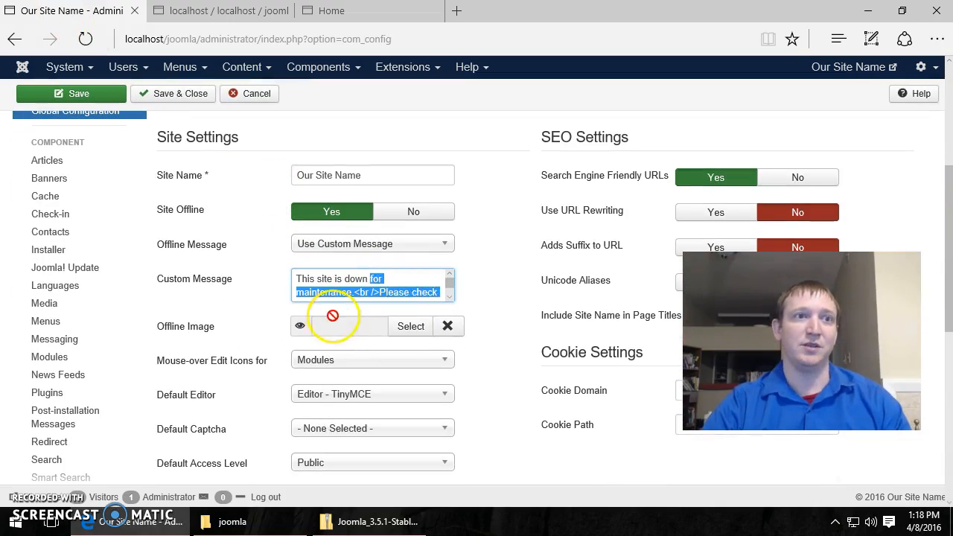
{"action": "scroll", "scroll_direction": "down", "scroll_amount": 3}
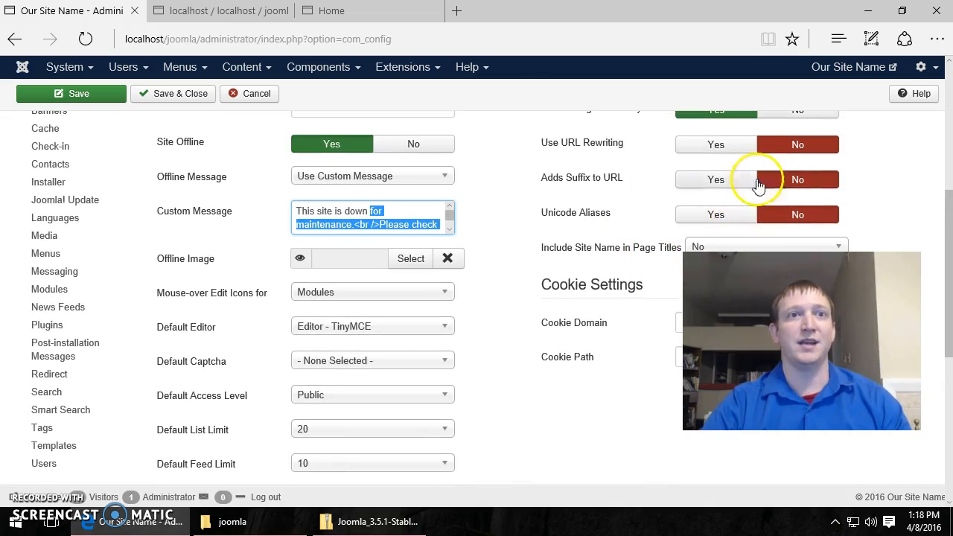
{"action": "scroll", "scroll_direction": "down", "scroll_amount": 3}
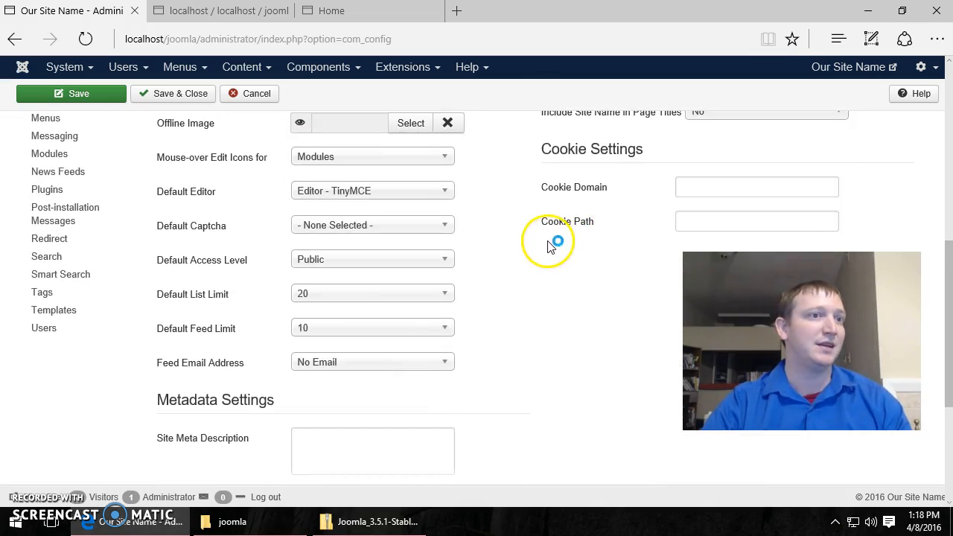
{"action": "scroll", "scroll_direction": "up", "scroll_amount": 3}
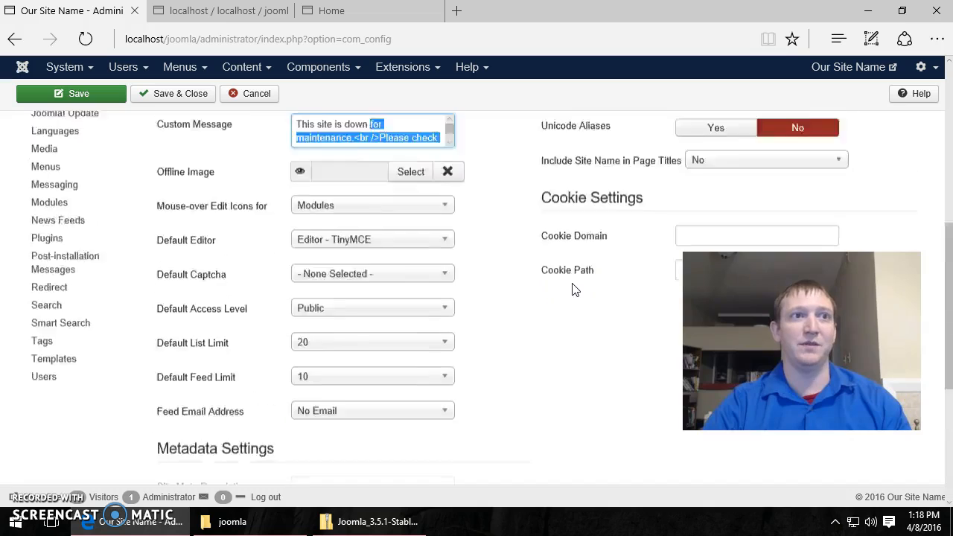
{"action": "left_click", "coordinate": [70, 93]}
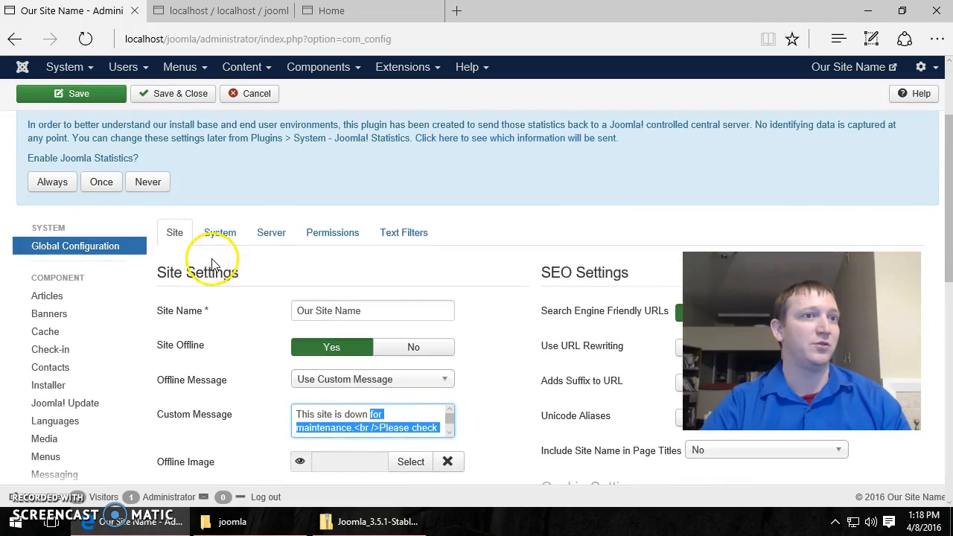
{"action": "scroll", "scroll_direction": "down", "scroll_amount": 3}
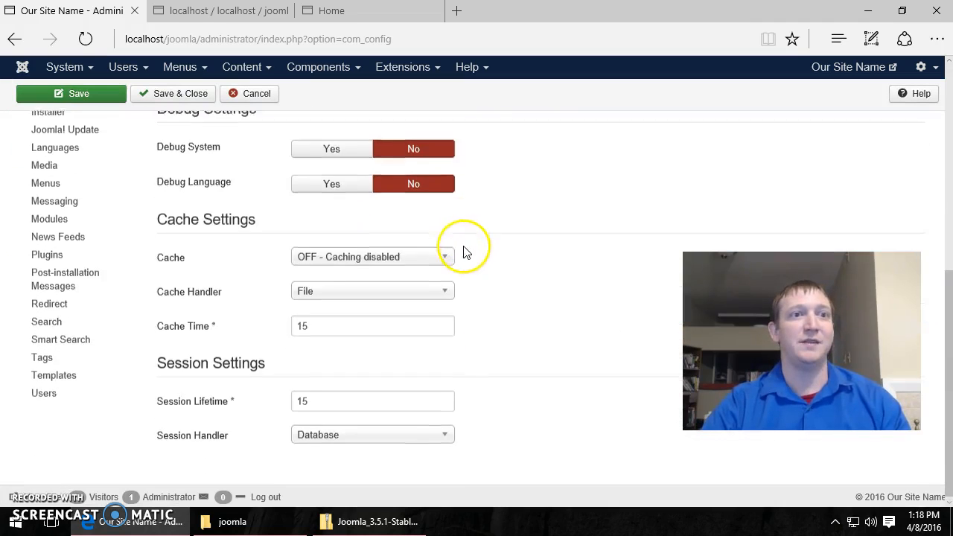
{"action": "scroll", "scroll_direction": "up", "scroll_amount": 3}
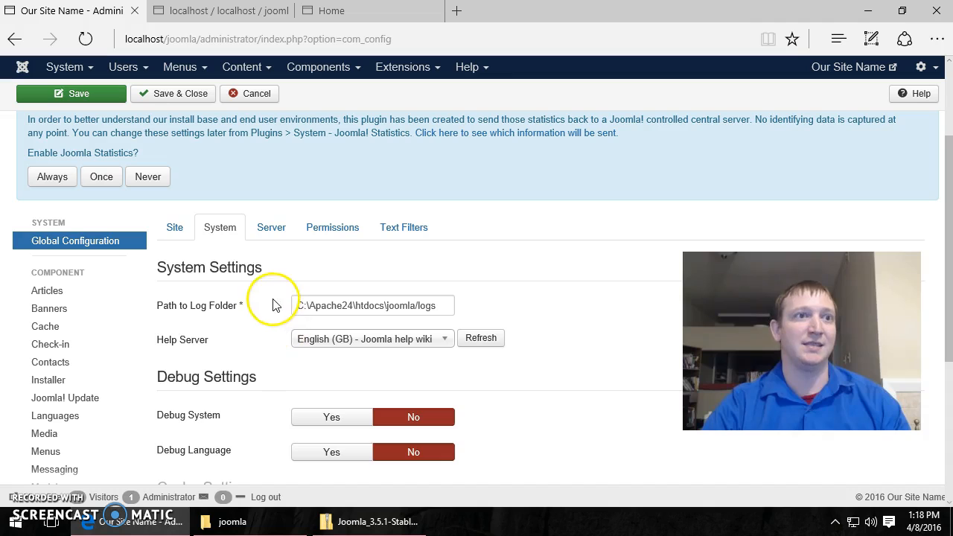
{"action": "scroll", "scroll_direction": "down", "scroll_amount": 3}
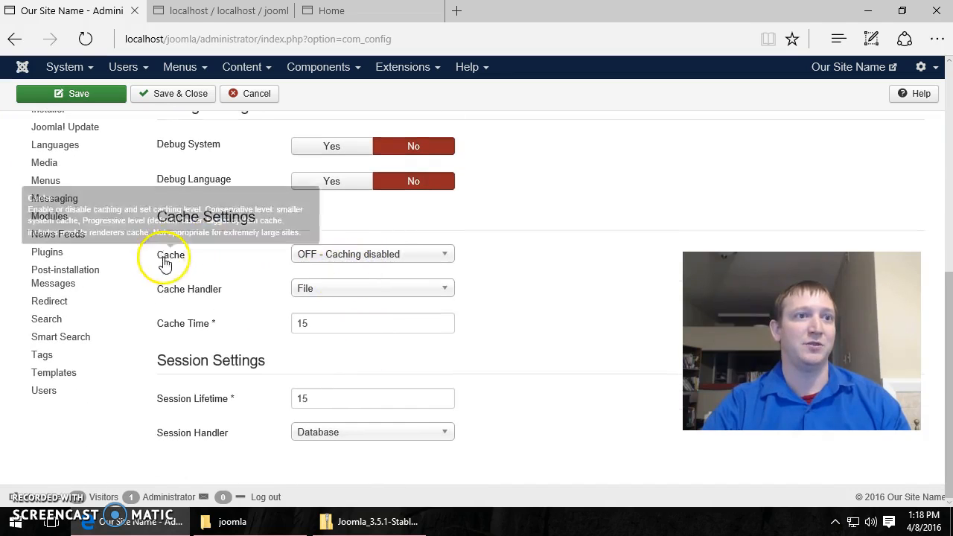
Review the Server and database settings, then save the configuration
{"action": "left_click", "coordinate": [270, 261]}
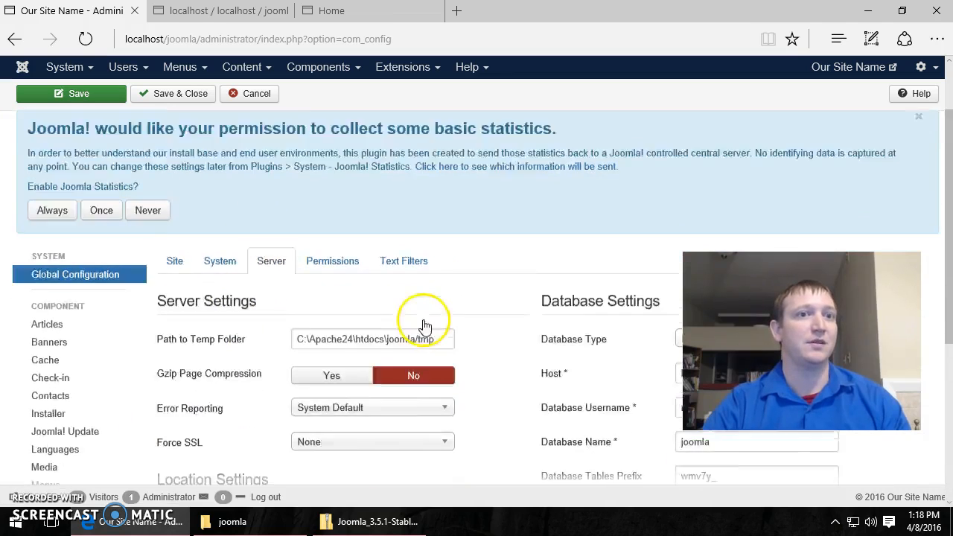
{"action": "scroll", "scroll_direction": "down", "scroll_amount": 3}
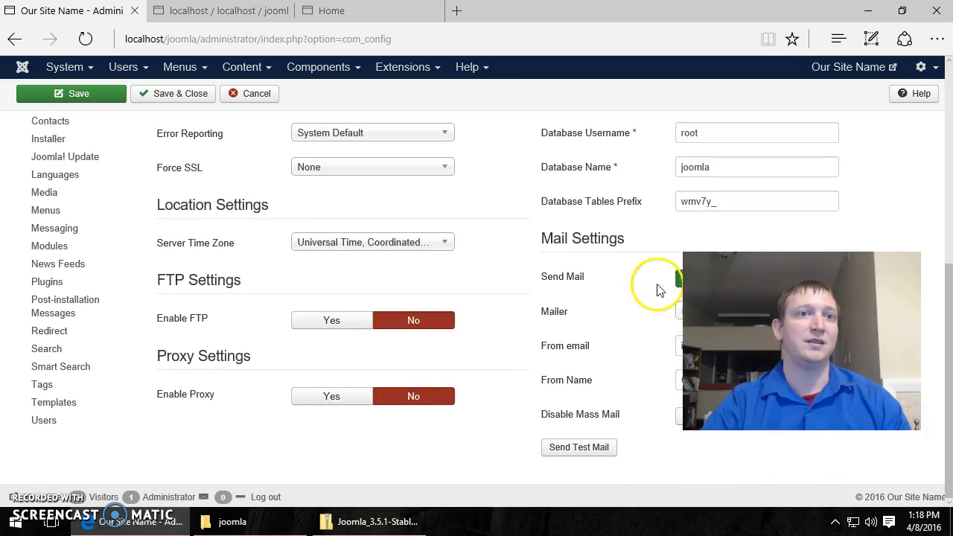
{"action": "mouse_move", "coordinate": [718, 430]}
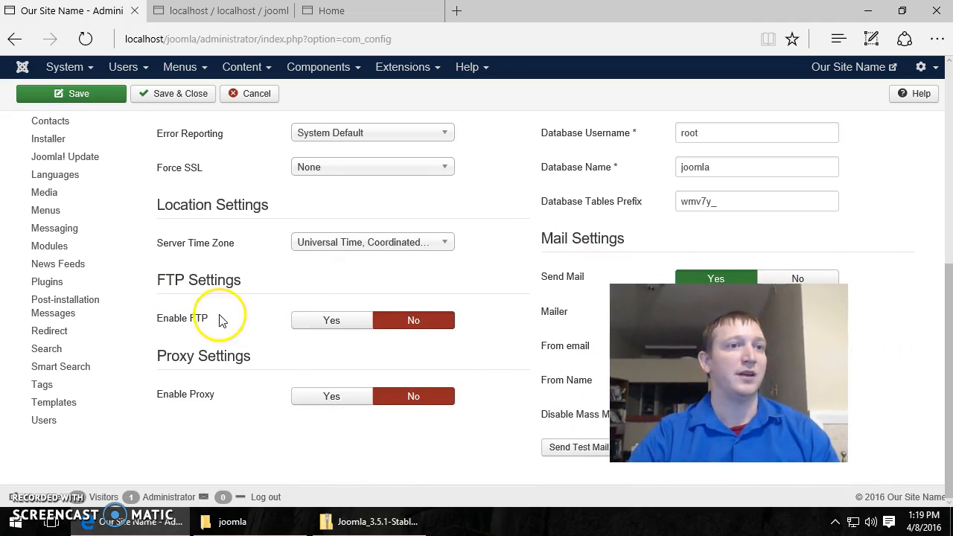
{"action": "scroll", "scroll_direction": "up", "scroll_amount": 3}
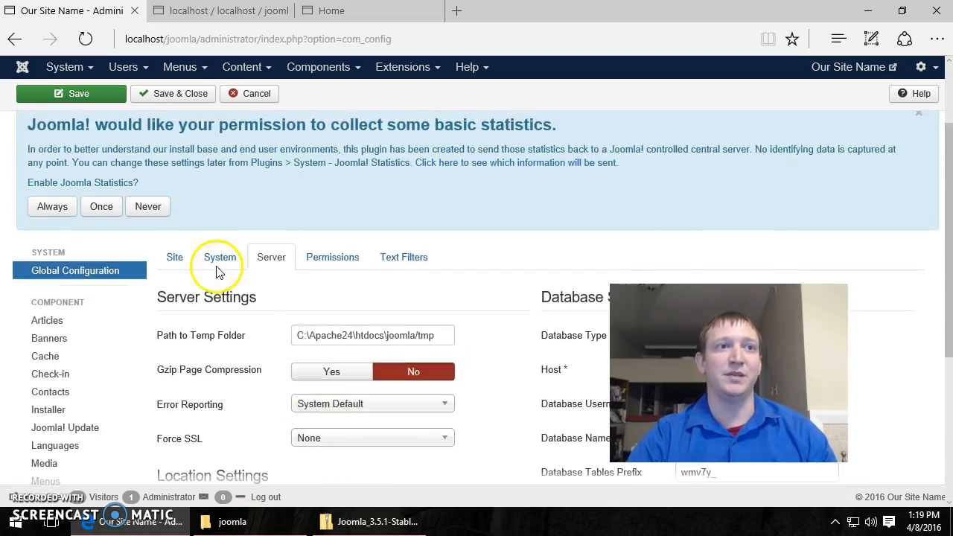
{"action": "left_click", "coordinate": [402, 66]}
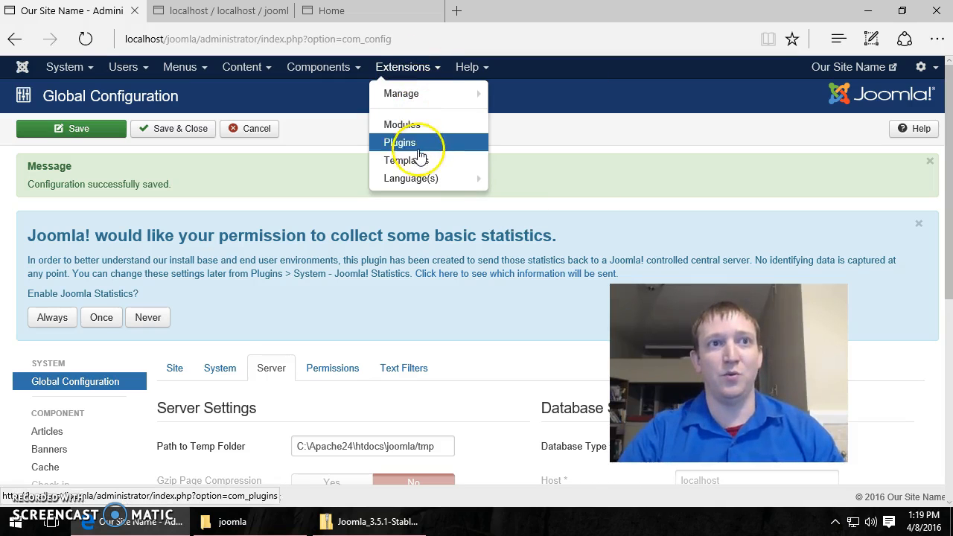
Open Templates: Styles to review Beez3, Hathor, isis and protostar
{"action": "left_click", "coordinate": [399, 142]}
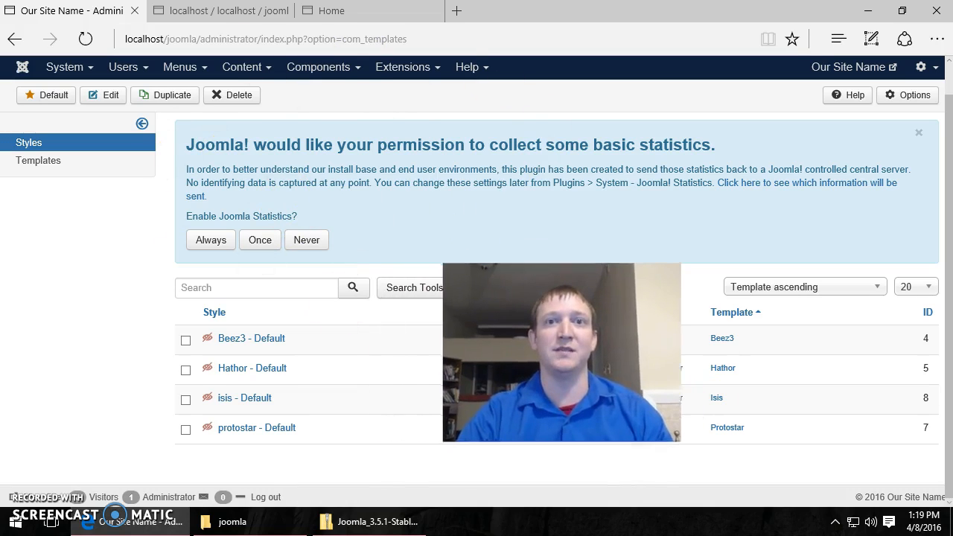
{"action": "left_click", "coordinate": [414, 287]}
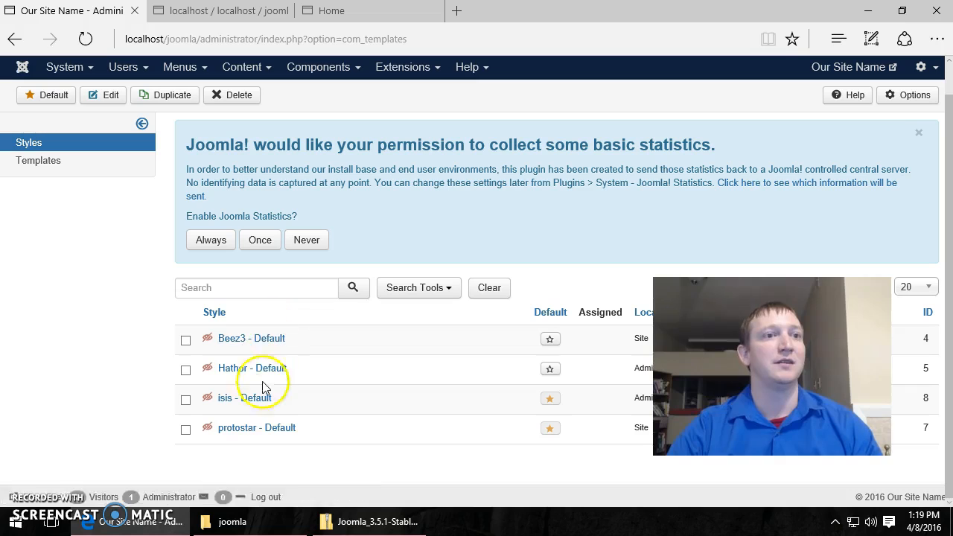
{"action": "mouse_move", "coordinate": [417, 214]}
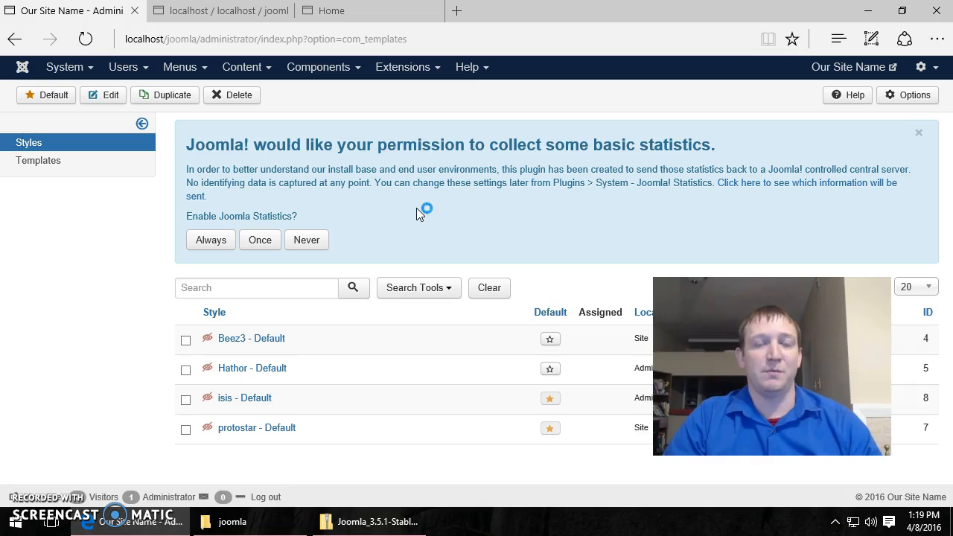
{"action": "mouse_move", "coordinate": [421, 215]}
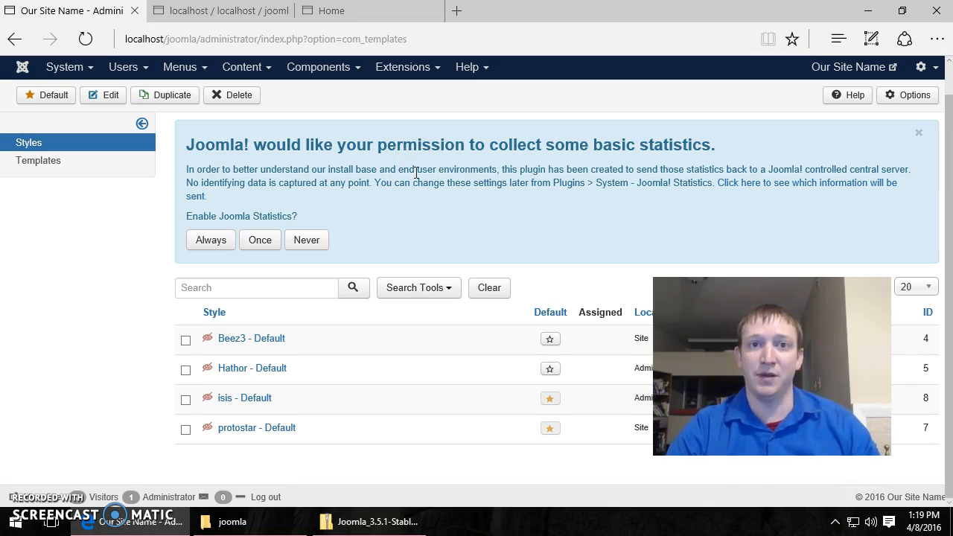
{"action": "mouse_move", "coordinate": [289, 103]}
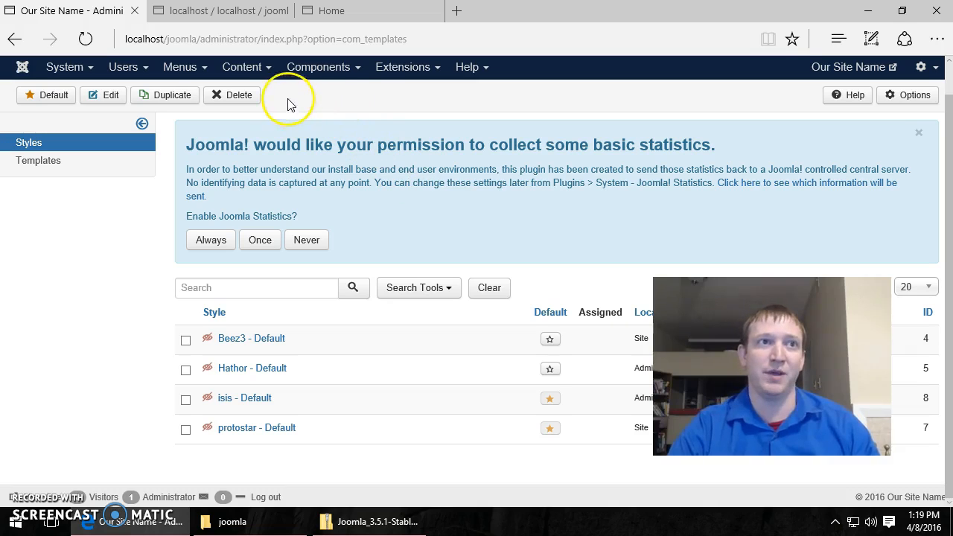
{"action": "mouse_move", "coordinate": [419, 303]}
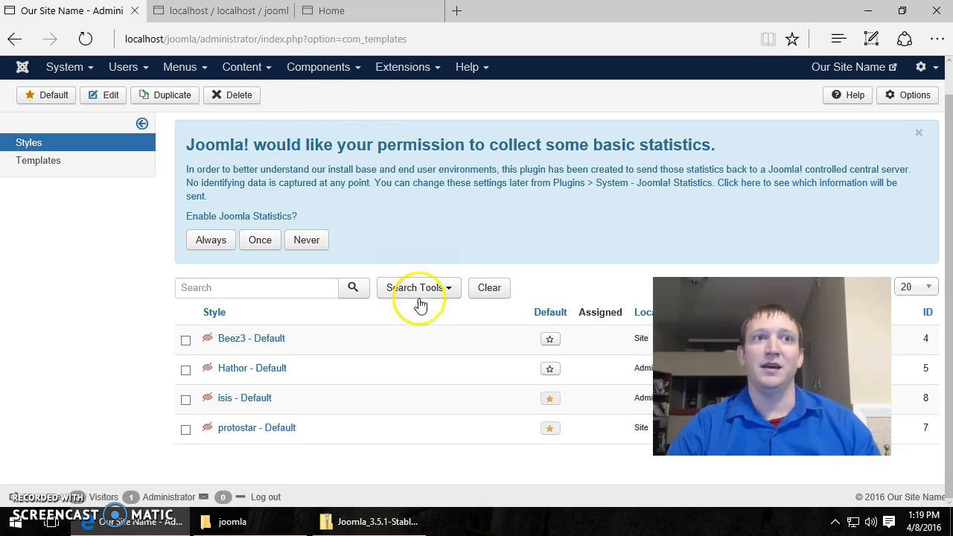
{"action": "mouse_move", "coordinate": [509, 245]}
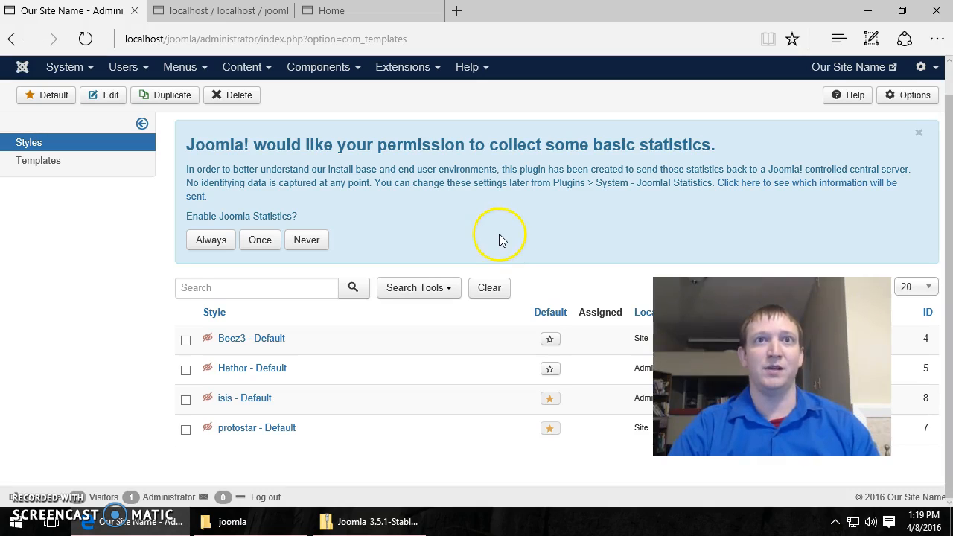
{"action": "mouse_move", "coordinate": [405, 67]}
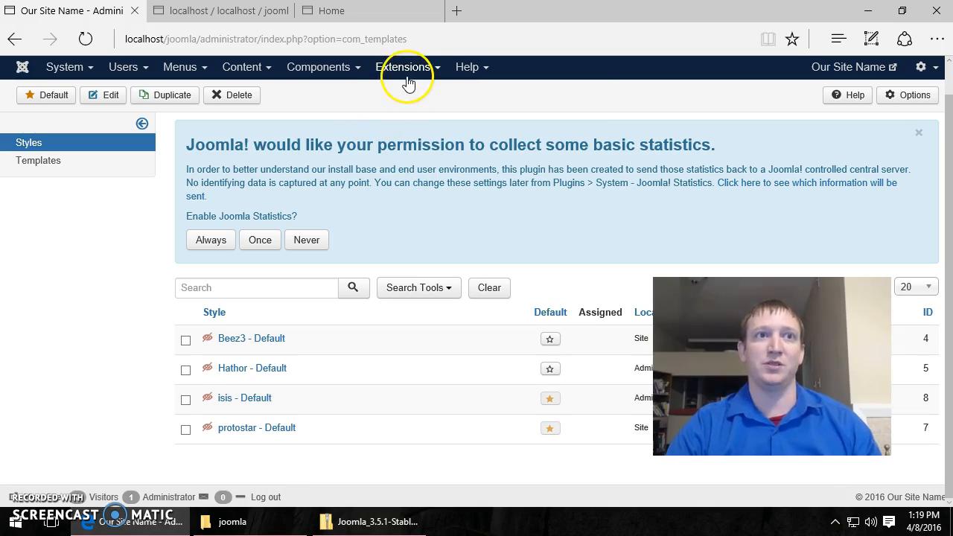
{"action": "left_click", "coordinate": [405, 67]}
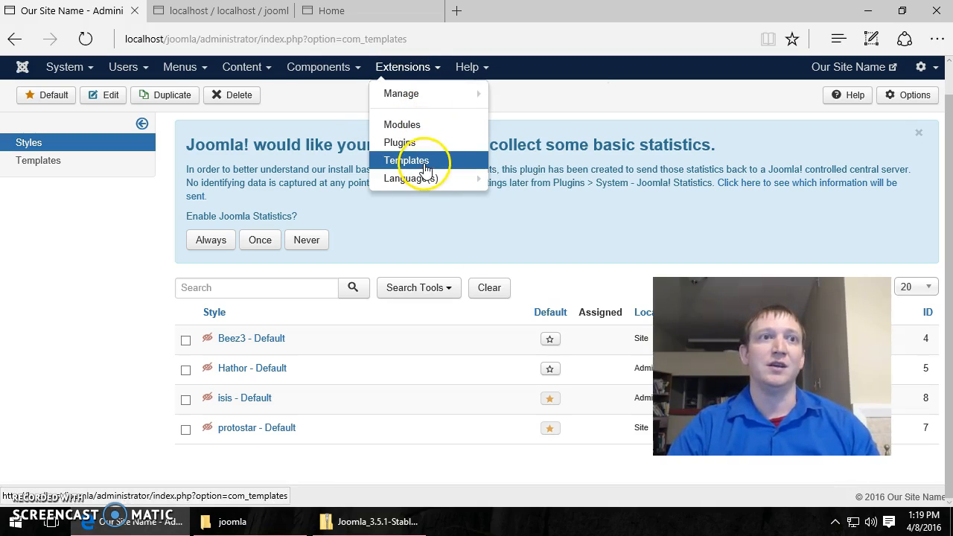
{"action": "left_click", "coordinate": [124, 66]}
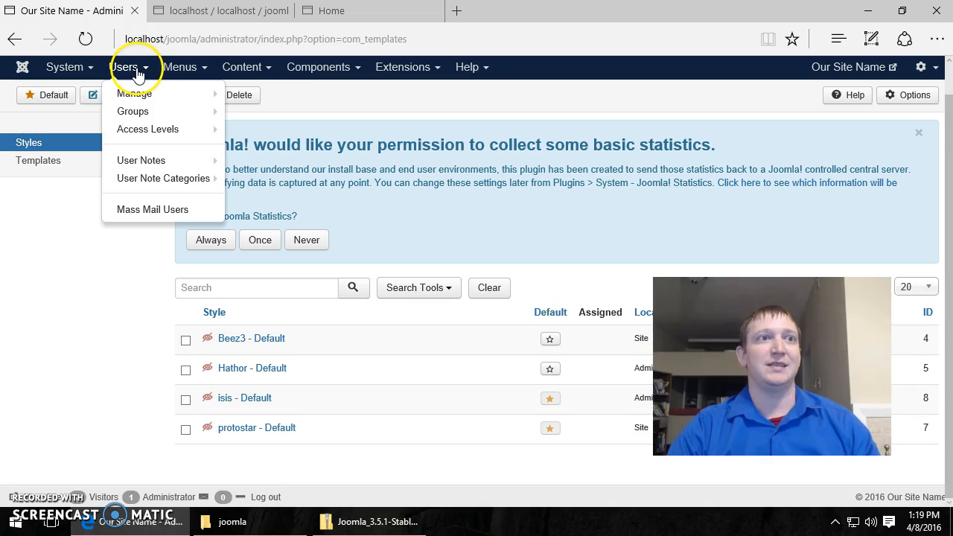
{"action": "mouse_move", "coordinate": [132, 111]}
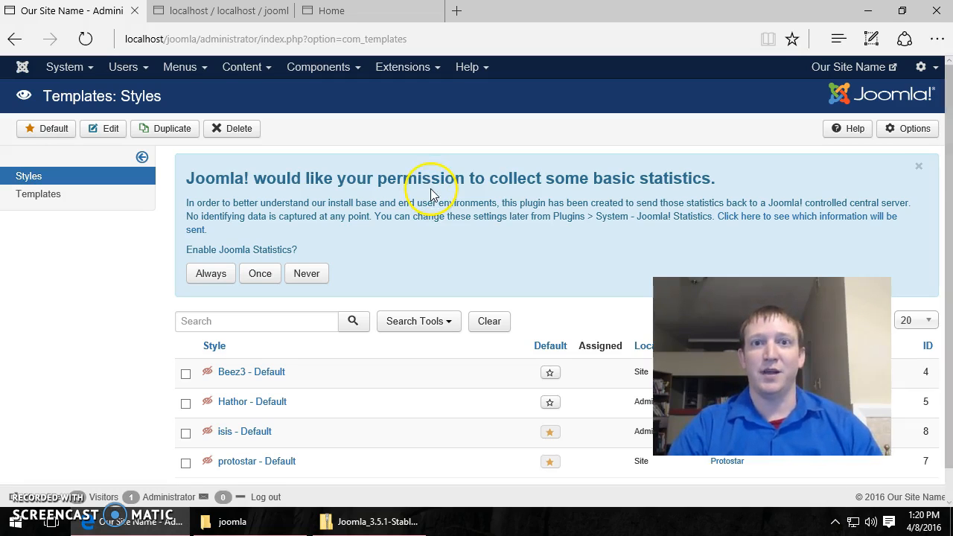
{"action": "mouse_move", "coordinate": [436, 214]}
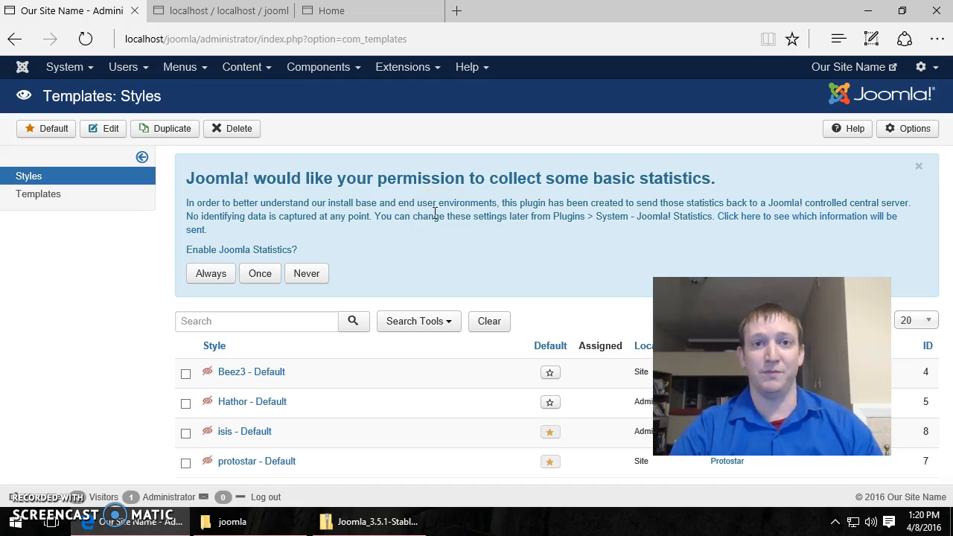
{"action": "mouse_move", "coordinate": [106, 84]}
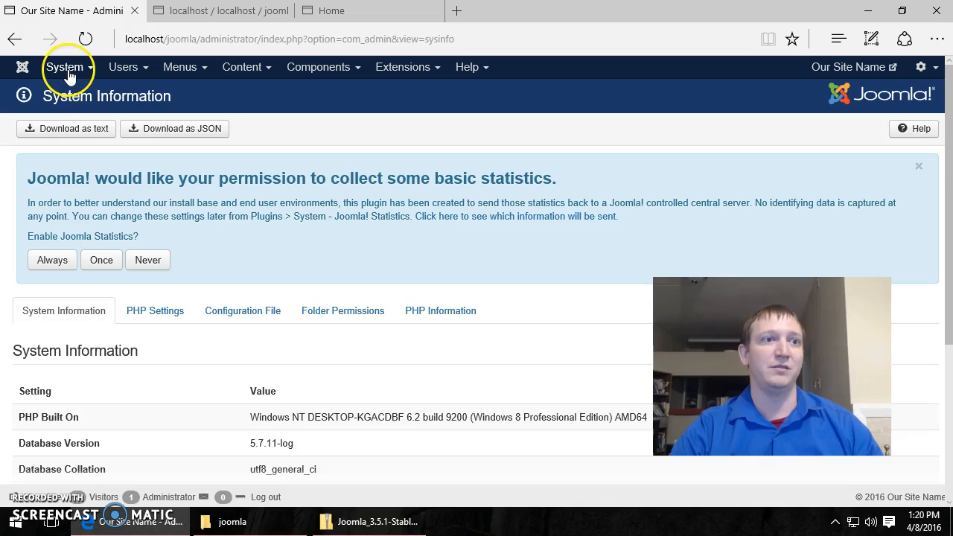
Scroll through System Information: PHP 7.0.4, database 5.7.11, Apache, Joomla 3.5.1
{"action": "scroll", "scroll_direction": "down", "scroll_amount": 3}
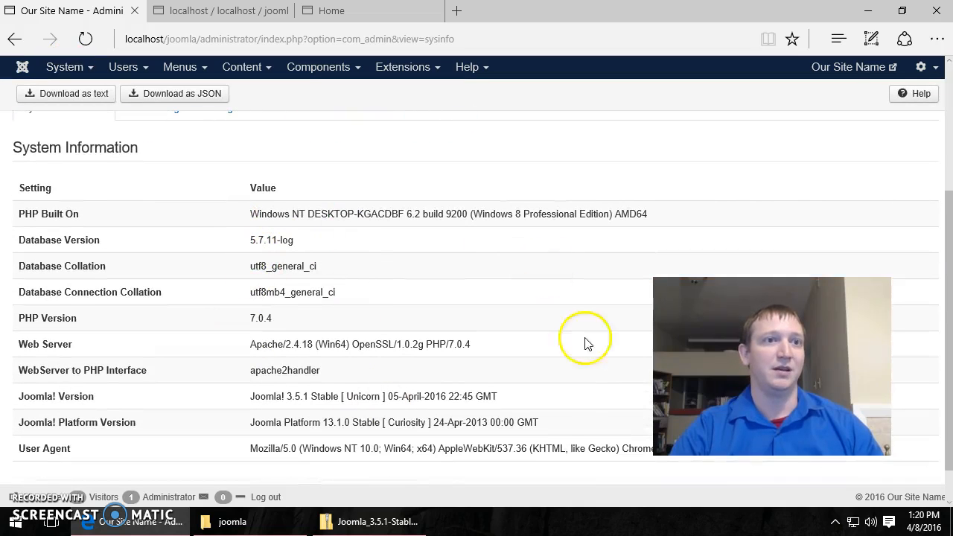
{"action": "mouse_move", "coordinate": [279, 294]}
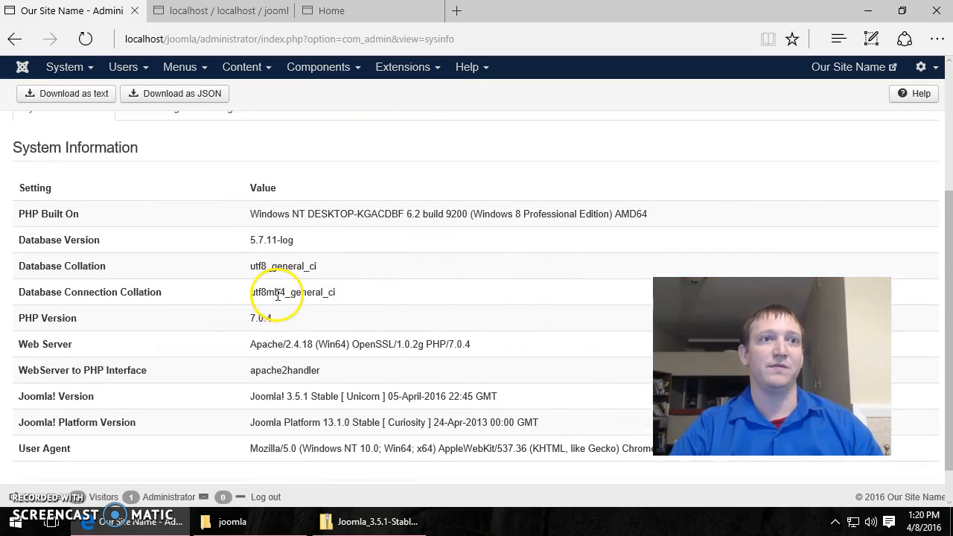
{"action": "scroll", "scroll_direction": "up", "scroll_amount": 3}
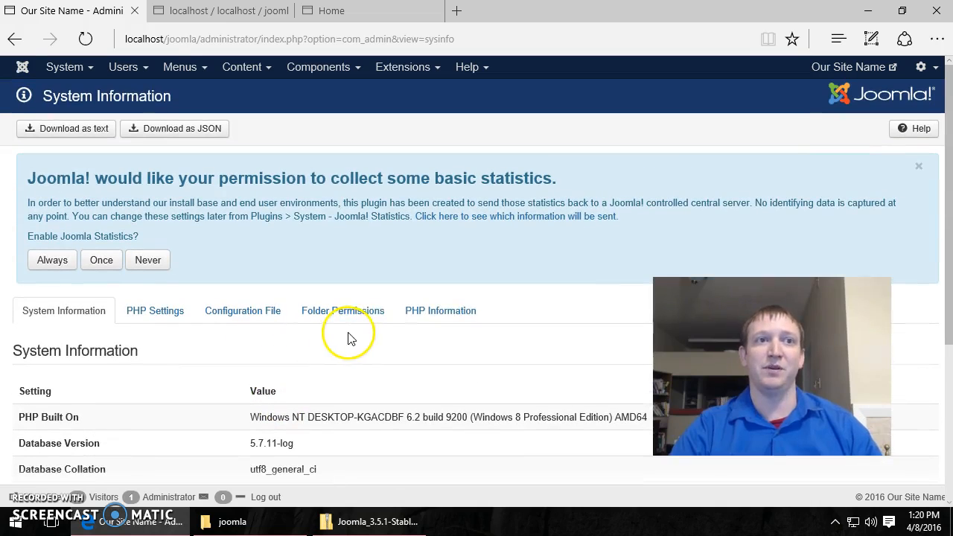
{"action": "mouse_move", "coordinate": [517, 317]}
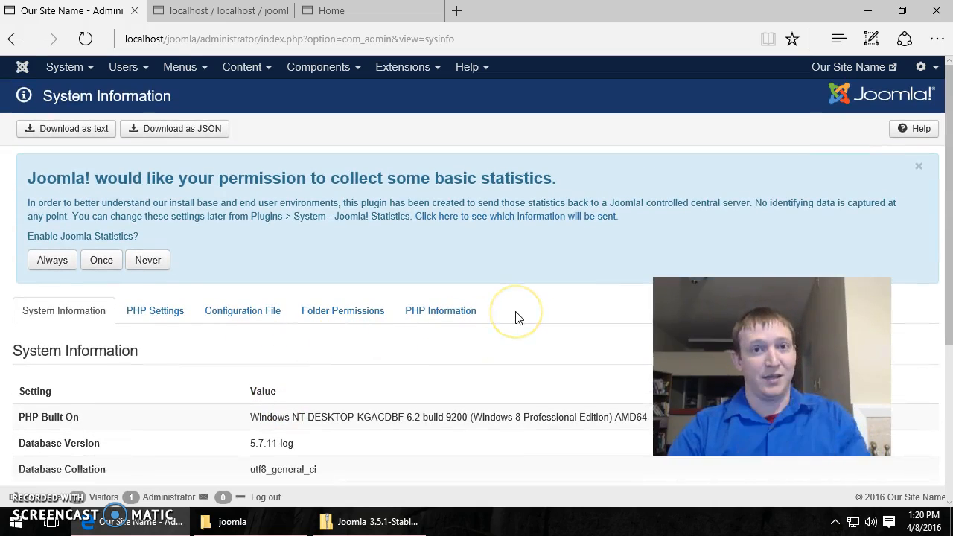